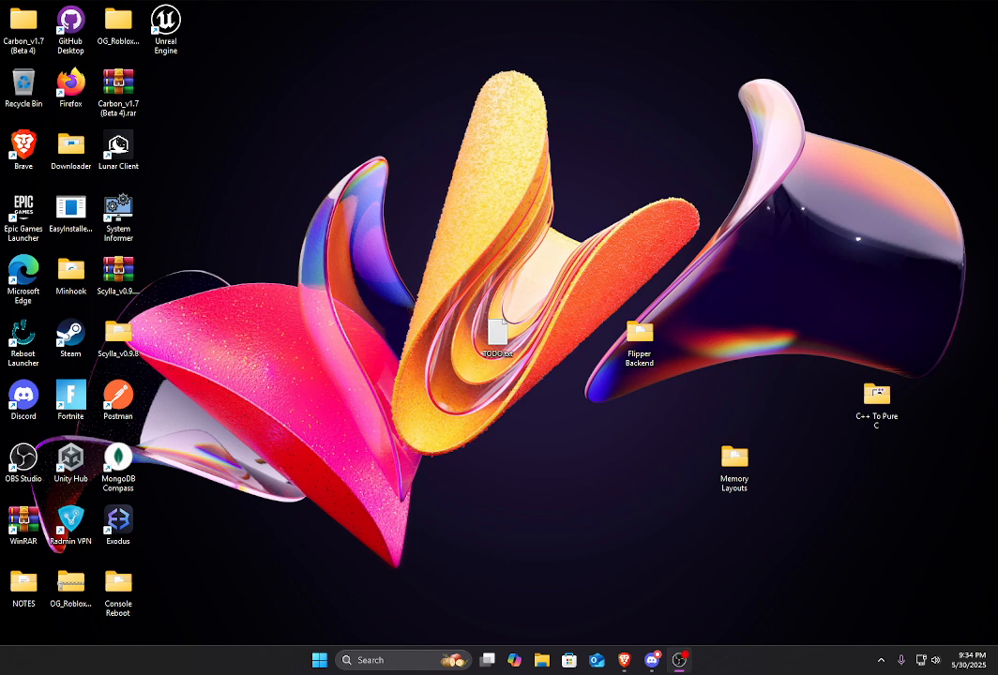
pyautogui.moveTo(535, 328)
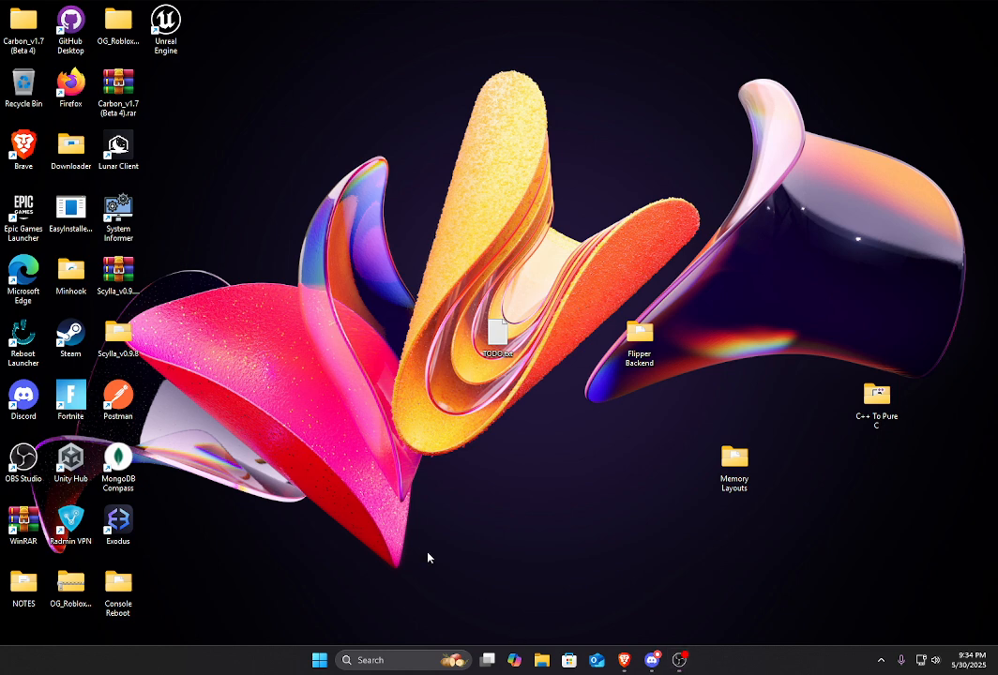
pyautogui.moveTo(452, 315)
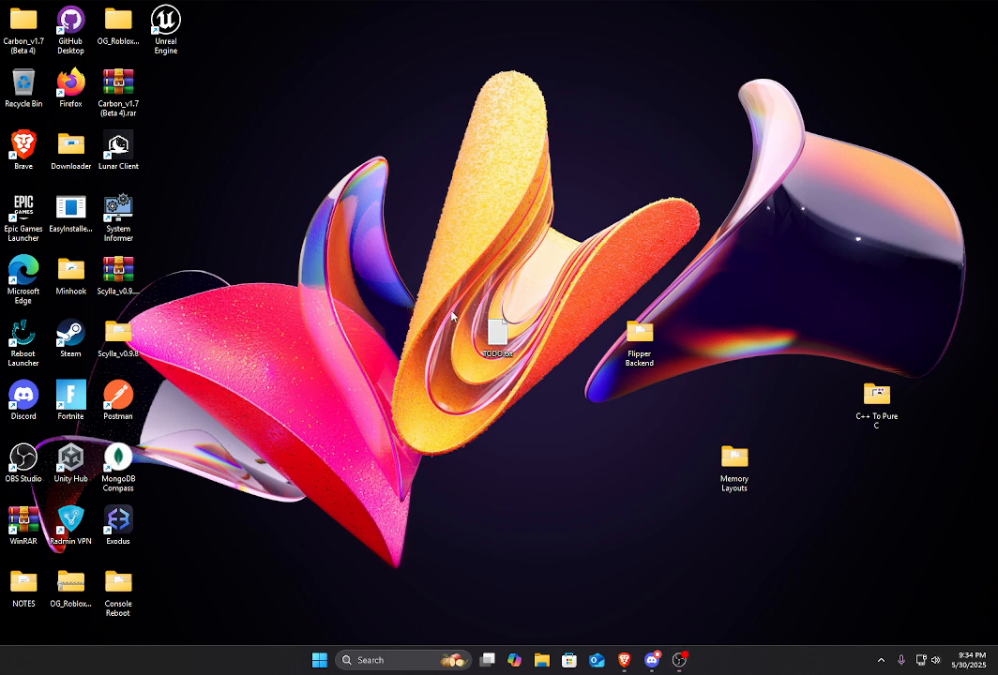
pyautogui.moveTo(383, 306)
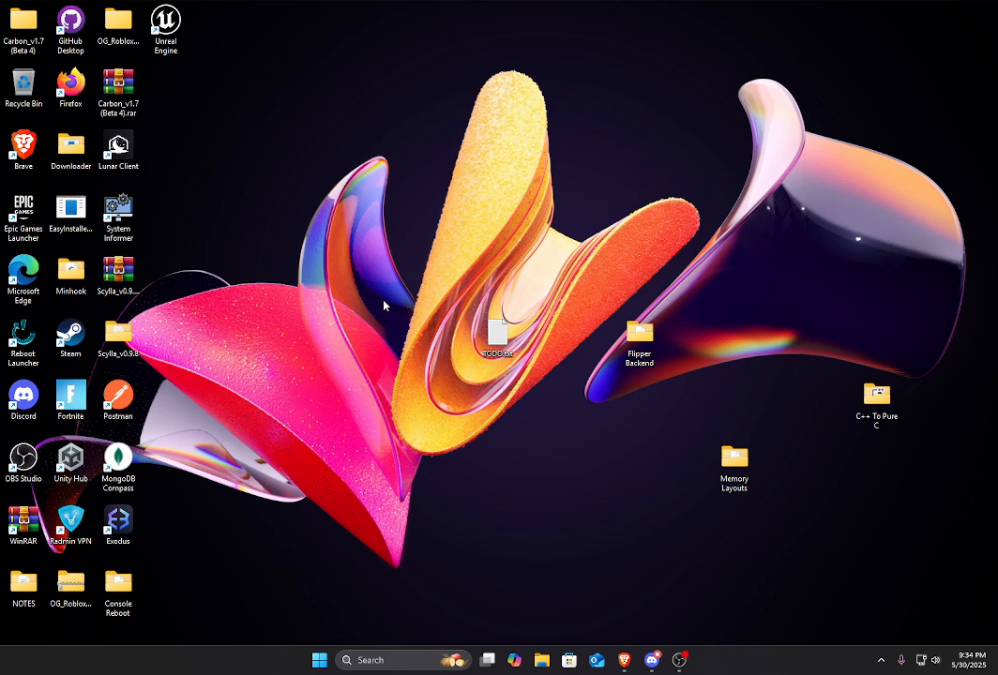
pyautogui.moveTo(373, 492)
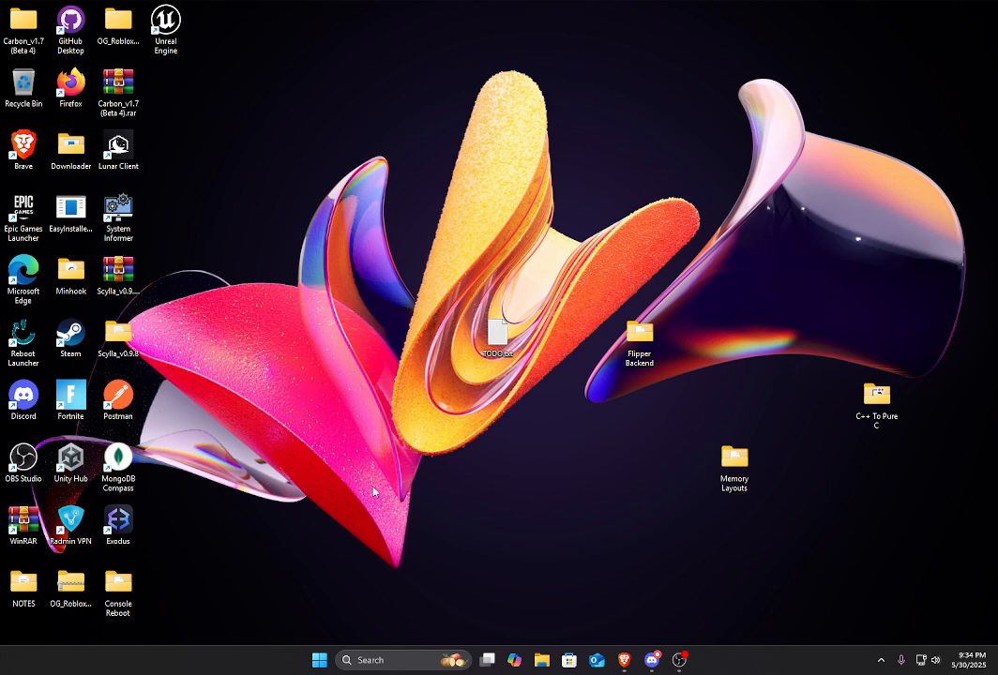
# - Search the Start menu for IDA Professional 9.1, launch it and close the menu
pyautogui.click(319, 660)
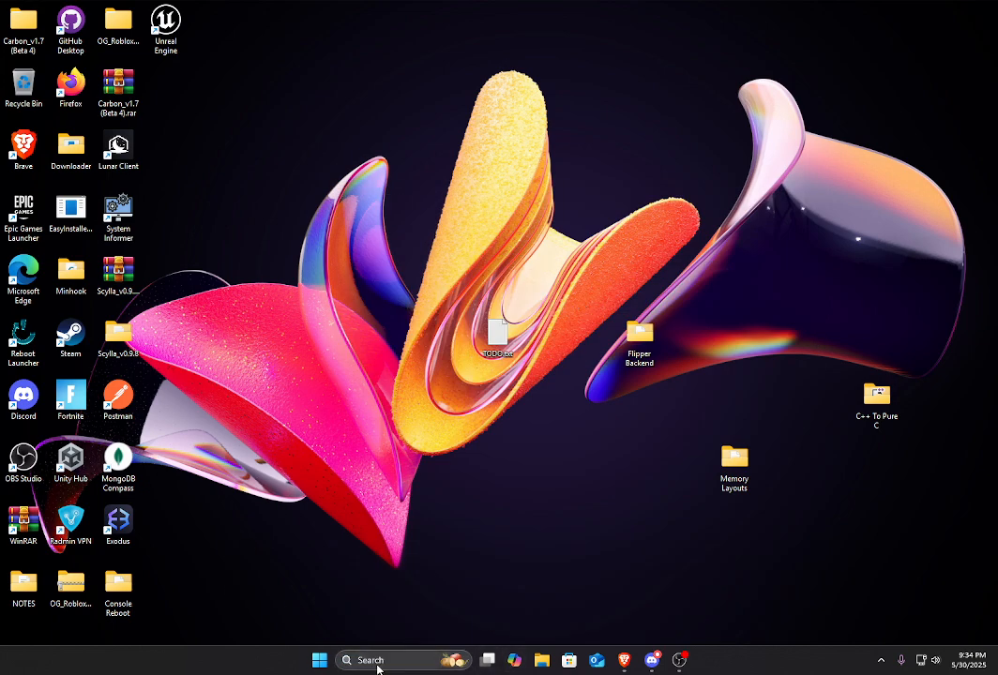
pyautogui.click(347, 661)
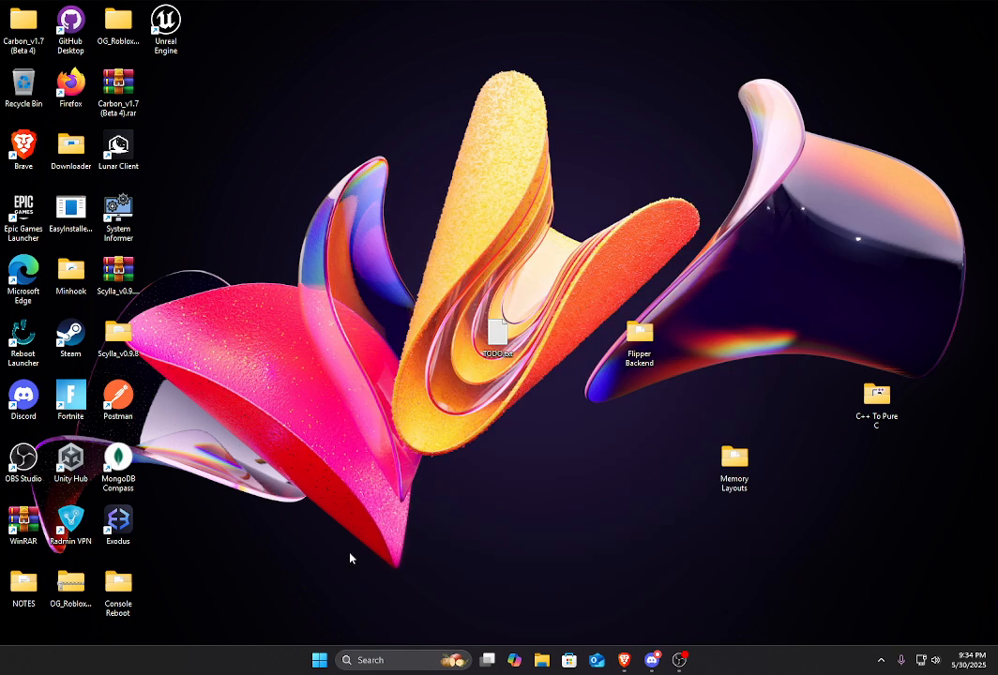
pyautogui.moveTo(323, 554)
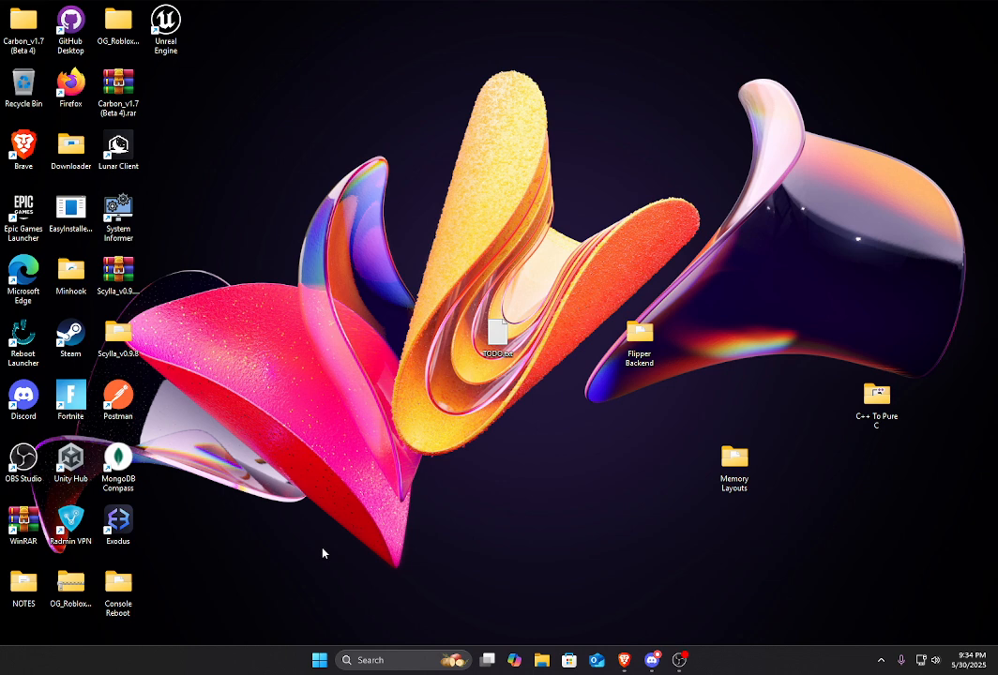
pyautogui.moveTo(304, 480)
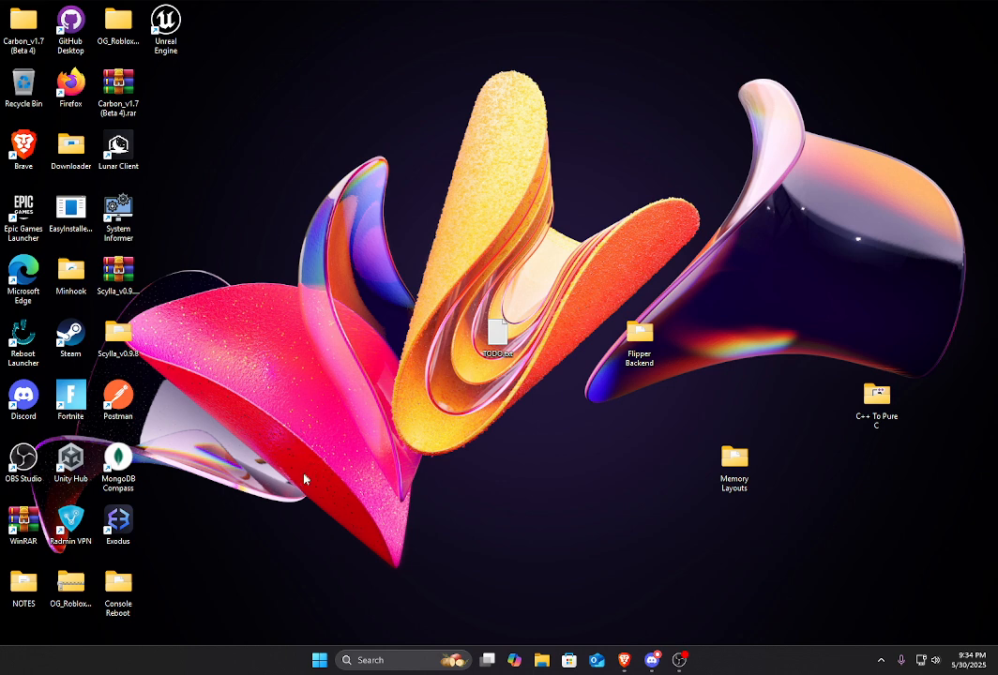
pyautogui.moveTo(291, 479)
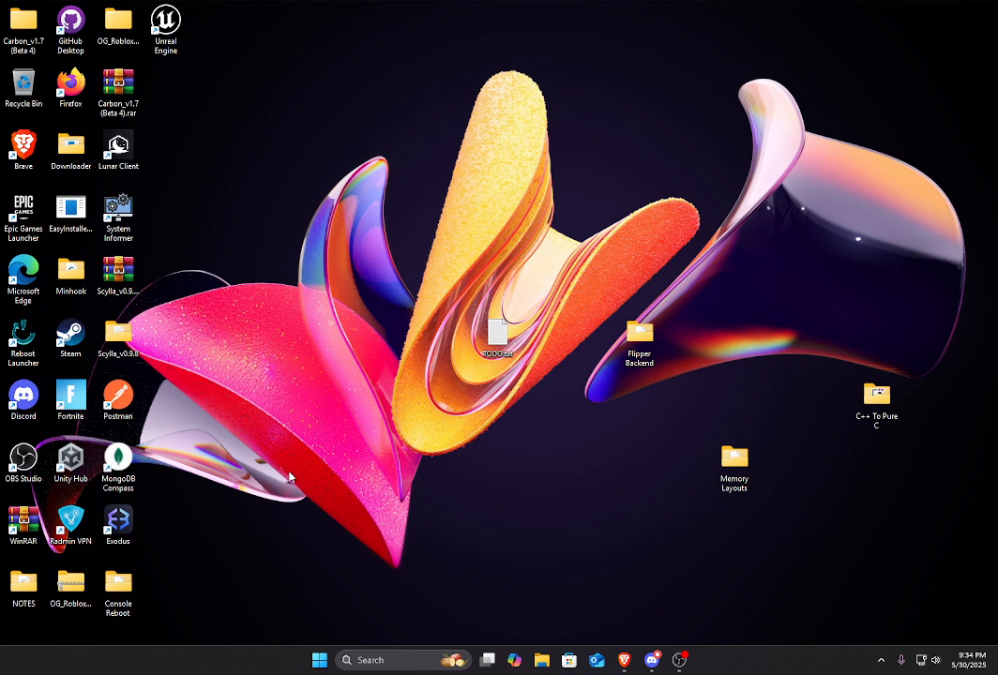
pyautogui.click(347, 660)
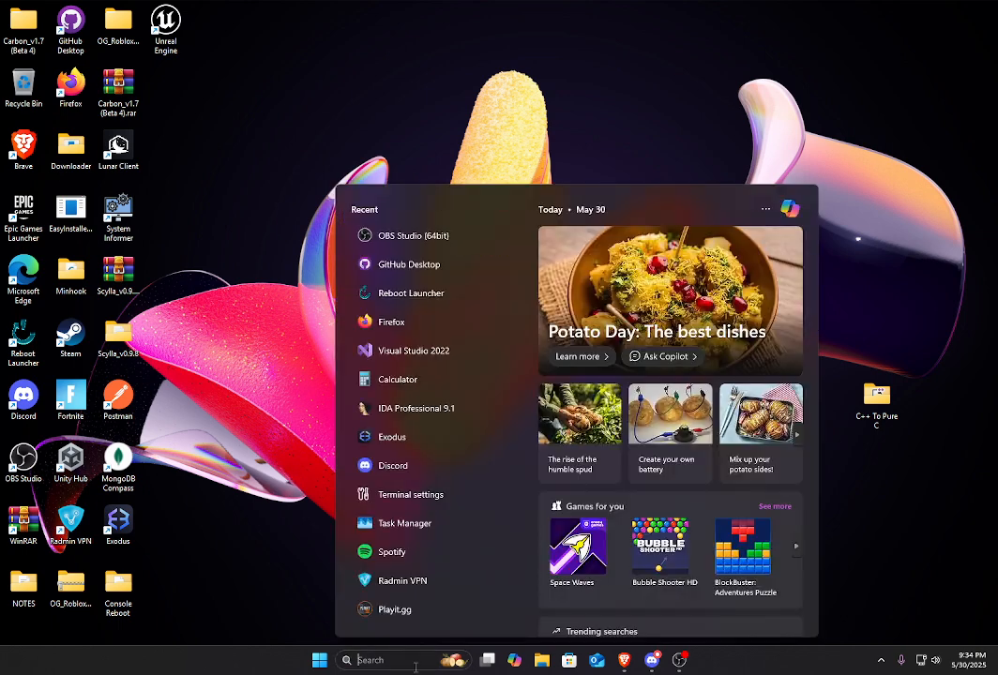
pyautogui.write('IDA Professional 9.1')
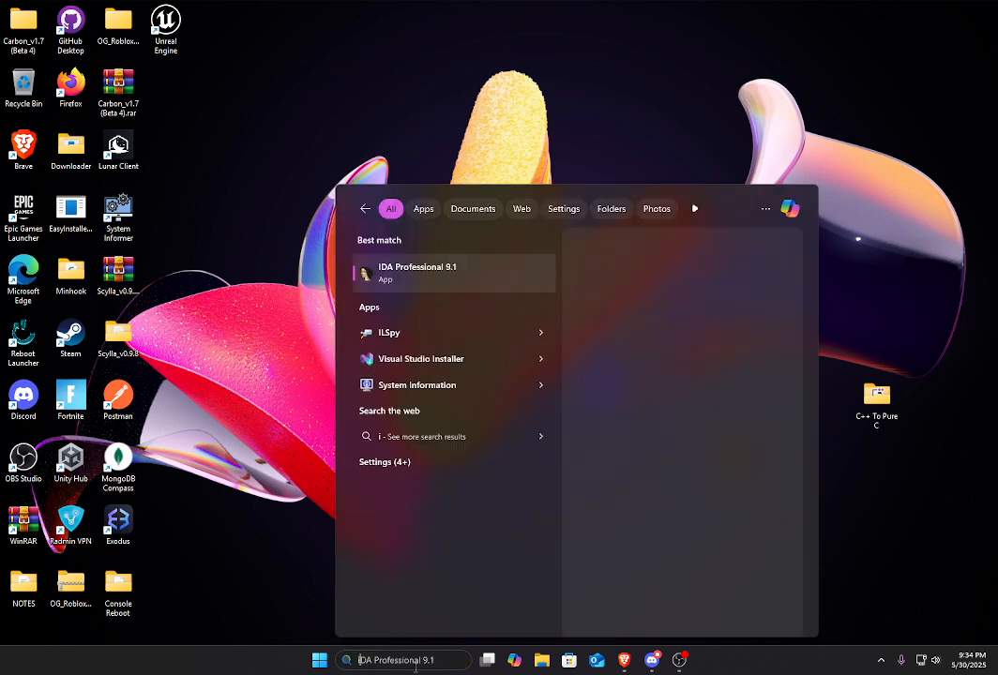
pyautogui.write('ida')
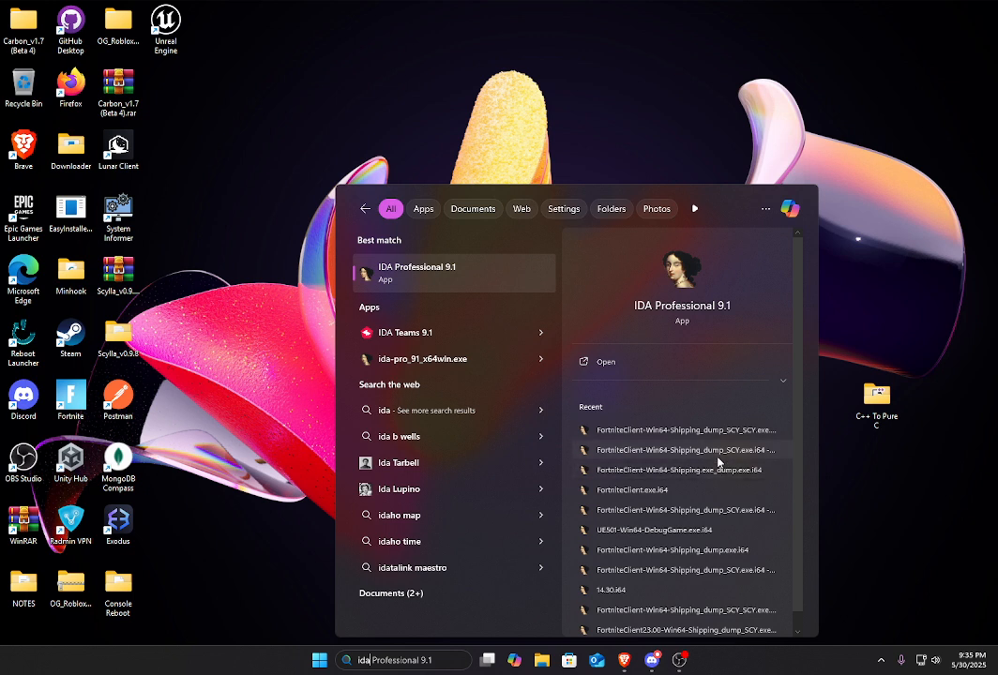
pyautogui.moveTo(705, 450)
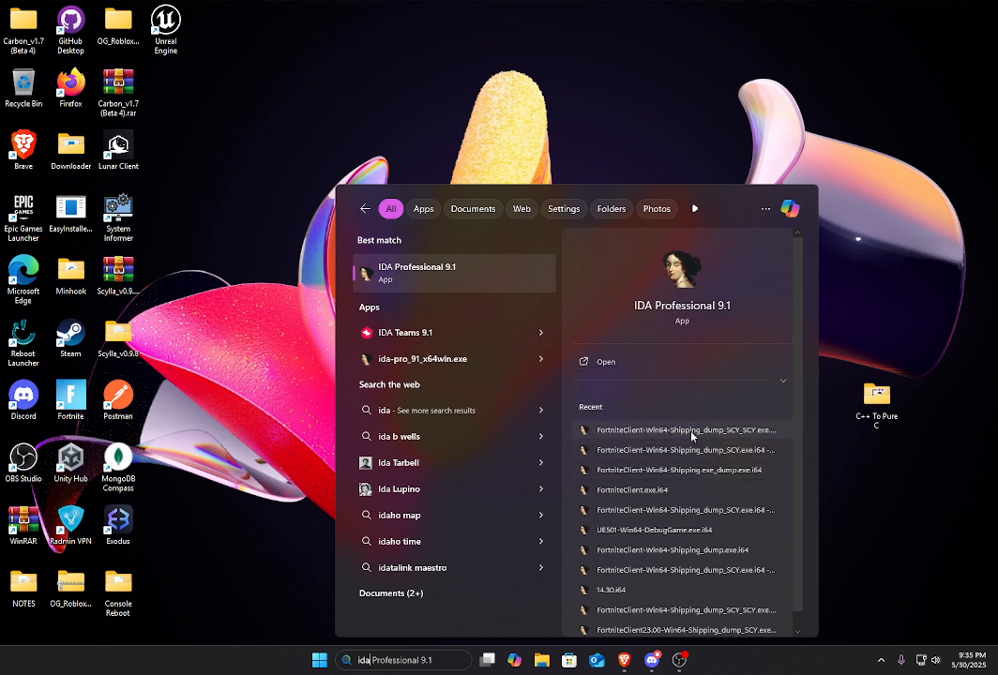
pyautogui.press('Escape')
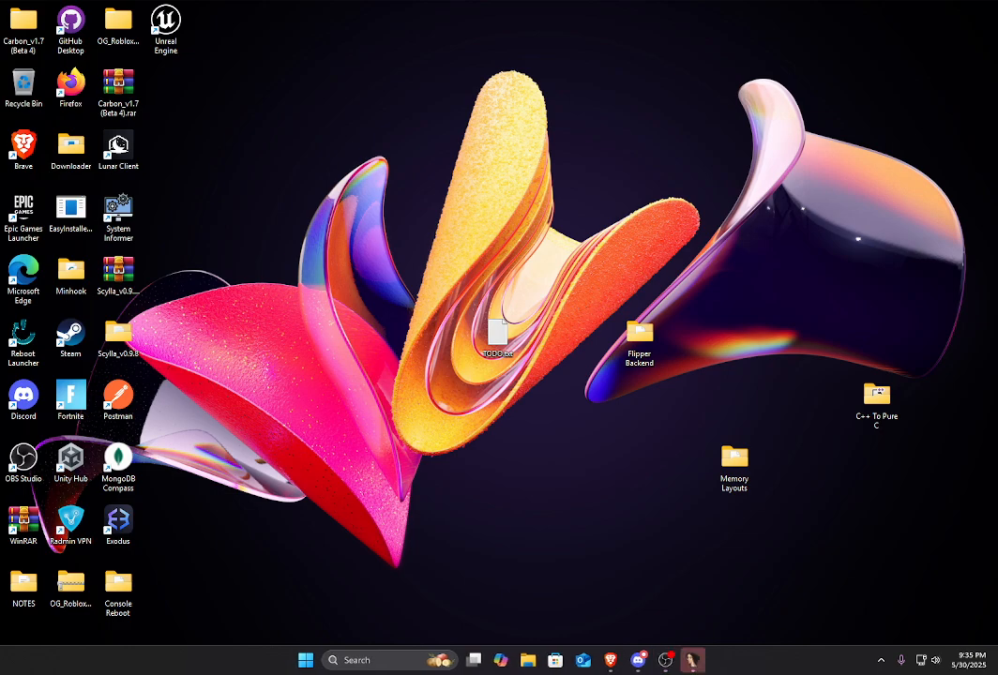
# - Load the recent FortniteClient shipping dump .i64 database
pyautogui.click(692, 660)
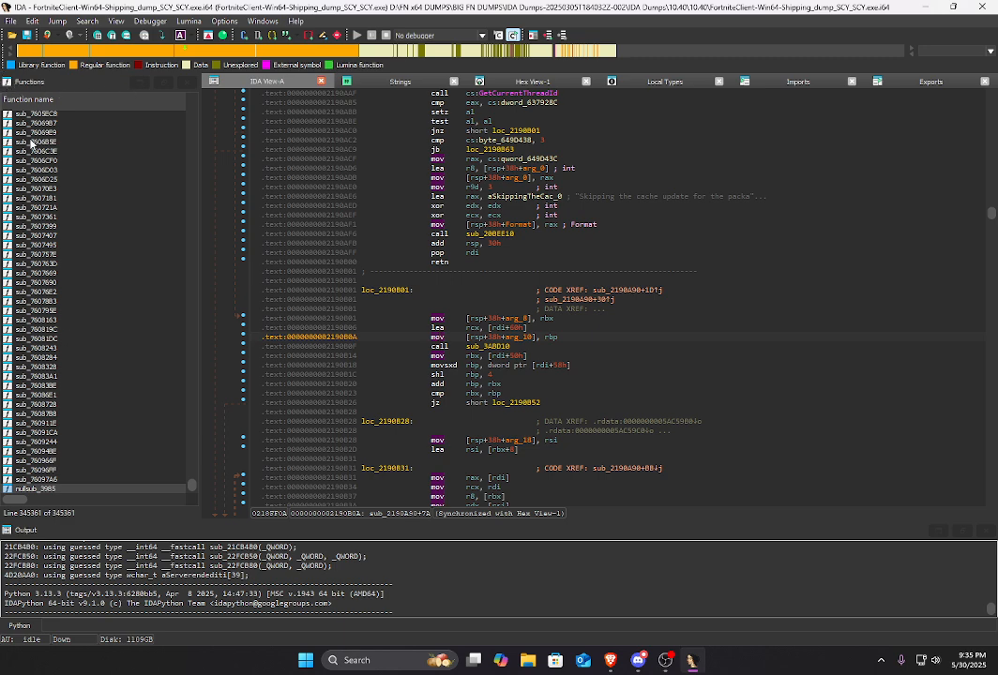
pyautogui.moveTo(69, 481)
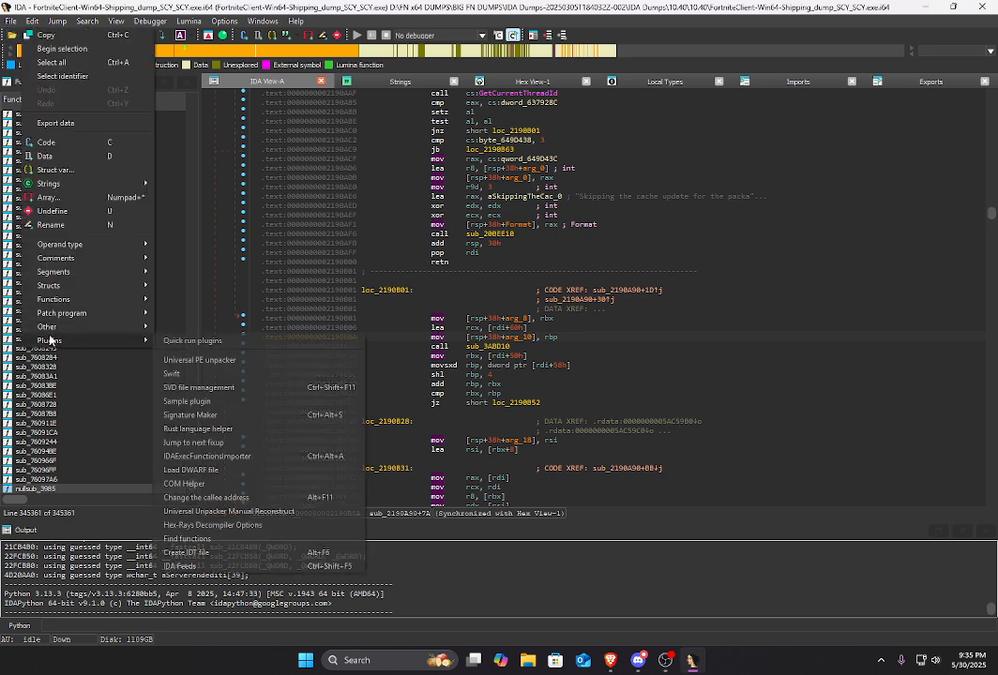
pyautogui.moveTo(191, 415)
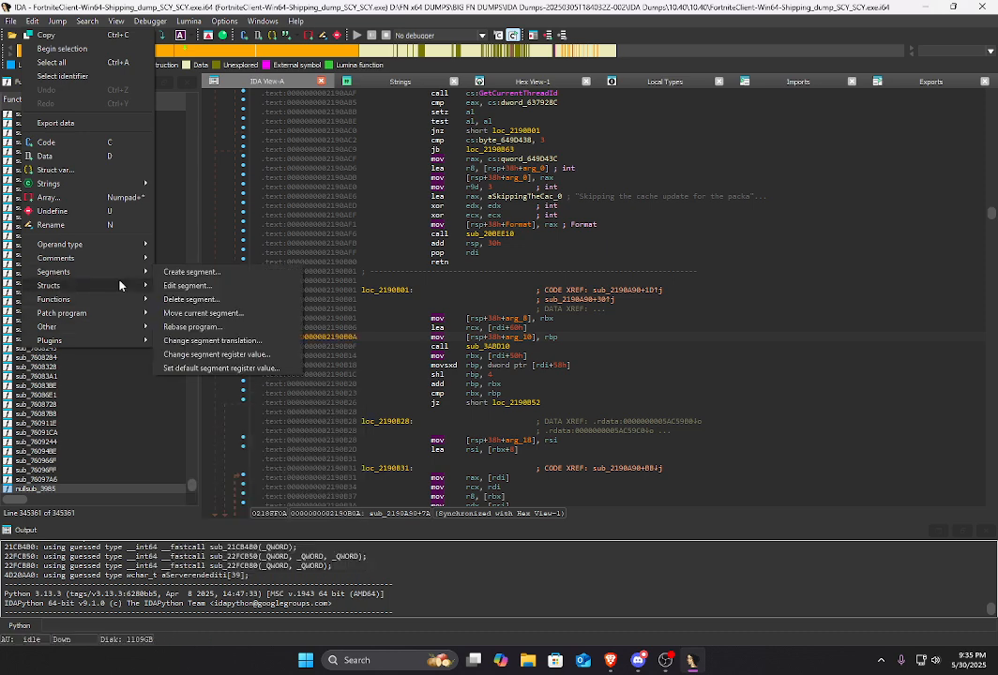
pyautogui.click(11, 21)
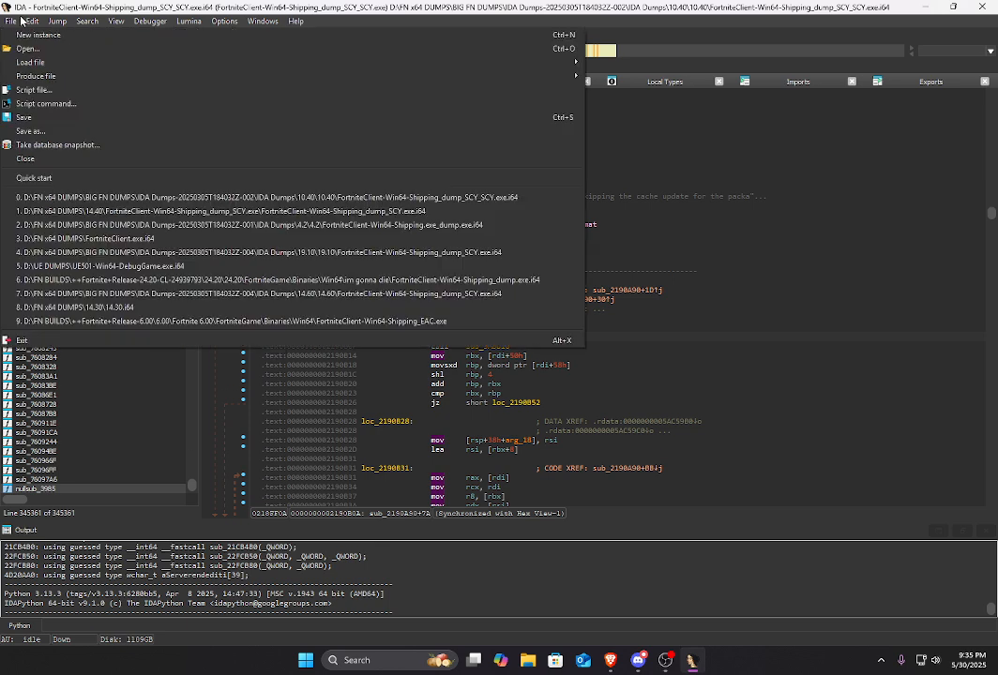
pyautogui.click(34, 21)
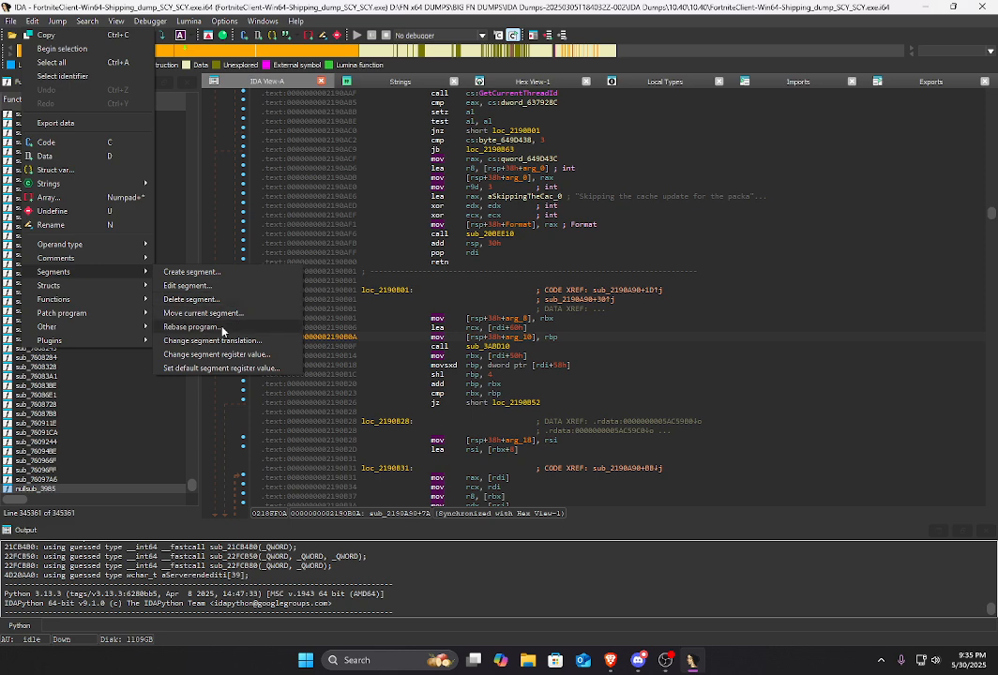
pyautogui.click(192, 326)
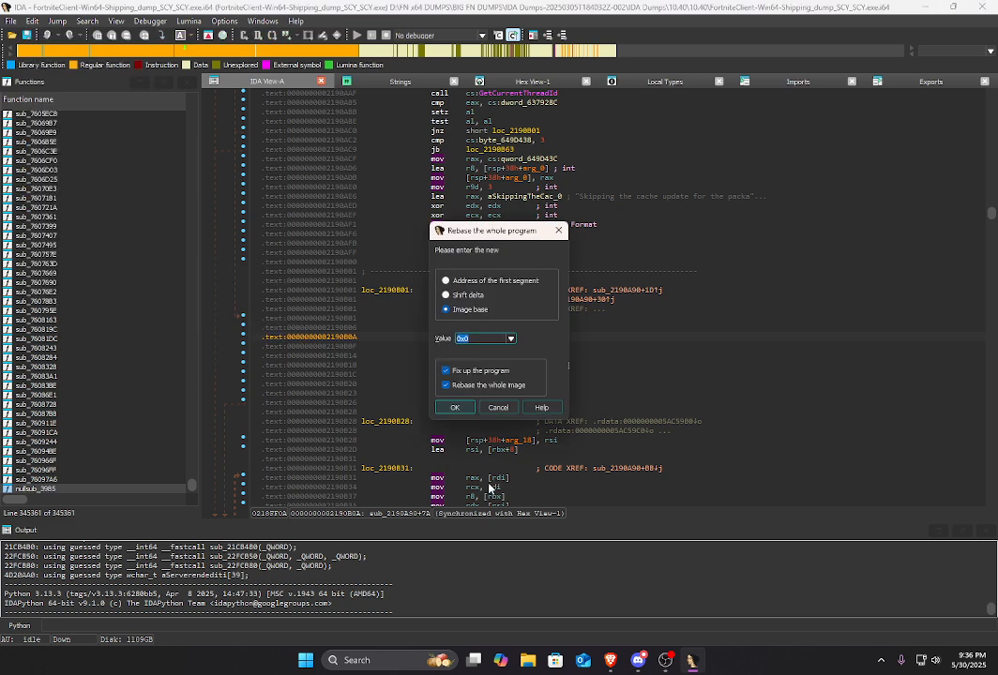
pyautogui.click(454, 407)
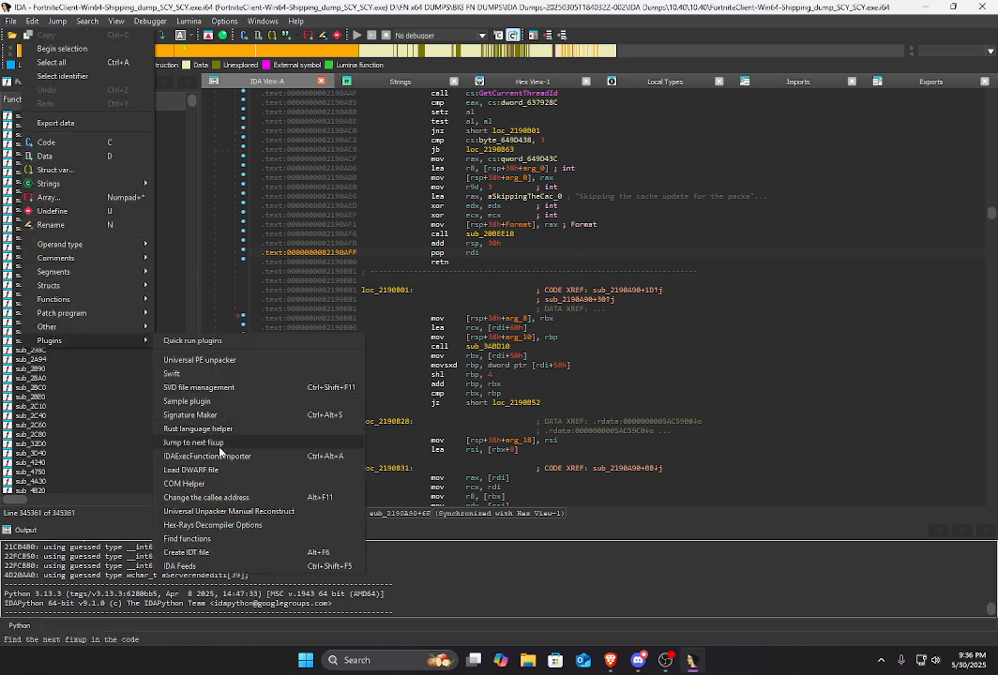
# - Run the dump-loading plugin and cancel its file picker
pyautogui.click(207, 456)
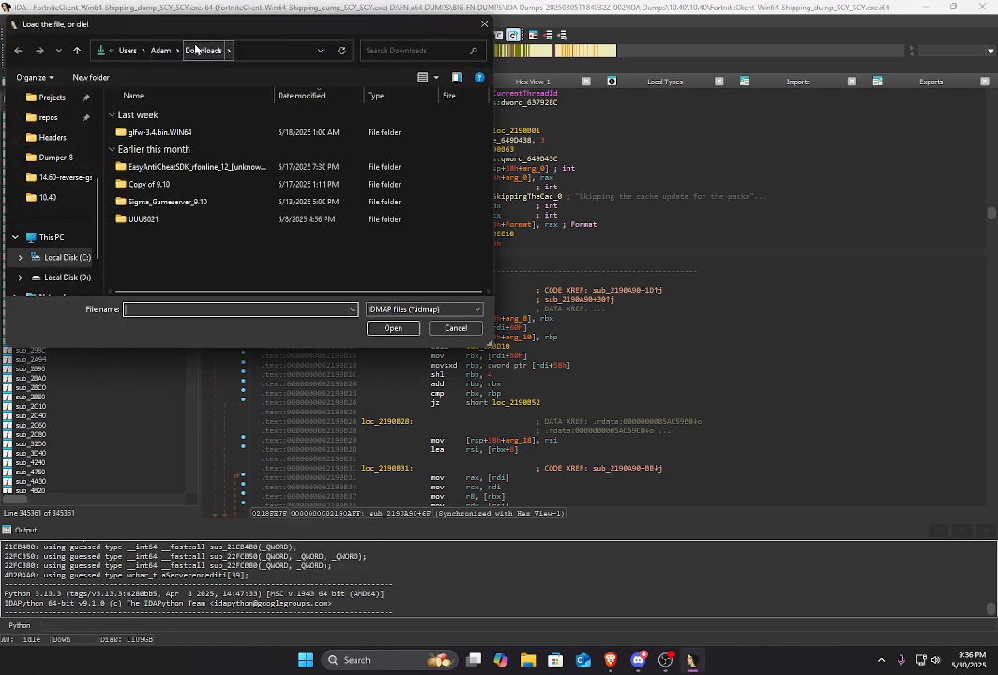
pyautogui.click(454, 329)
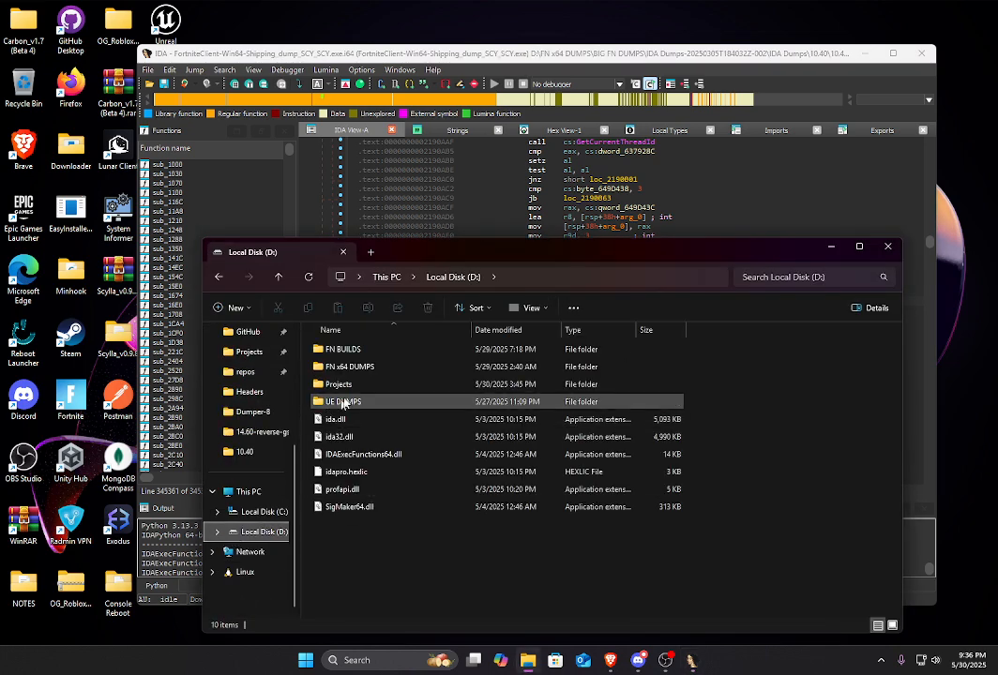
pyautogui.doubleClick(344, 349)
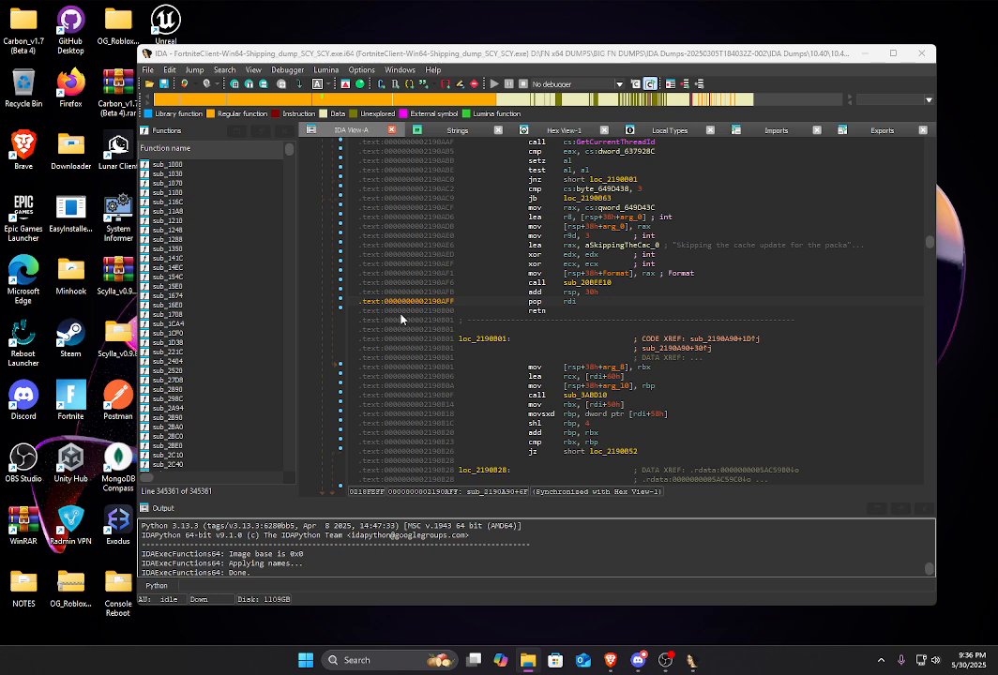
pyautogui.moveTo(334, 297)
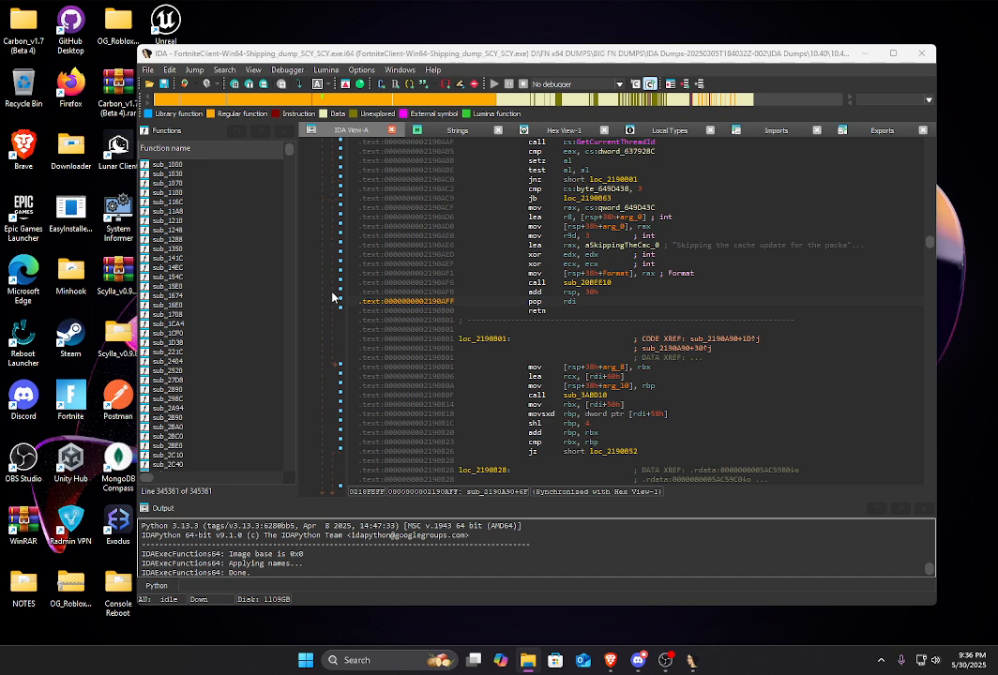
pyautogui.moveTo(322, 281)
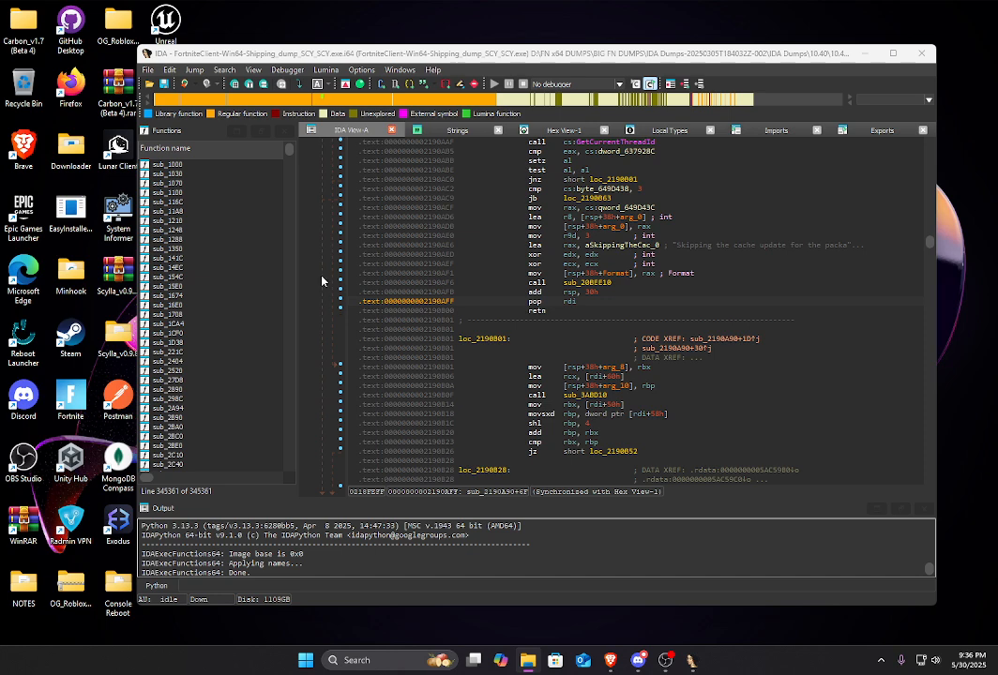
pyautogui.moveTo(315, 270)
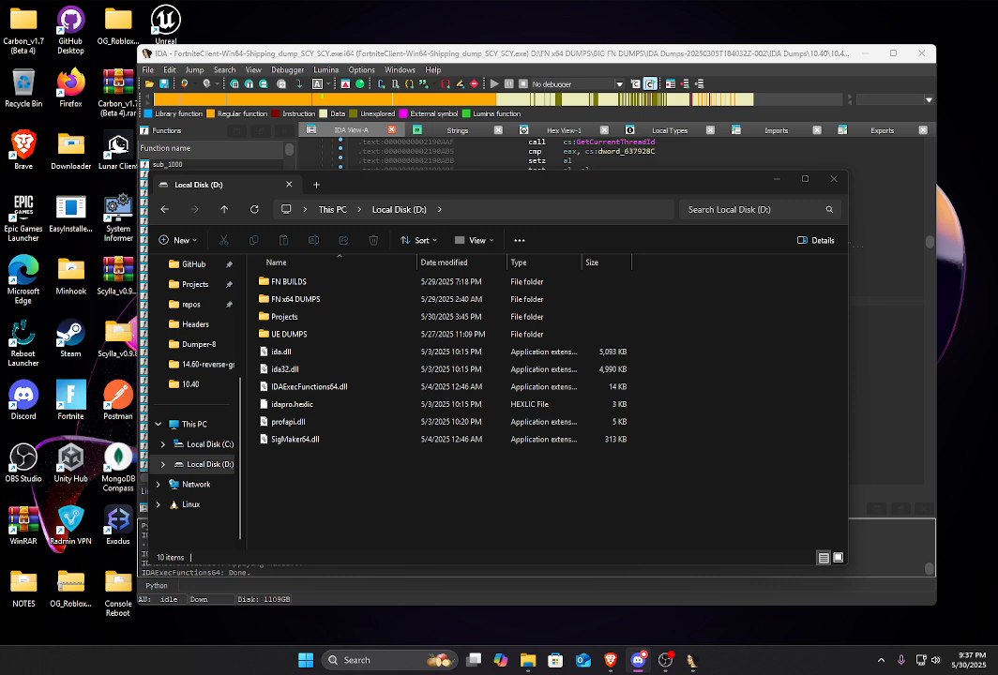
pyautogui.moveTo(422, 516)
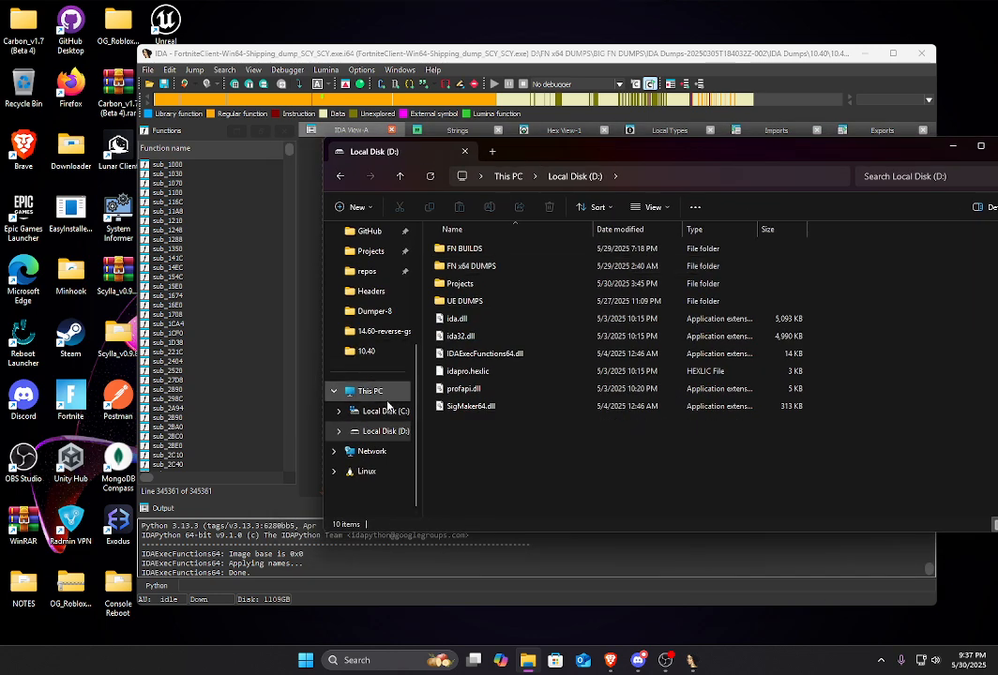
# - Browse to C: > Program Files > IDA Professional 9.1 > plugins
pyautogui.click(385, 411)
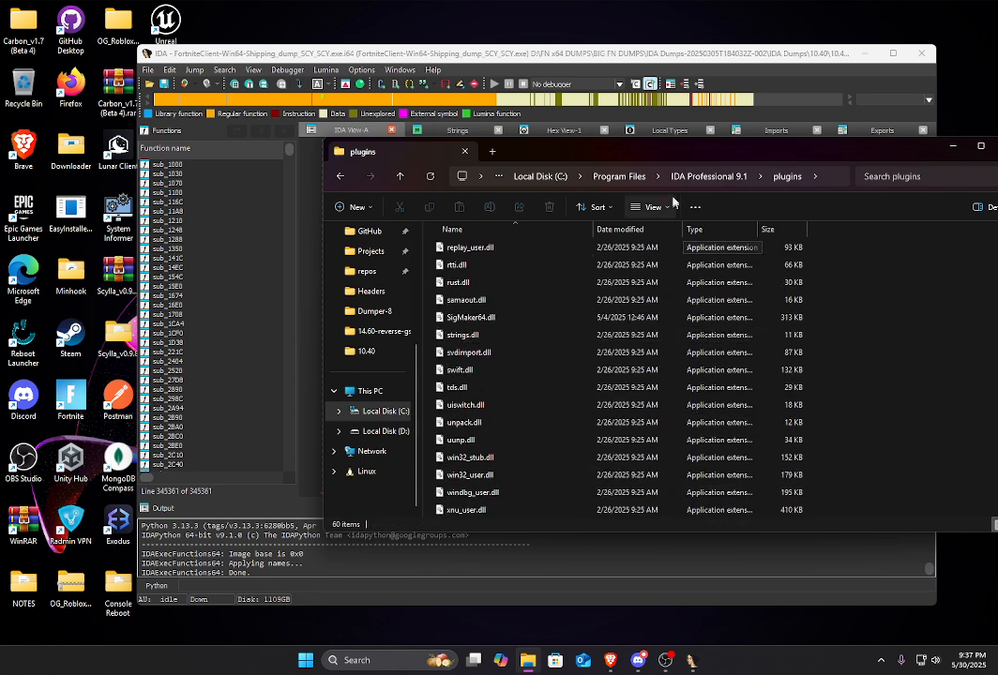
pyautogui.click(464, 151)
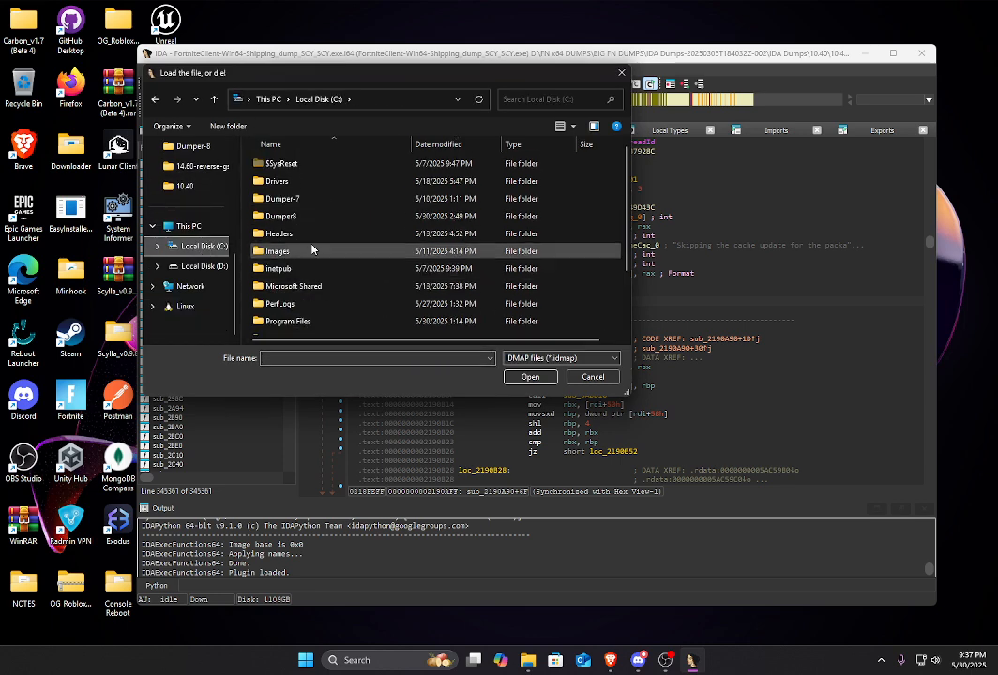
# - Browse Dumper-8 > 4.20.0 Fortnite release > IDAMappings in the Load IDAMAP dialog, then cancel it
pyautogui.doubleClick(281, 216)
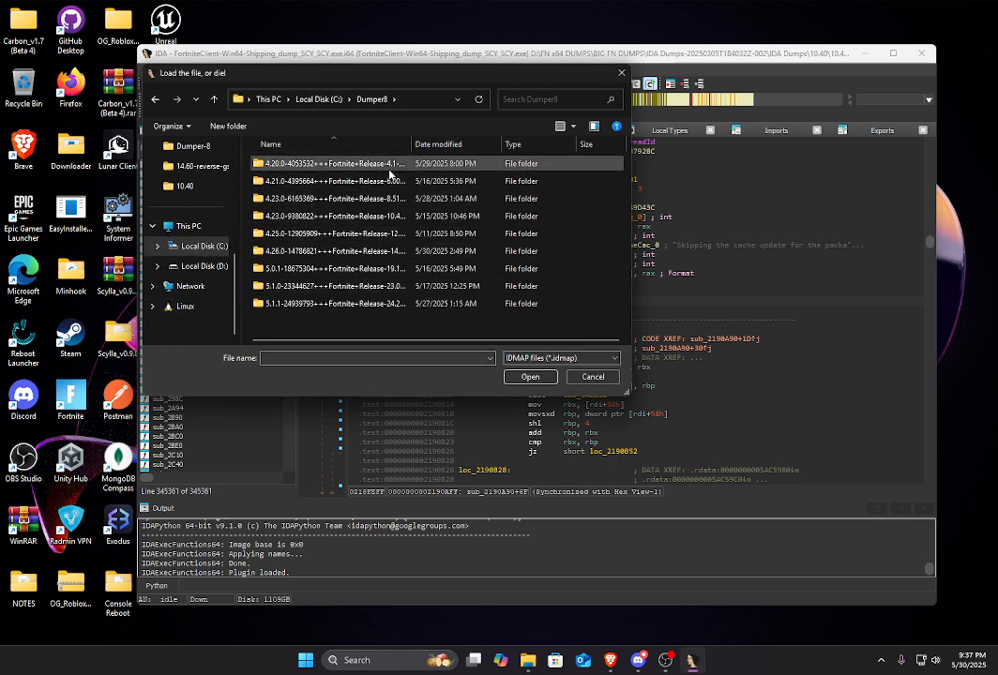
pyautogui.doubleClick(334, 164)
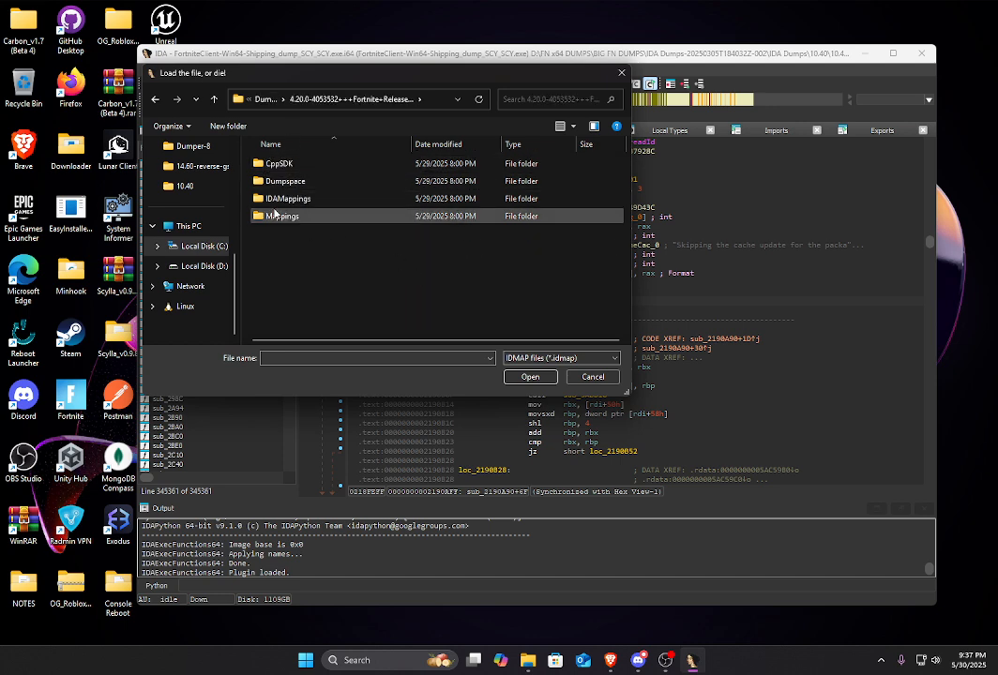
pyautogui.doubleClick(287, 199)
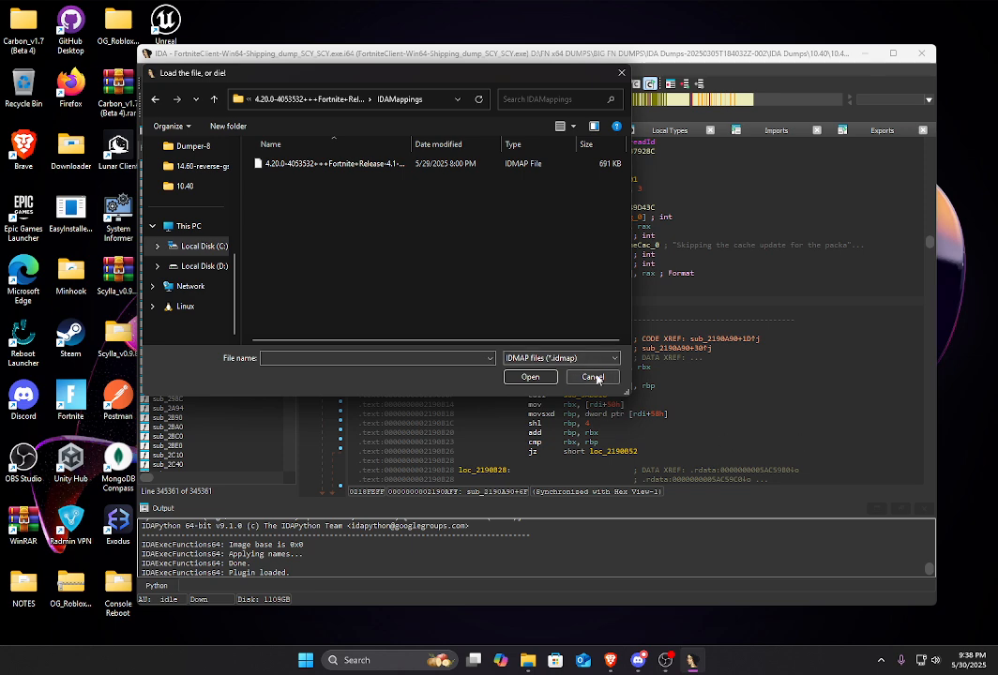
pyautogui.click(592, 377)
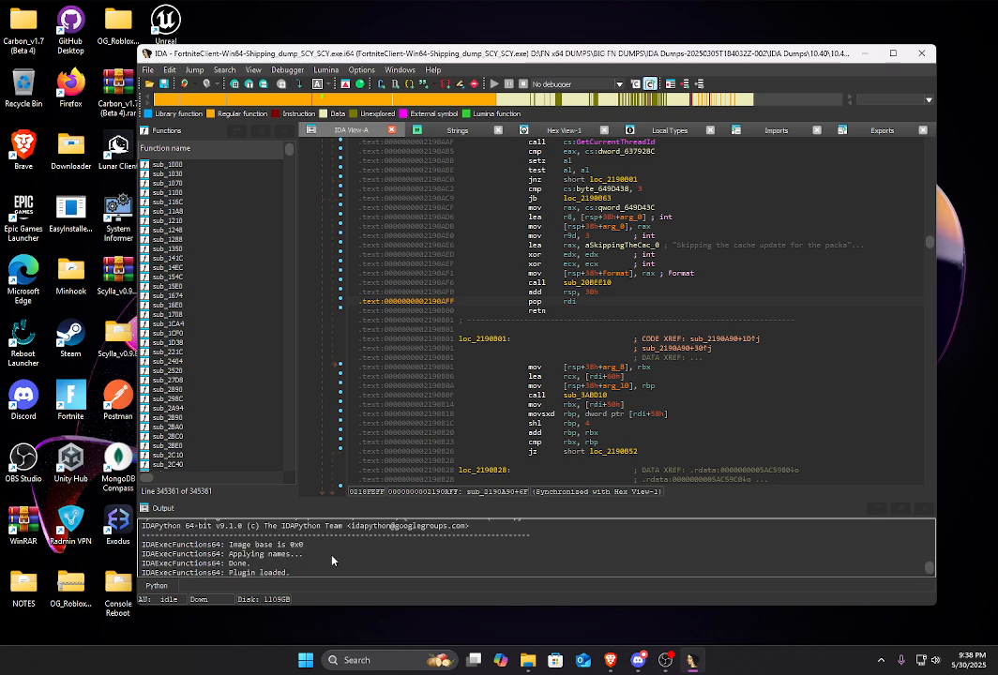
pyautogui.moveTo(386, 544)
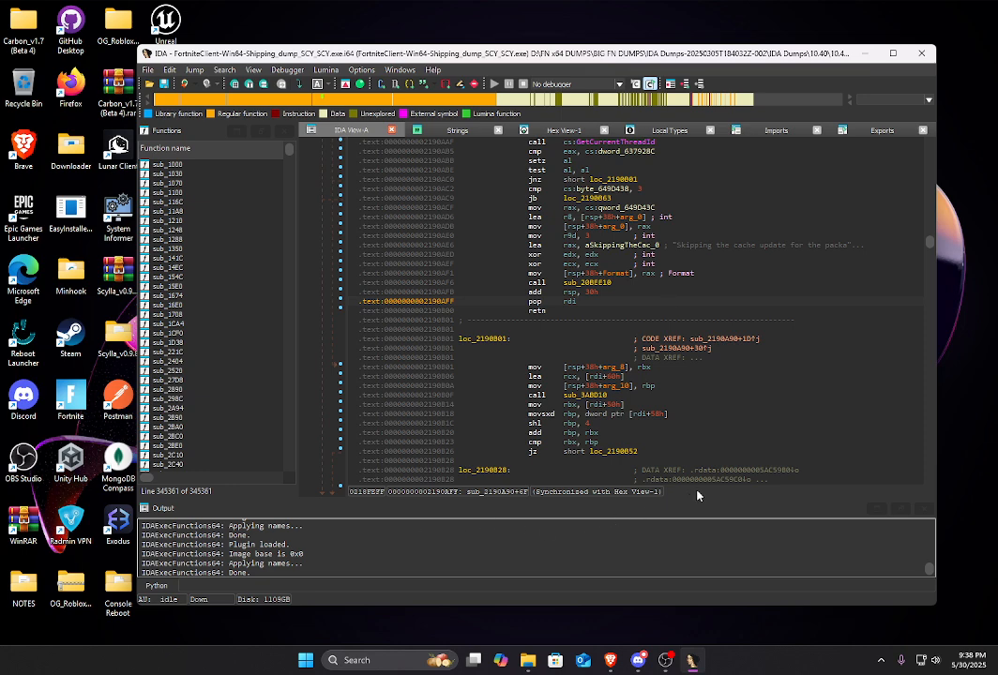
pyautogui.moveTo(698, 356)
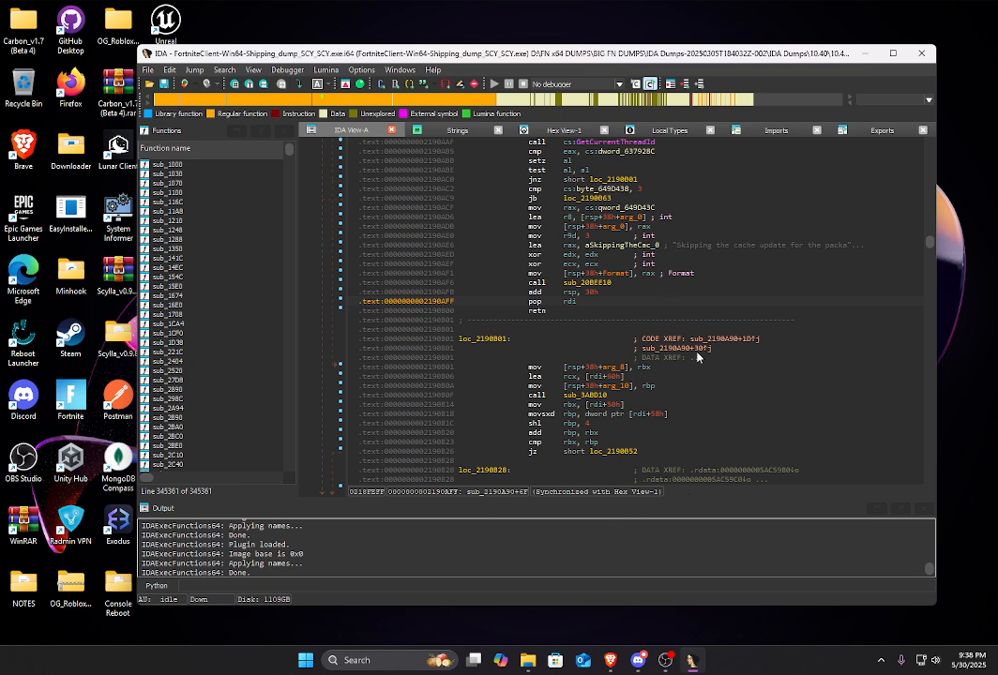
pyautogui.moveTo(236, 445)
pyautogui.write('ReadyToStart')
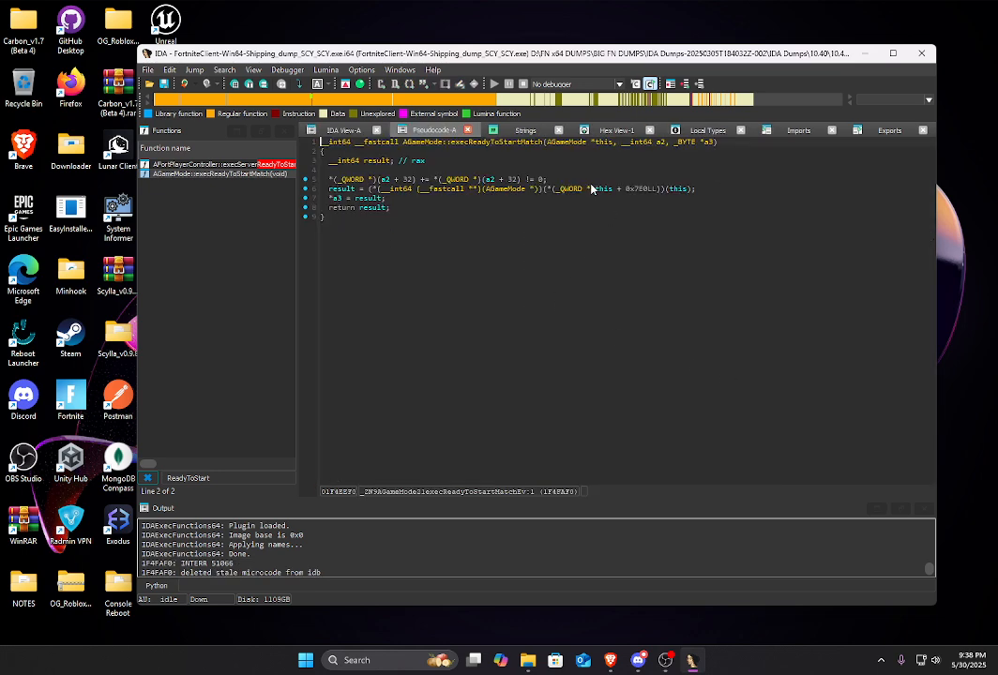
# - Show ReadyToStartMatch as disassembly in IDA View-A
pyautogui.click(346, 131)
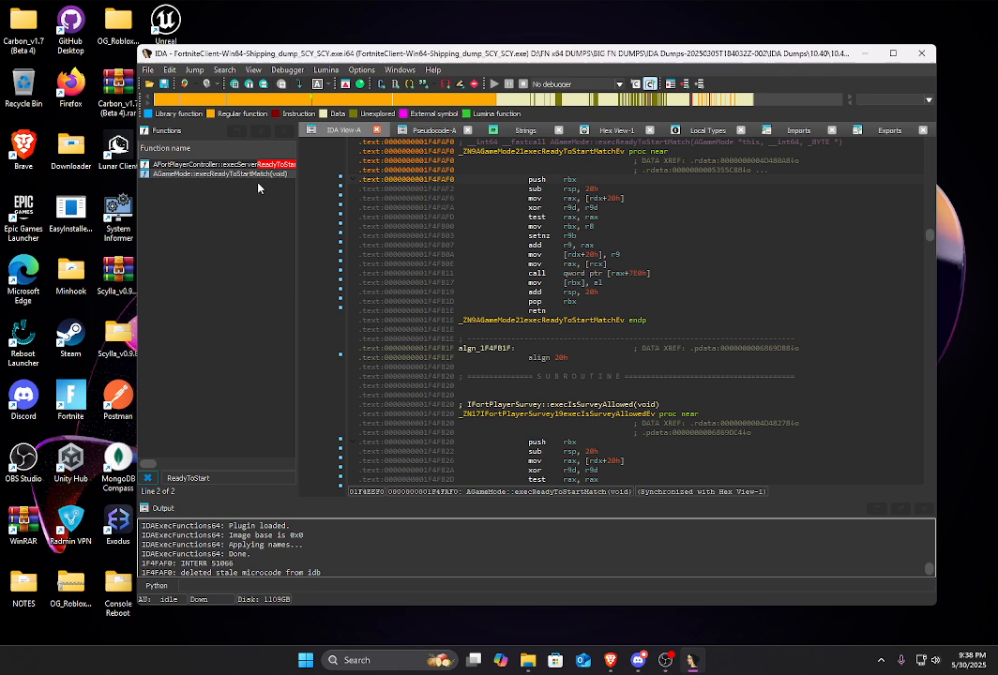
pyautogui.moveTo(615, 221)
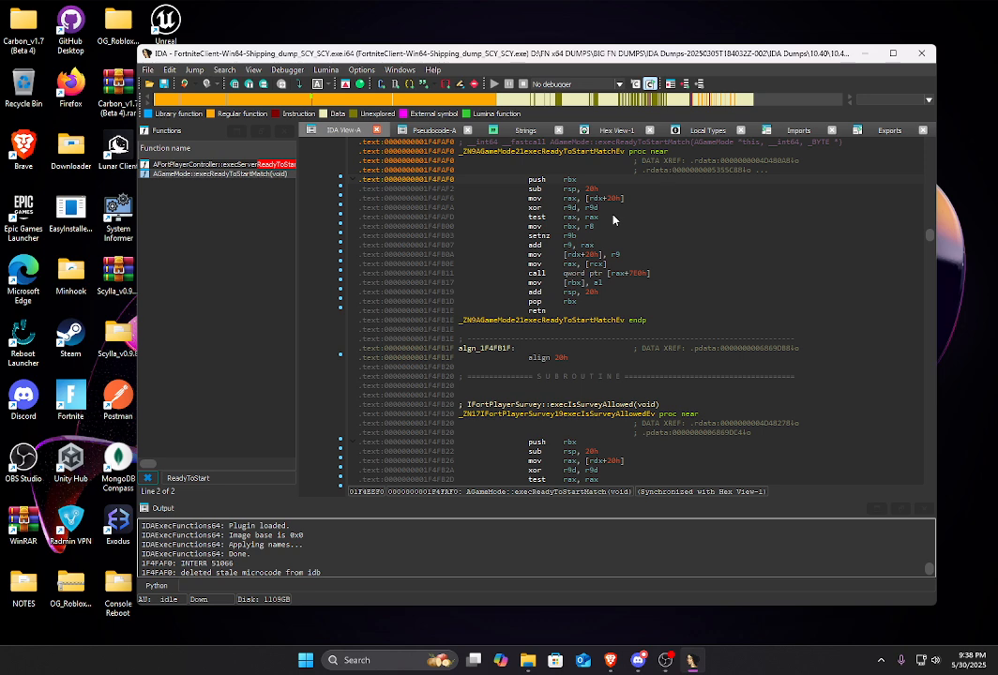
pyautogui.moveTo(557, 315)
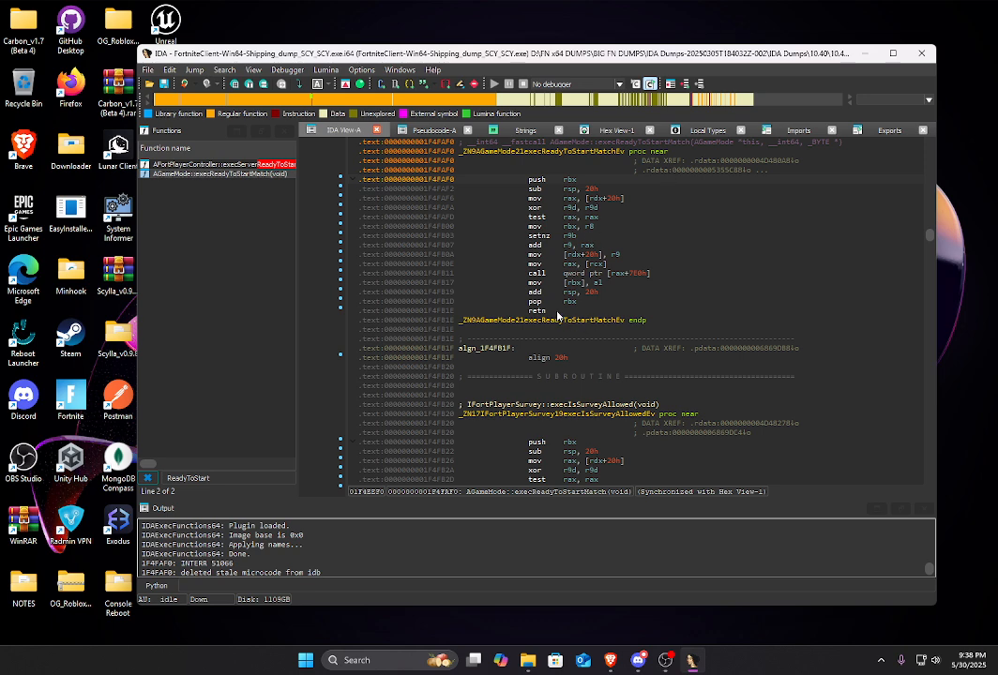
pyautogui.moveTo(570, 300)
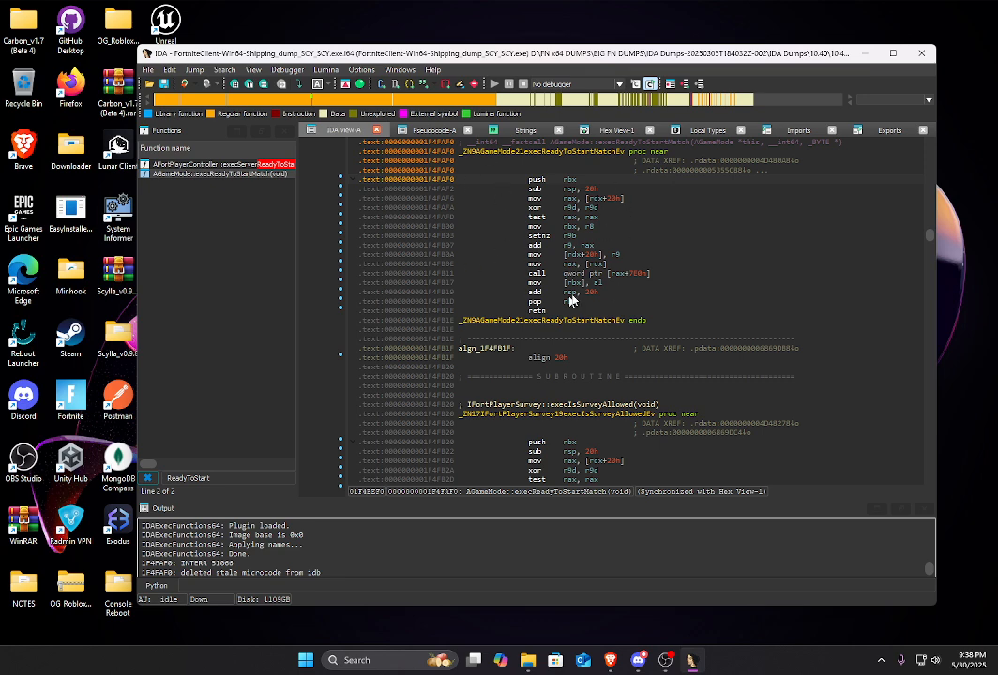
pyautogui.moveTo(559, 280)
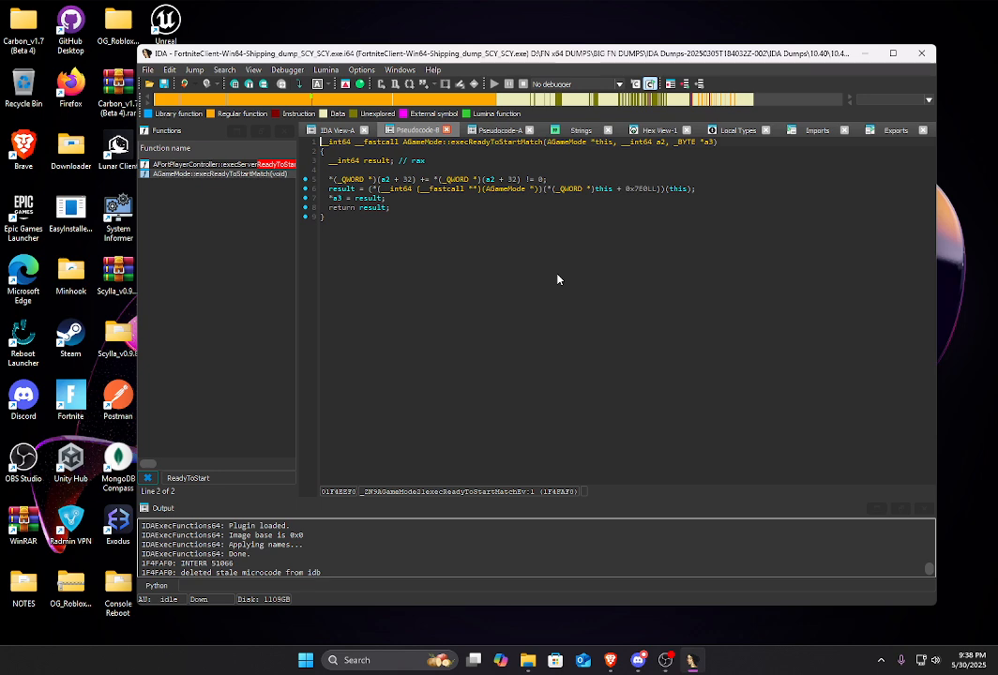
pyautogui.moveTo(407, 208)
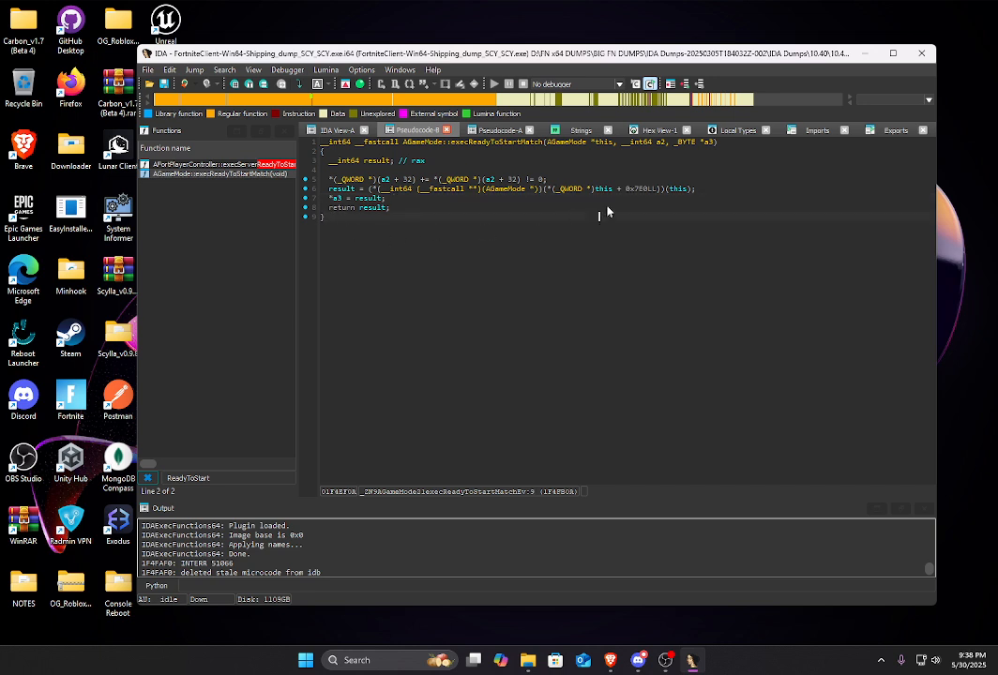
# - Select the vtable call in ReadyToStartMatch's pseudocode and bring up actions for the AGameMode this pointer
pyautogui.click(645, 188)
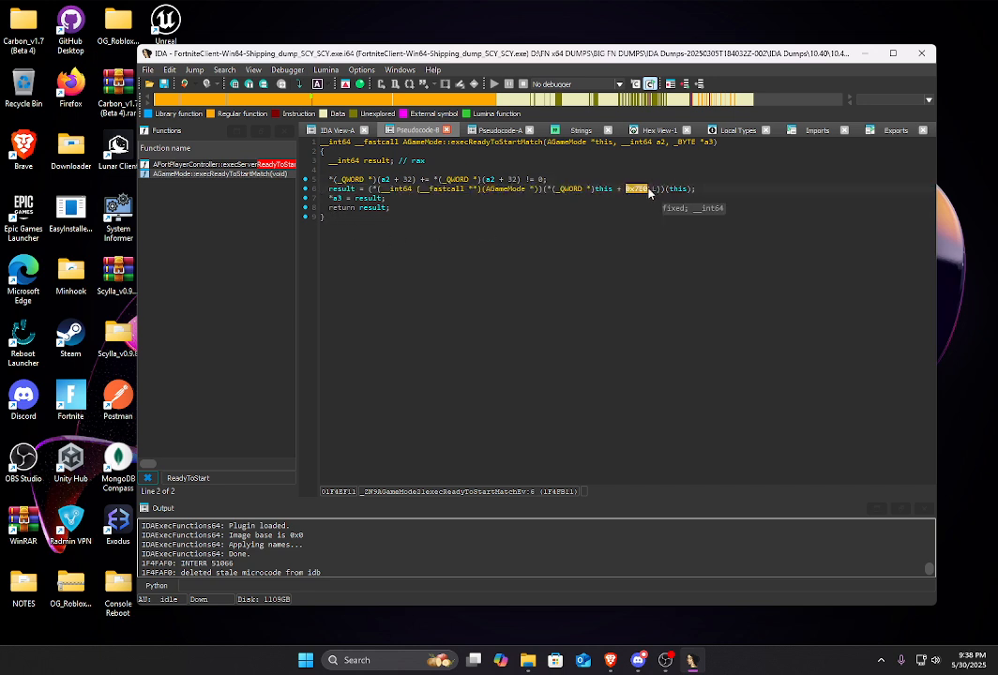
pyautogui.rightClick(638, 188)
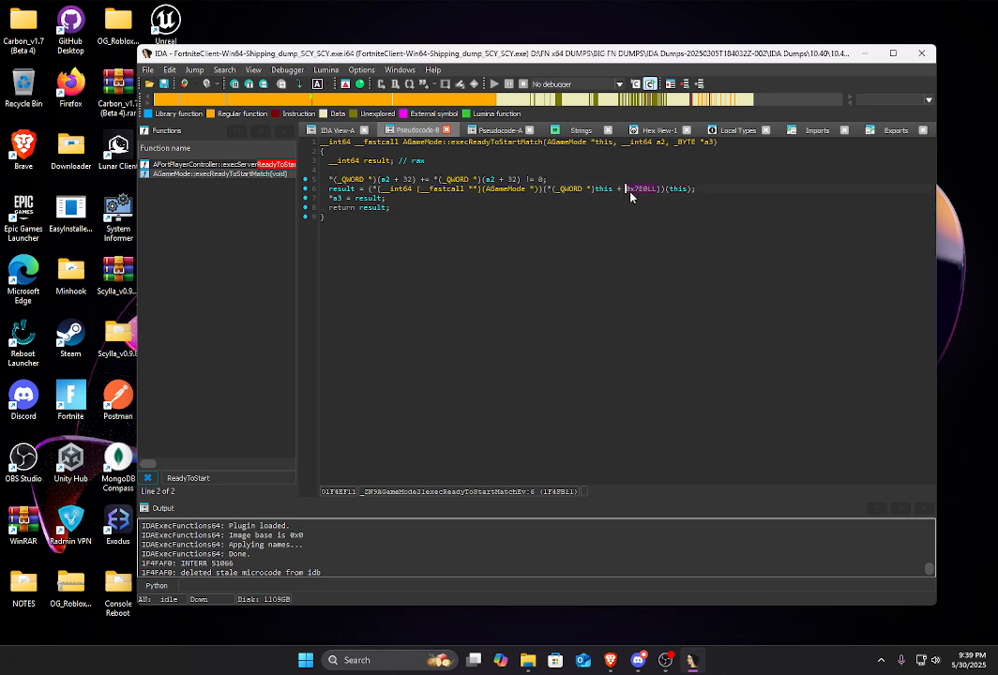
pyautogui.moveTo(597, 188)
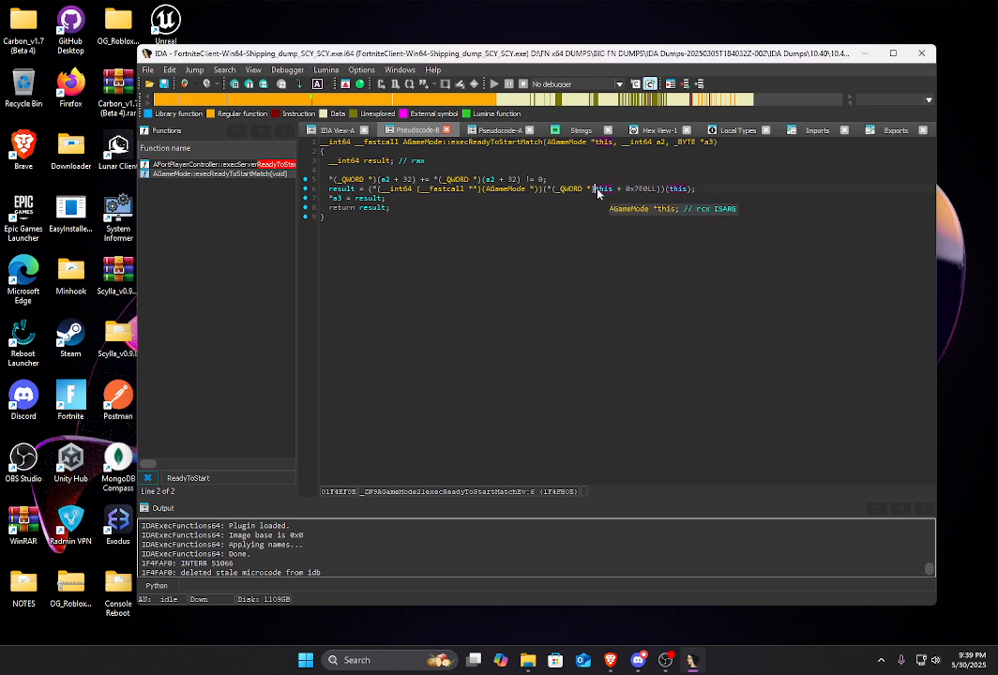
pyautogui.moveTo(647, 280)
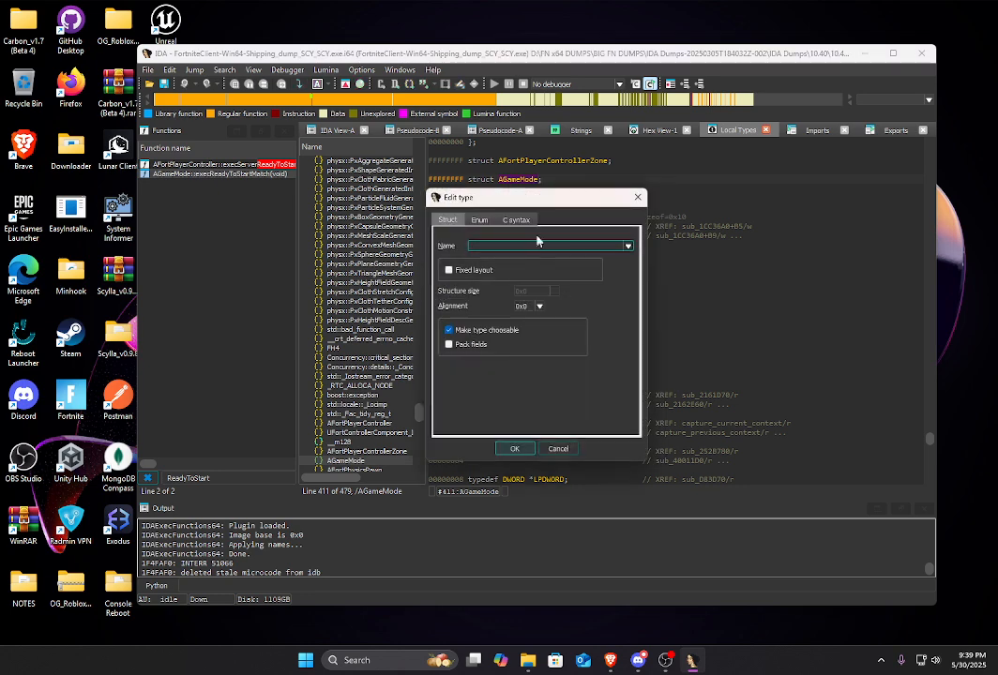
# - Add a 'void** vTable;' member to the AGameMode struct in C syntax and confirm
pyautogui.click(516, 220)
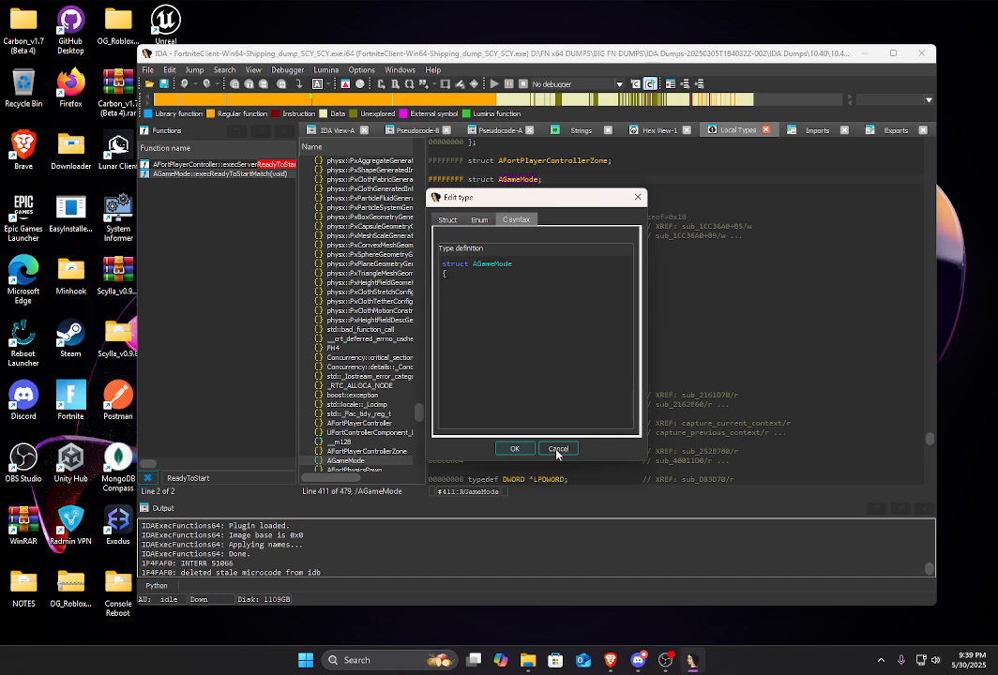
pyautogui.write('void** v')
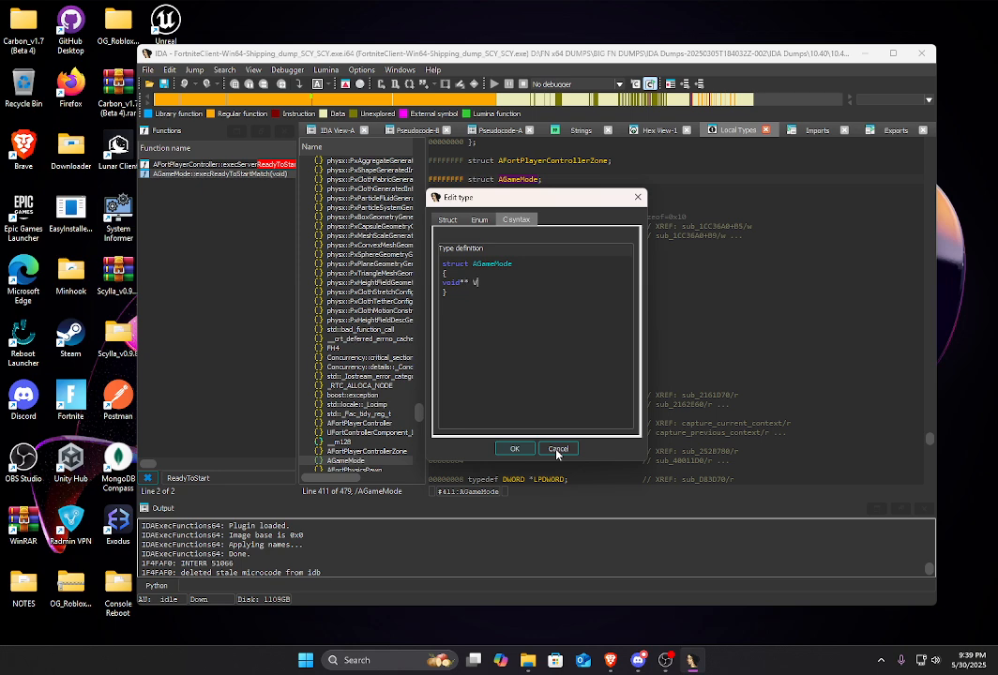
pyautogui.write('Table;')
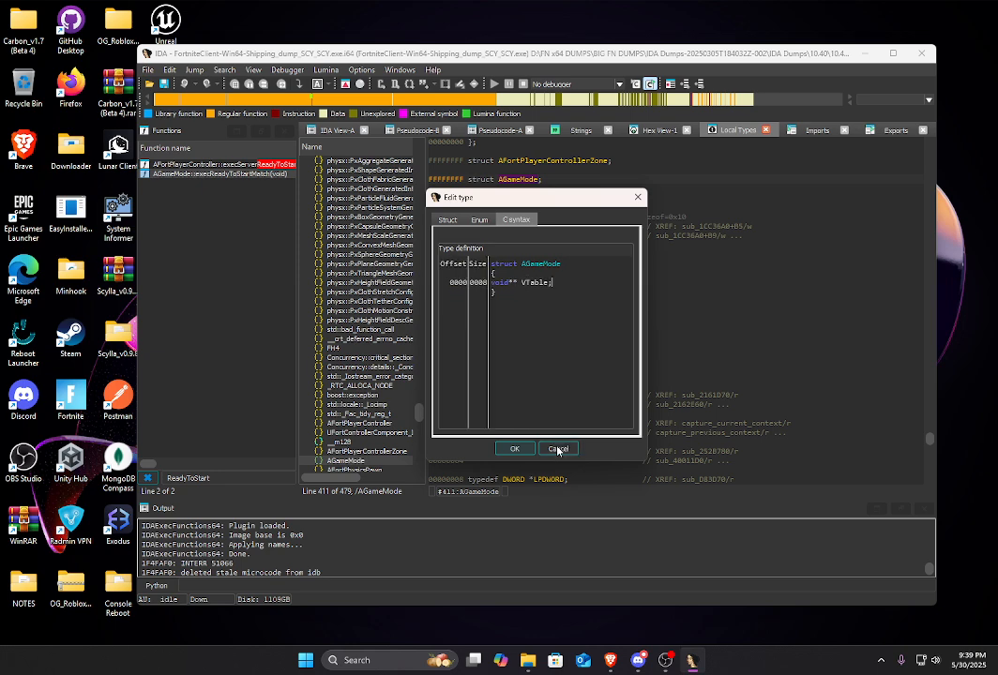
pyautogui.click(514, 449)
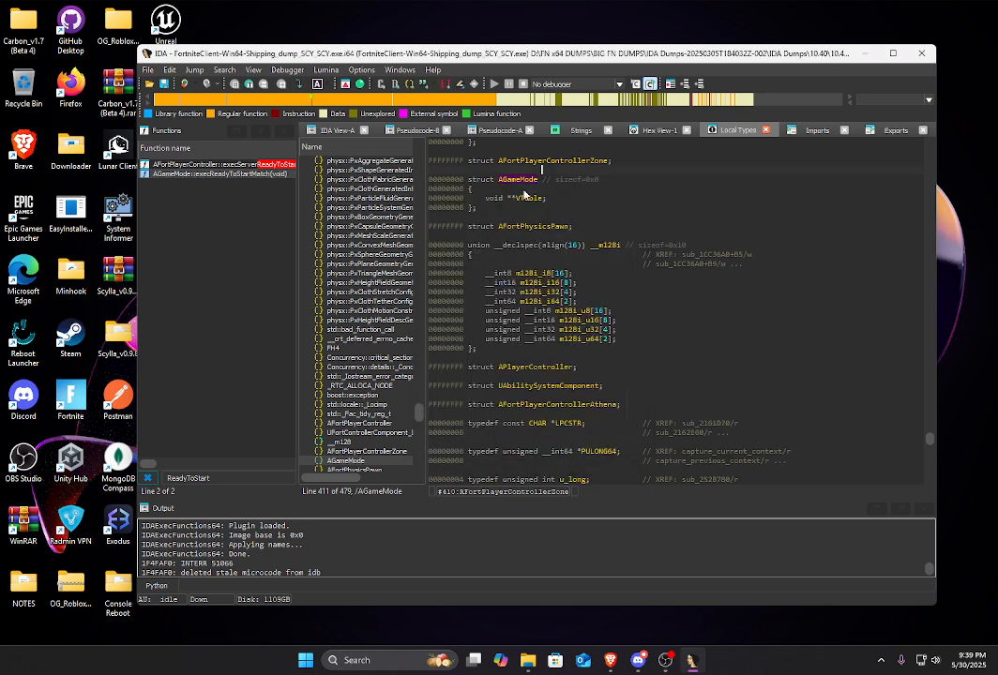
# - Return to the pseudocode and re-declare the this pointer's type as AGameMode
pyautogui.click(525, 199)
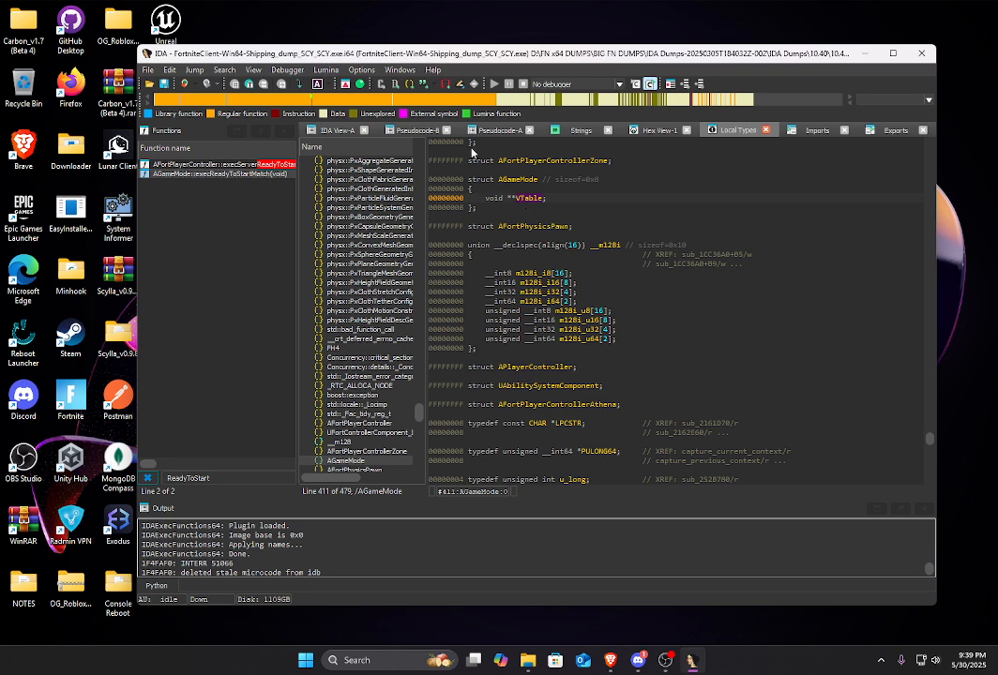
pyautogui.moveTo(420, 135)
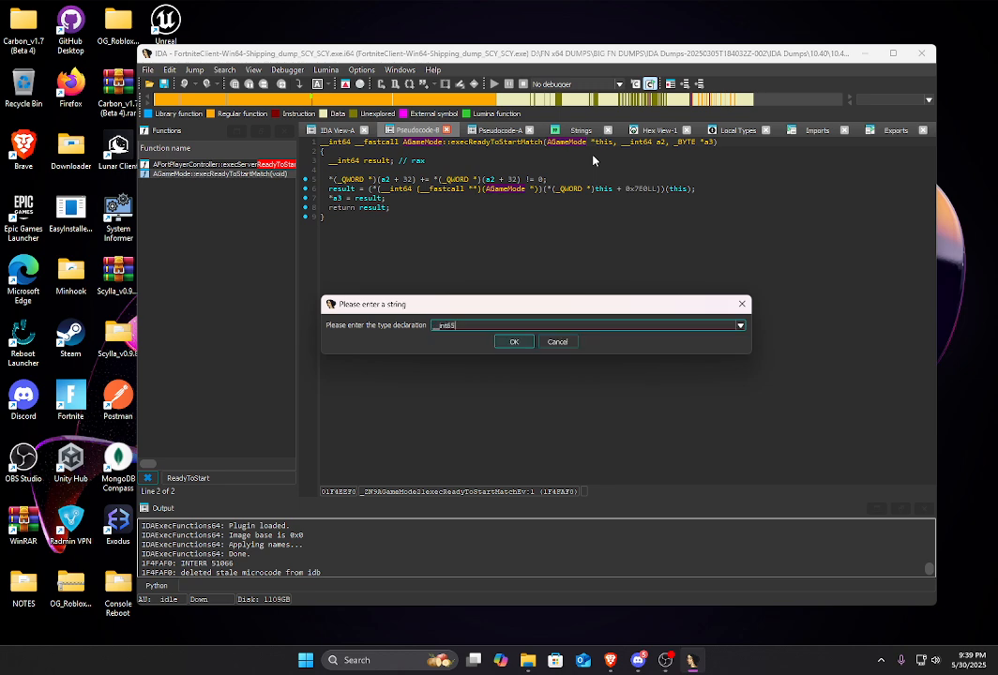
pyautogui.click(514, 341)
pyautogui.write('AGGa')
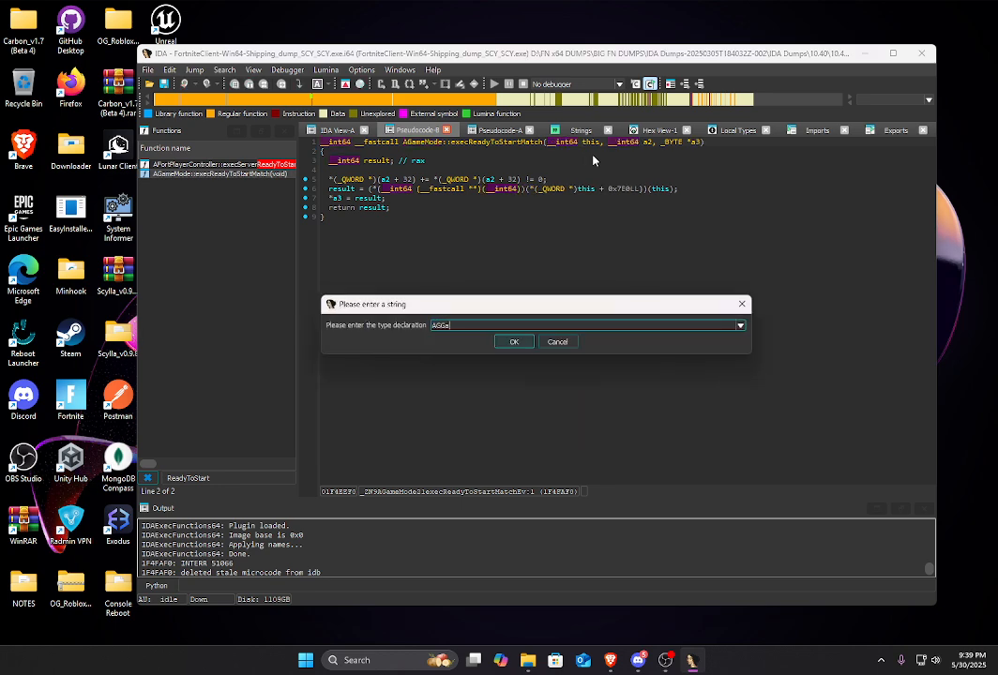
pyautogui.click(514, 341)
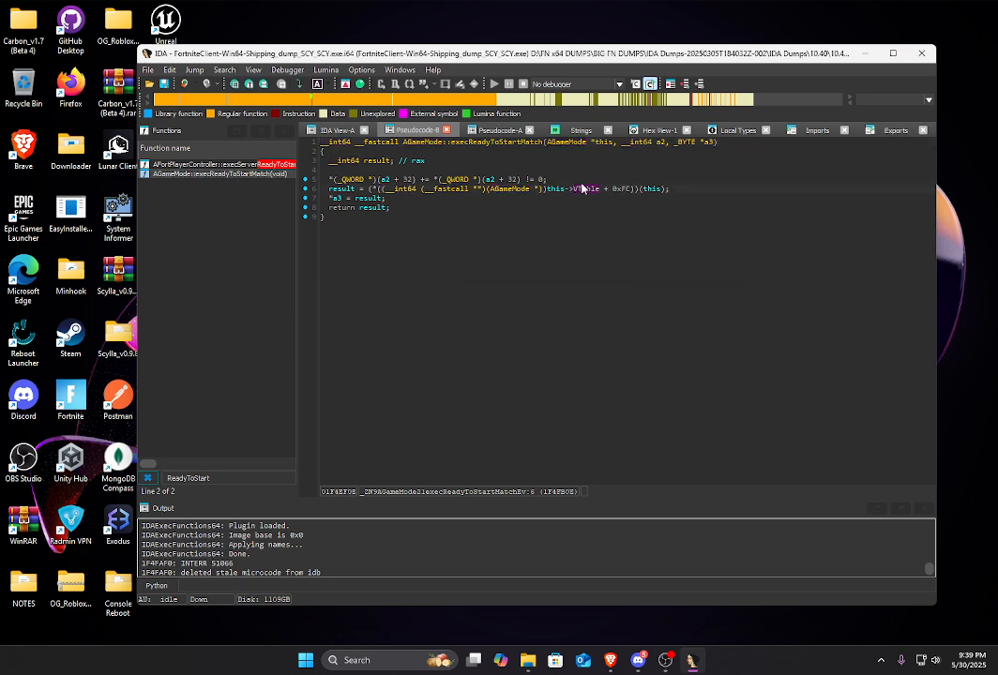
pyautogui.moveTo(586, 188)
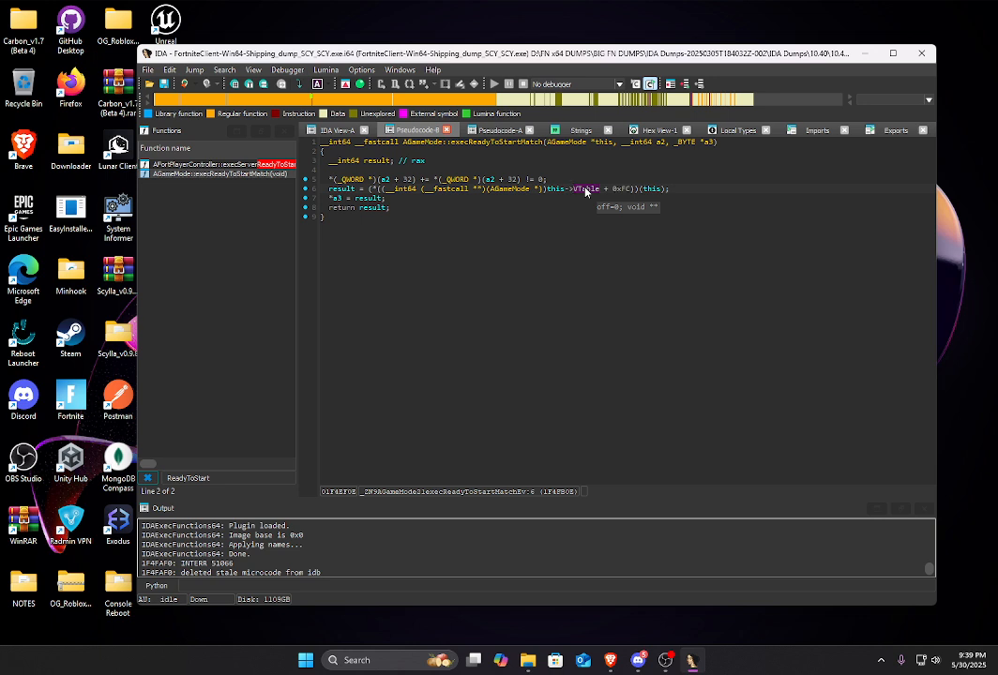
pyautogui.moveTo(616, 180)
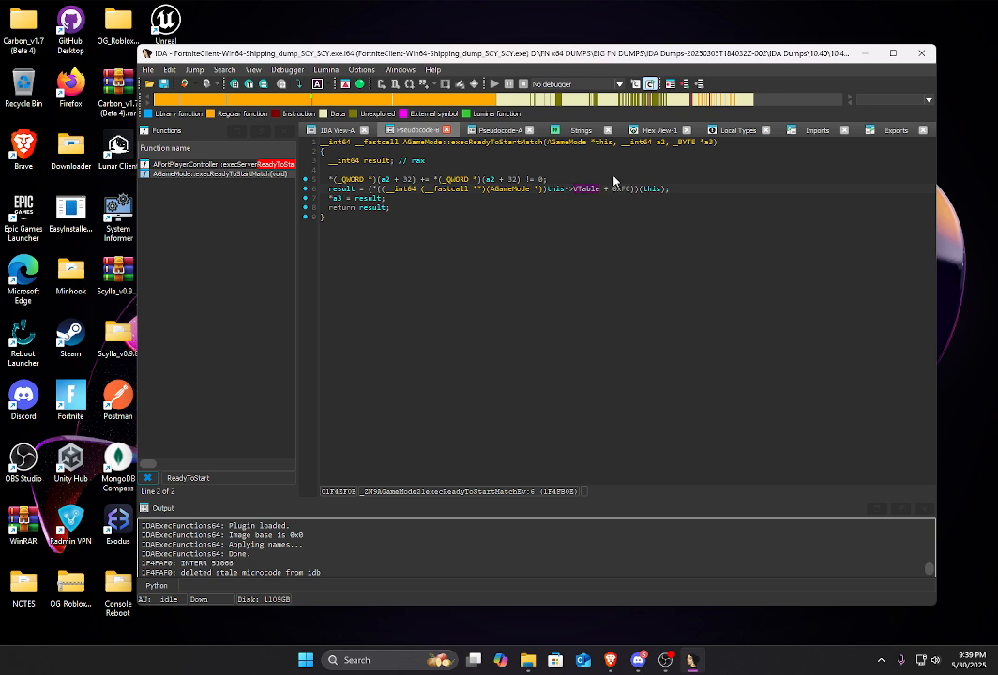
pyautogui.moveTo(615, 188)
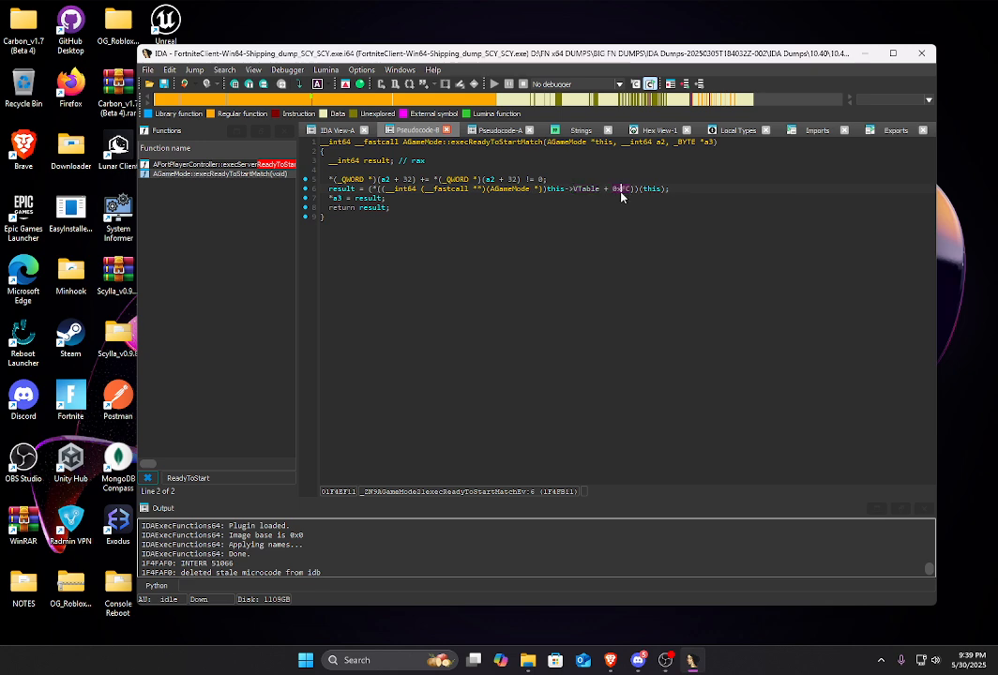
pyautogui.moveTo(620, 192)
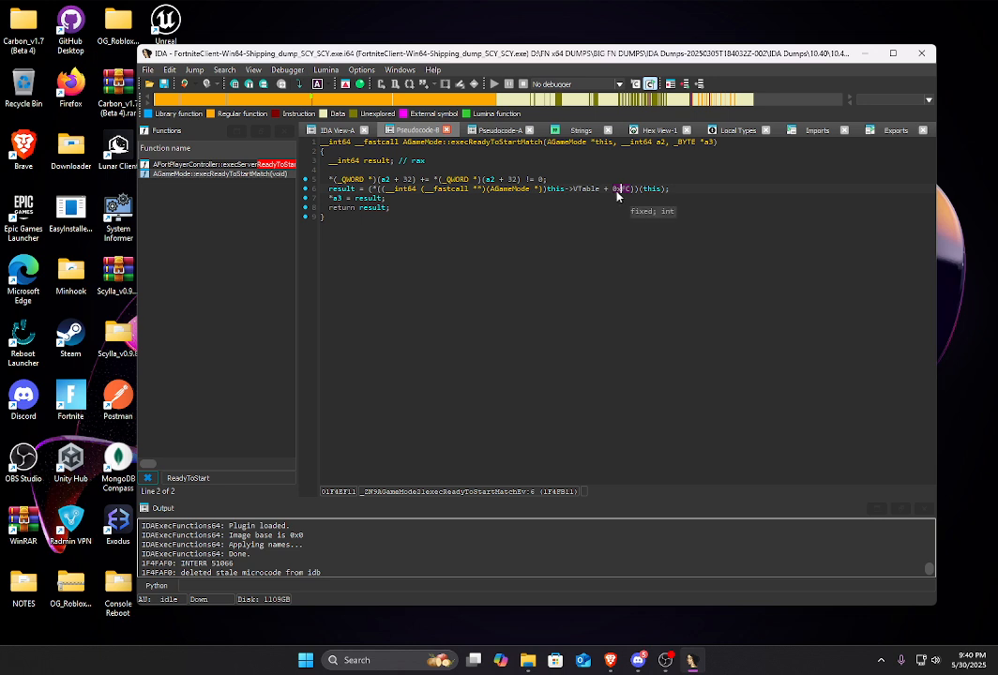
# - Show the vtable call offset as decimal and switch to the Local Types list
pyautogui.rightClick(618, 192)
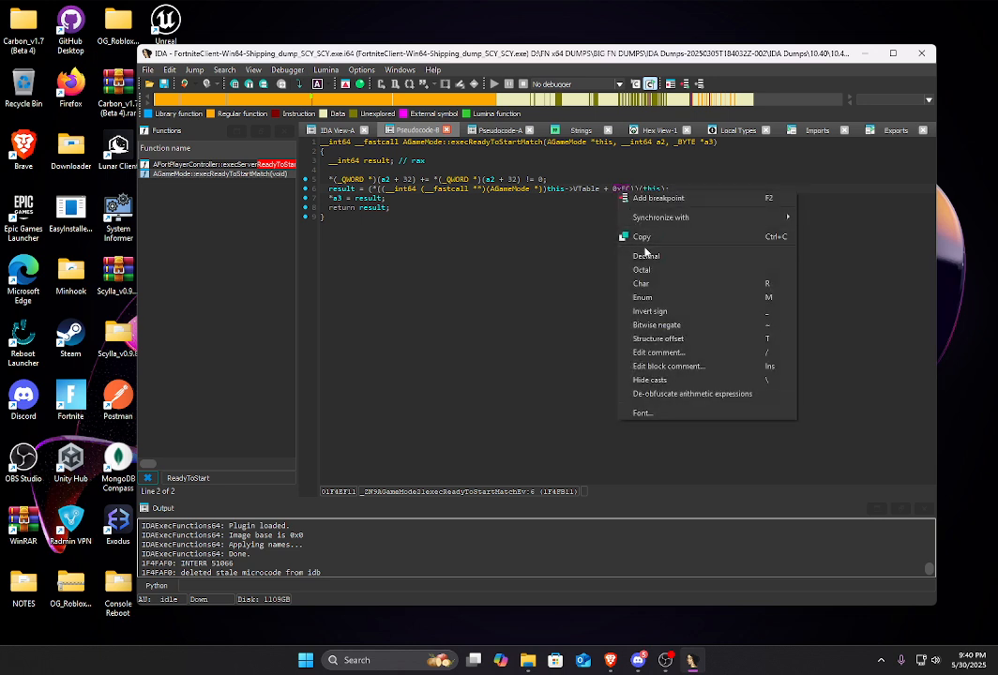
pyautogui.click(646, 255)
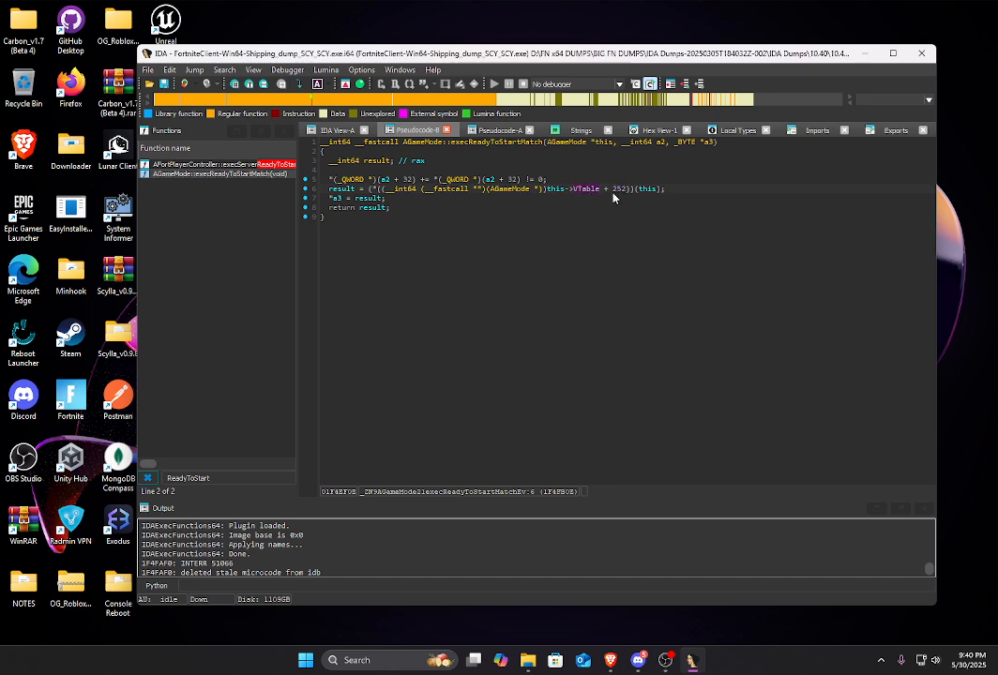
pyautogui.click(499, 130)
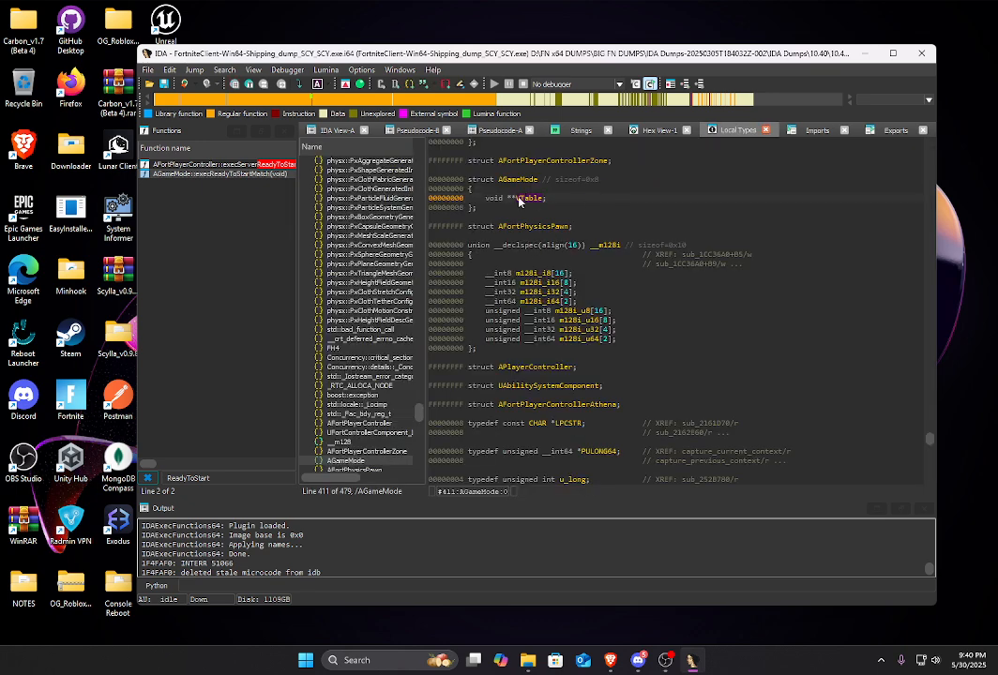
# - Re-accept the AGameMode type, inspect the vtable call, check the disassembly and return to refreshed pseudocode
pyautogui.doubleClick(500, 198)
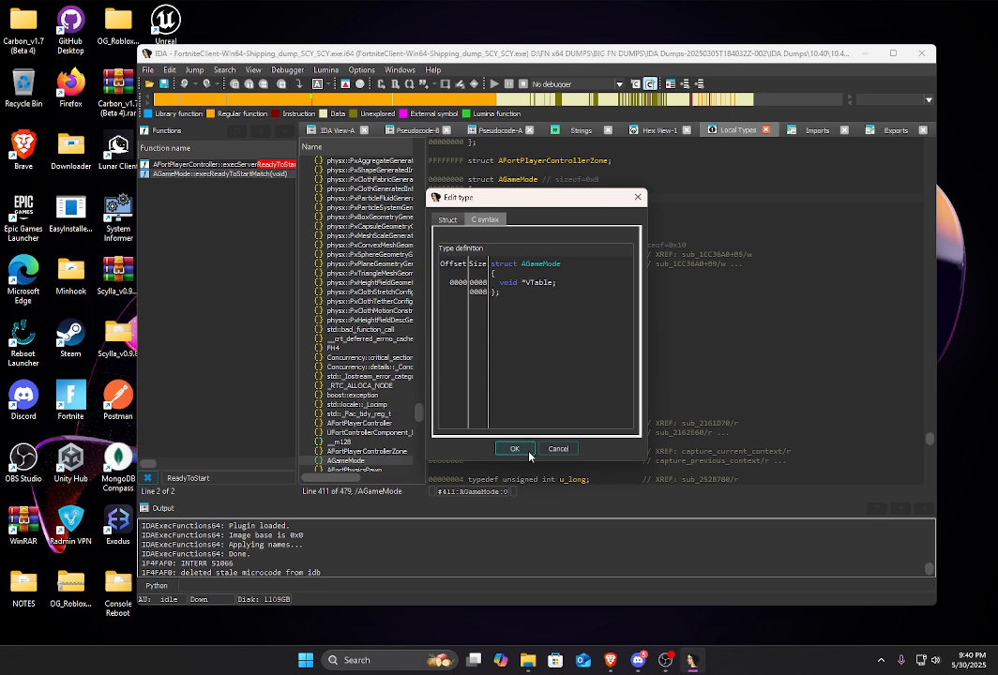
pyautogui.click(514, 449)
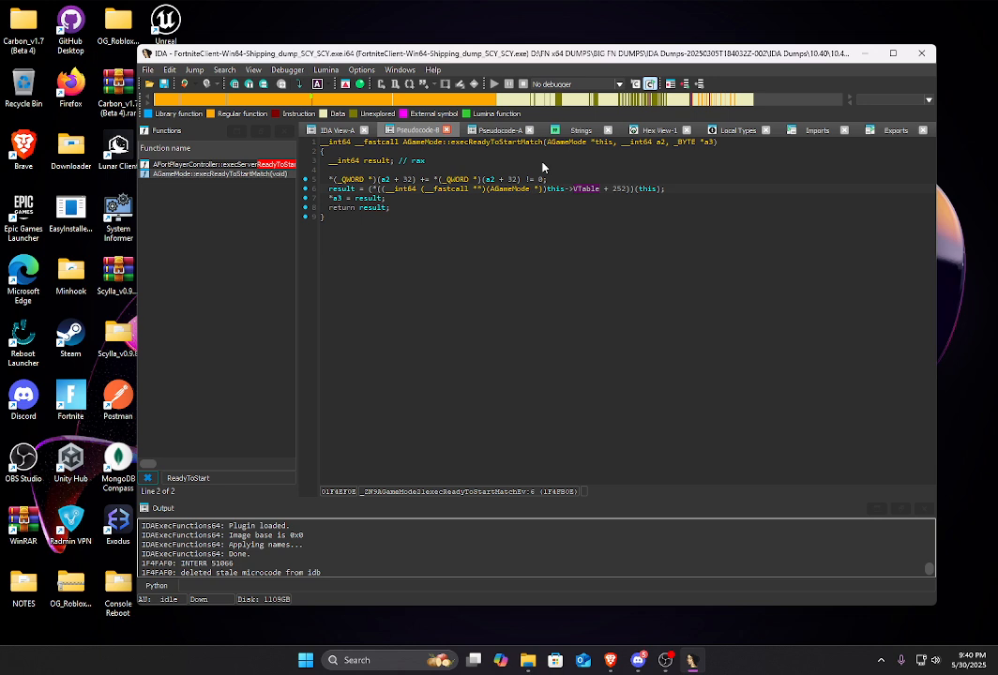
pyautogui.moveTo(578, 190)
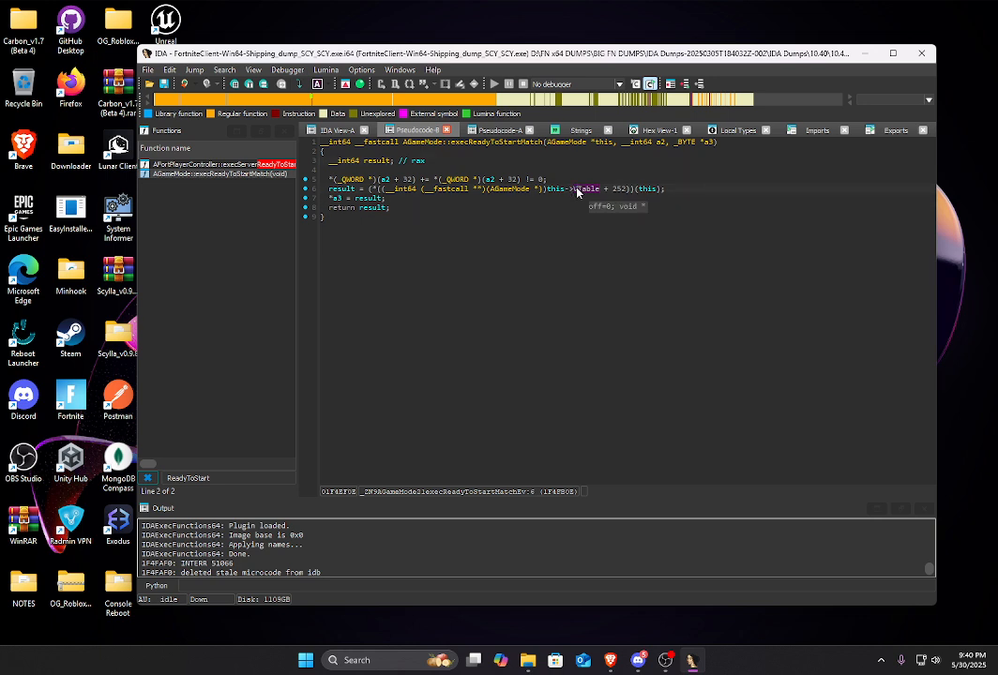
pyautogui.rightClick(581, 187)
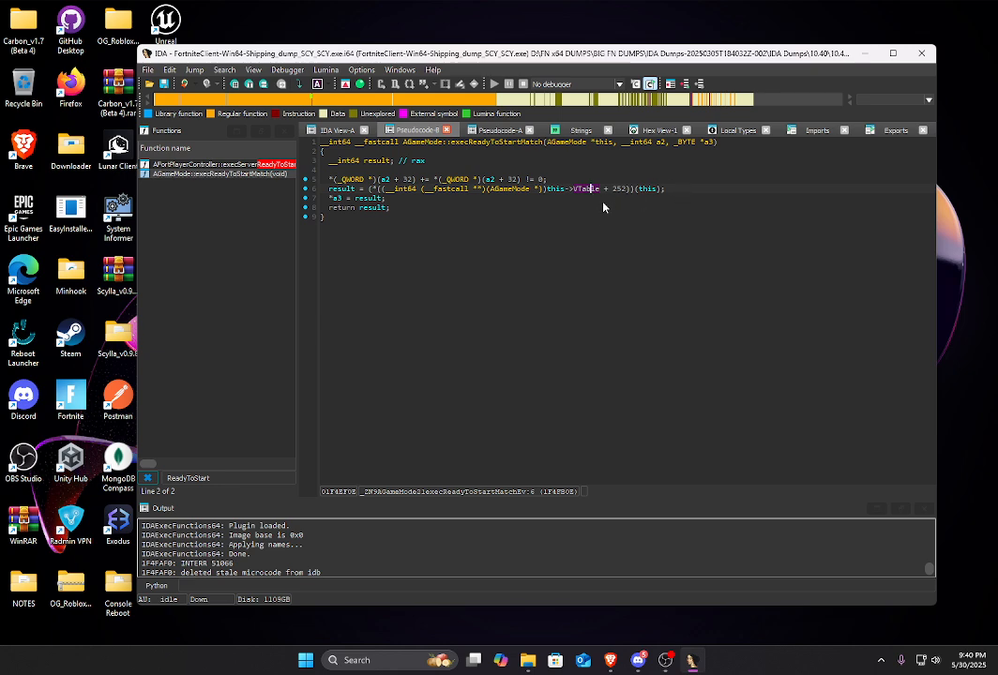
pyautogui.moveTo(617, 191)
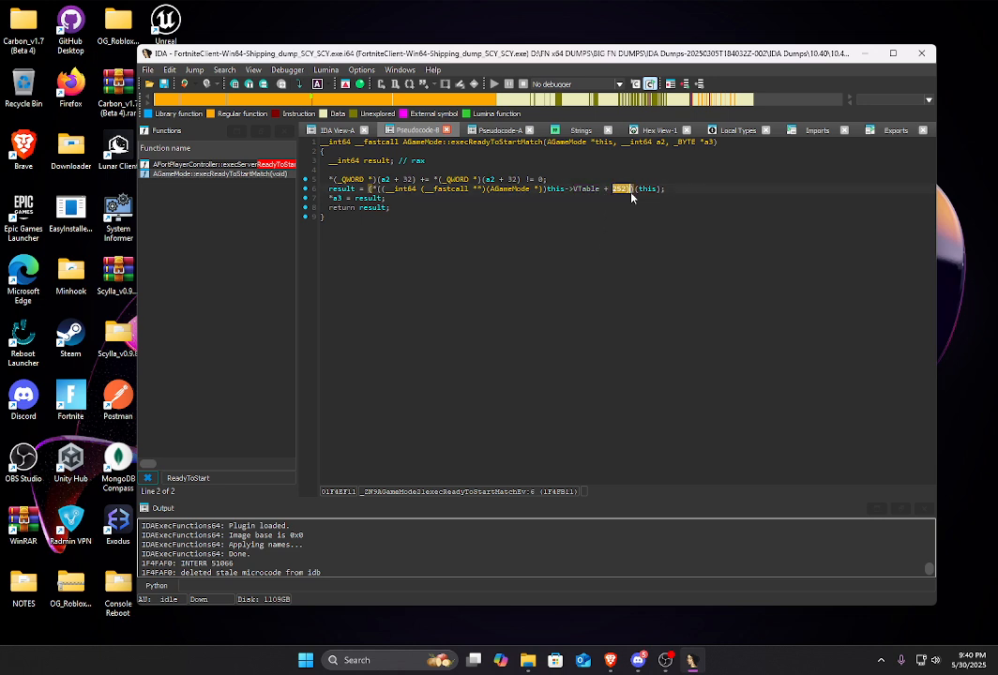
pyautogui.moveTo(621, 188)
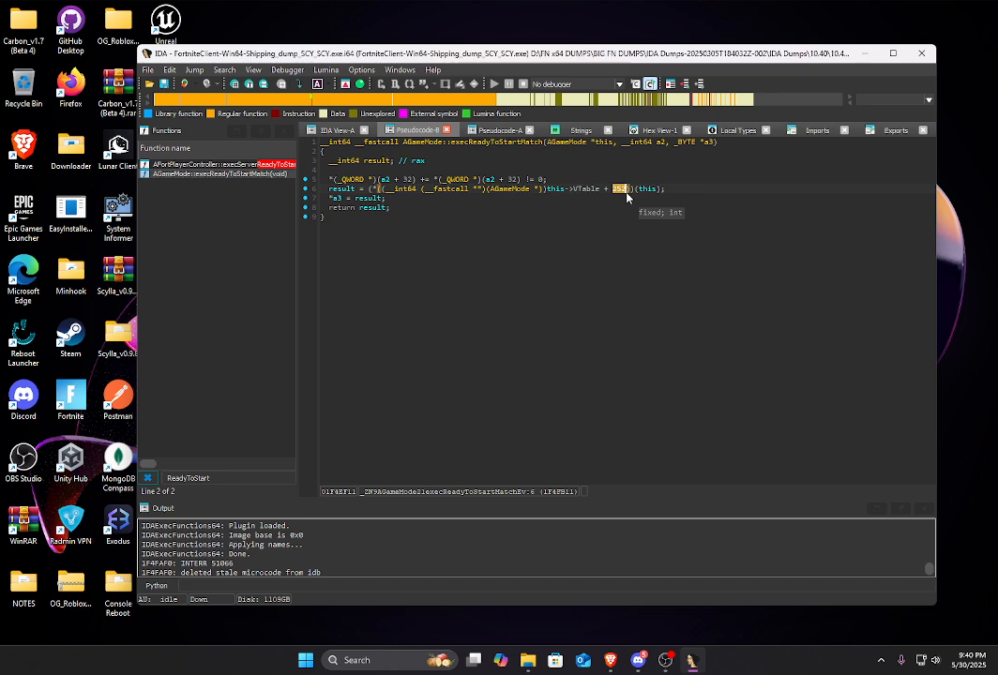
pyautogui.moveTo(491, 296)
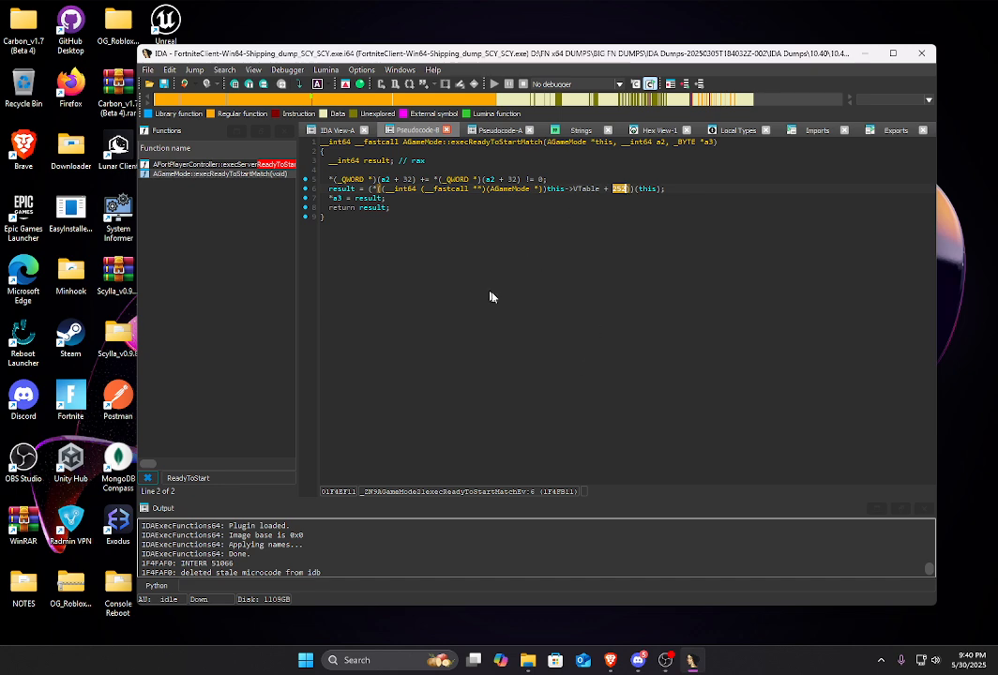
pyautogui.moveTo(582, 203)
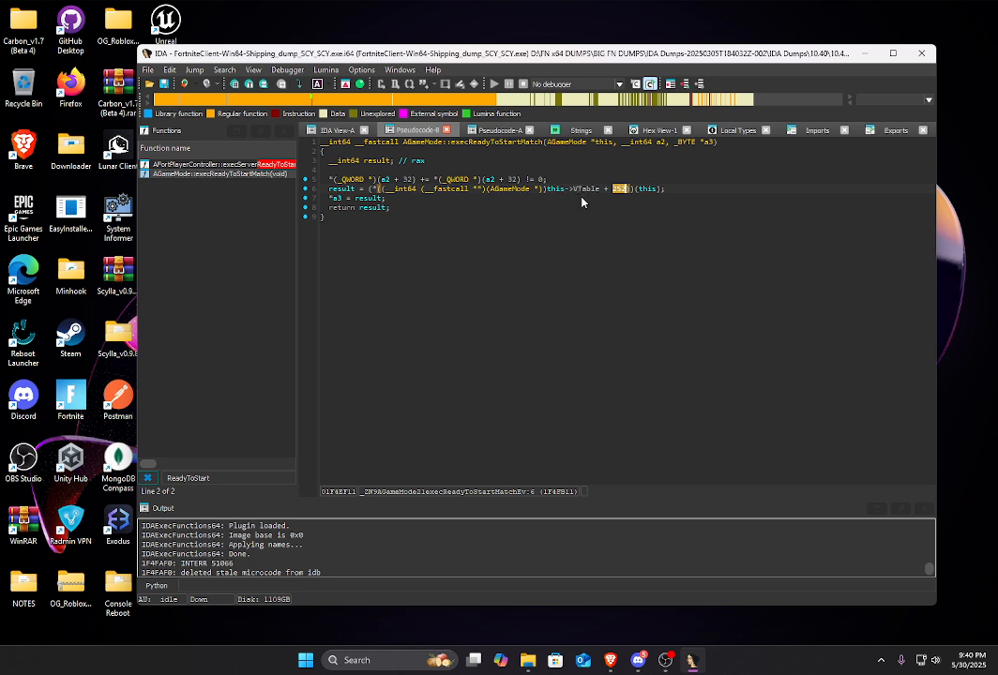
pyautogui.moveTo(582, 199)
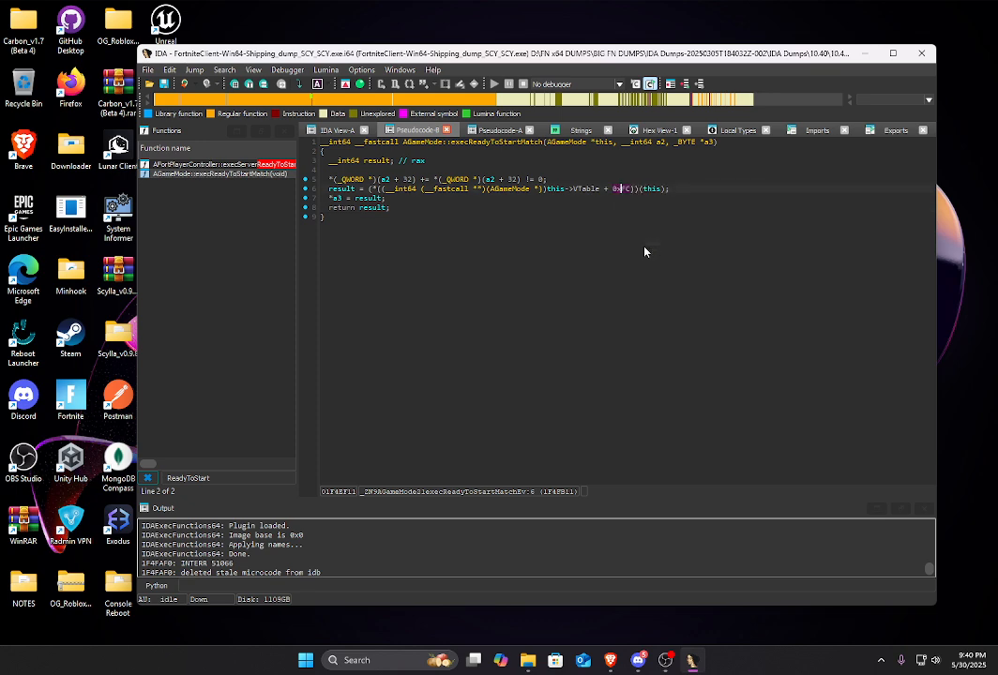
pyautogui.click(336, 129)
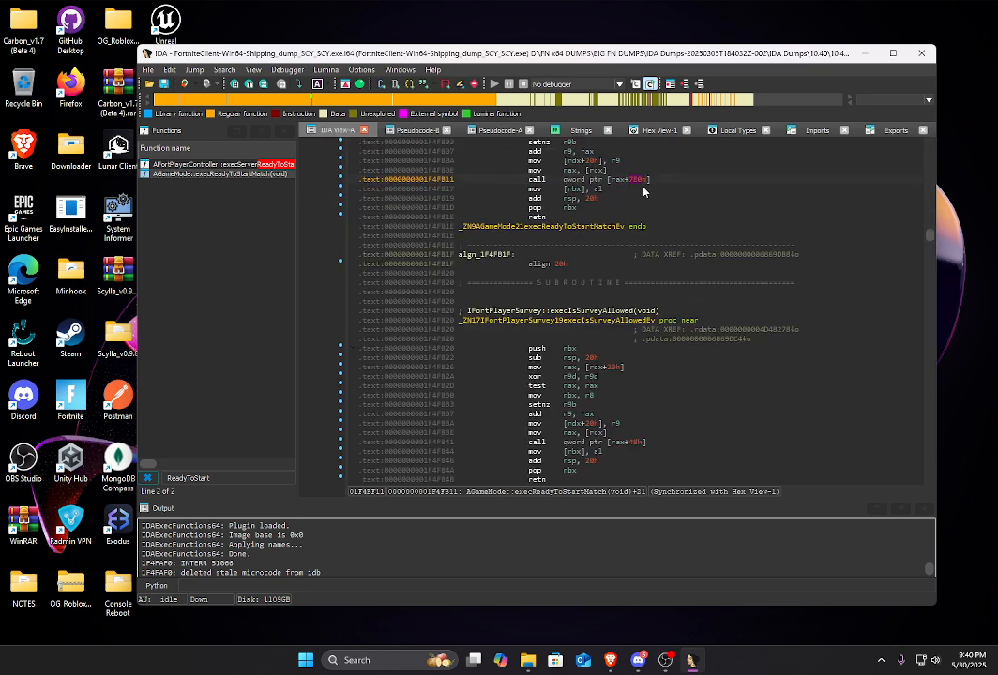
pyautogui.click(503, 129)
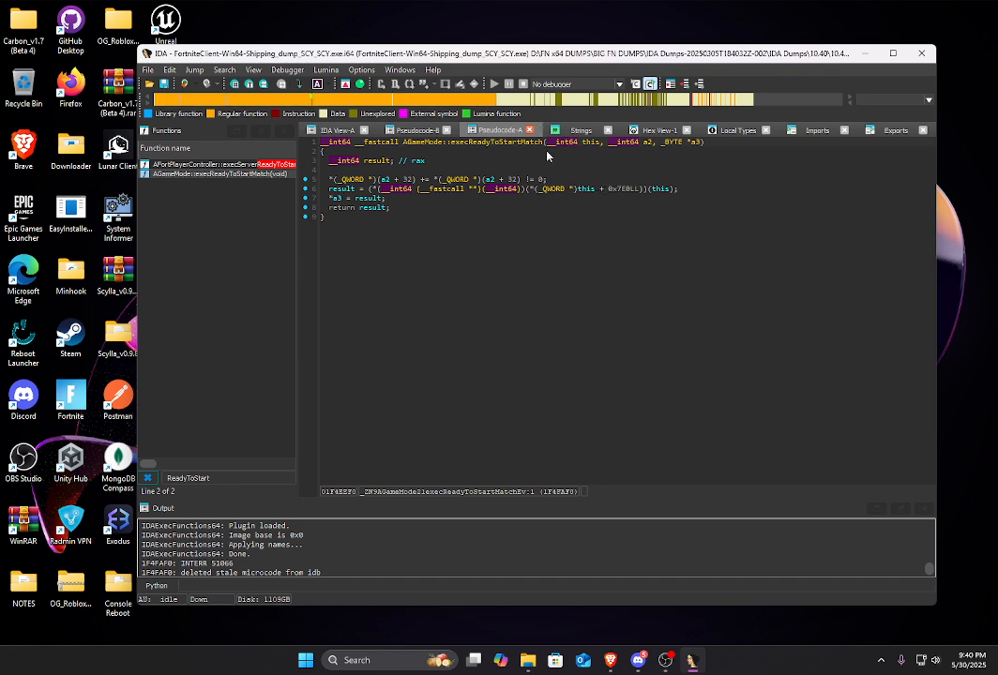
pyautogui.moveTo(559, 152)
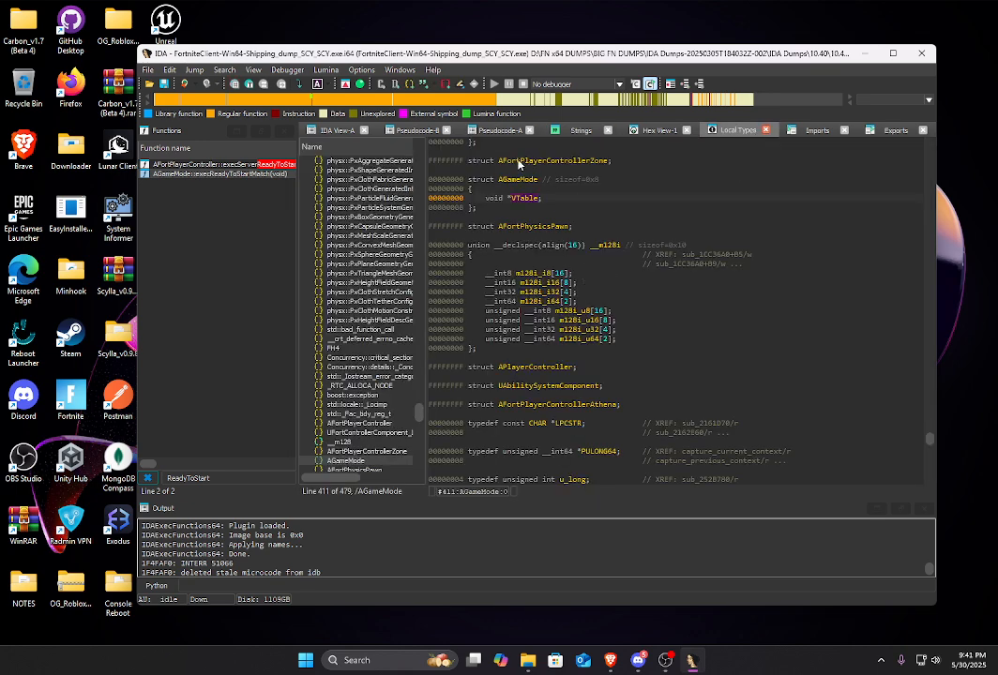
# - From the decompiled ReadyToStartMatch, jump (G) to AFortGameModeAthena_VFT plus the call offset to reach the vtable entry
pyautogui.click(411, 129)
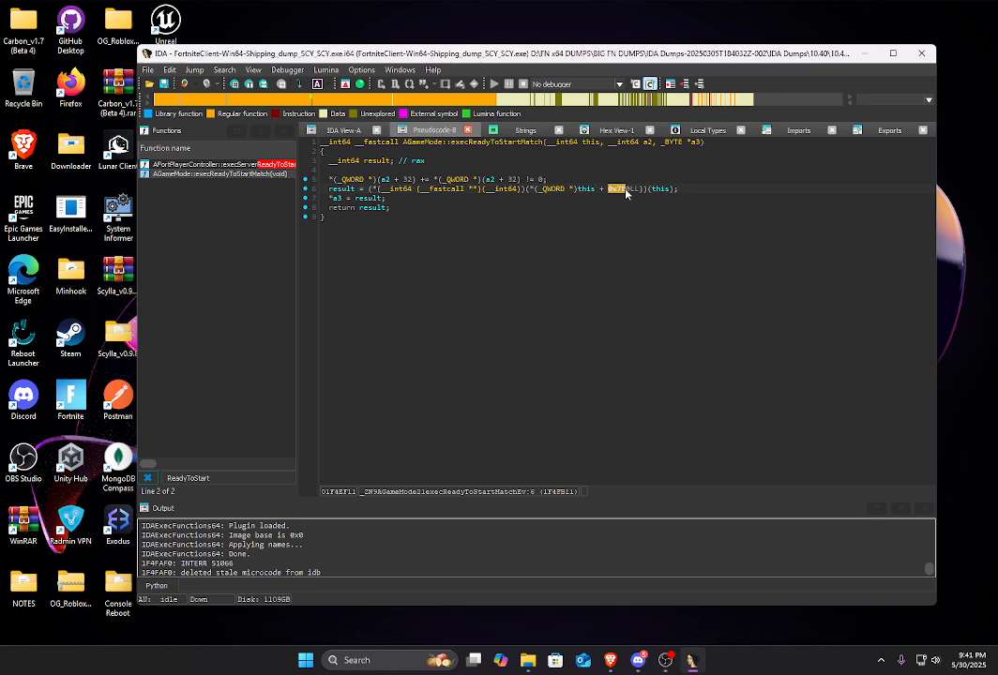
pyautogui.press('g')
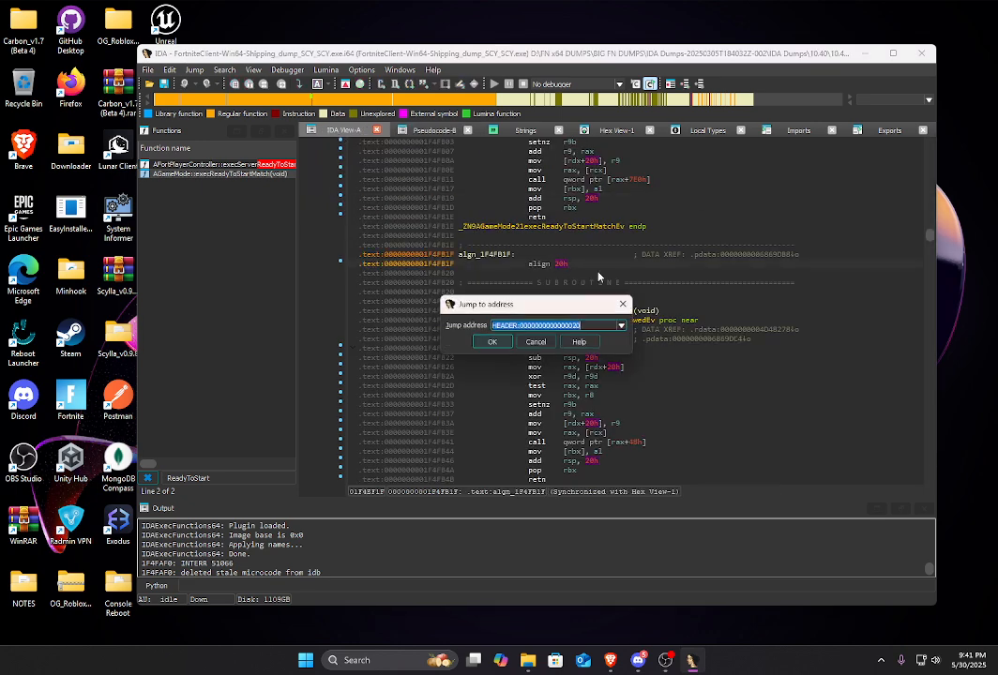
pyautogui.write('AForteGameModeAthena_VF')
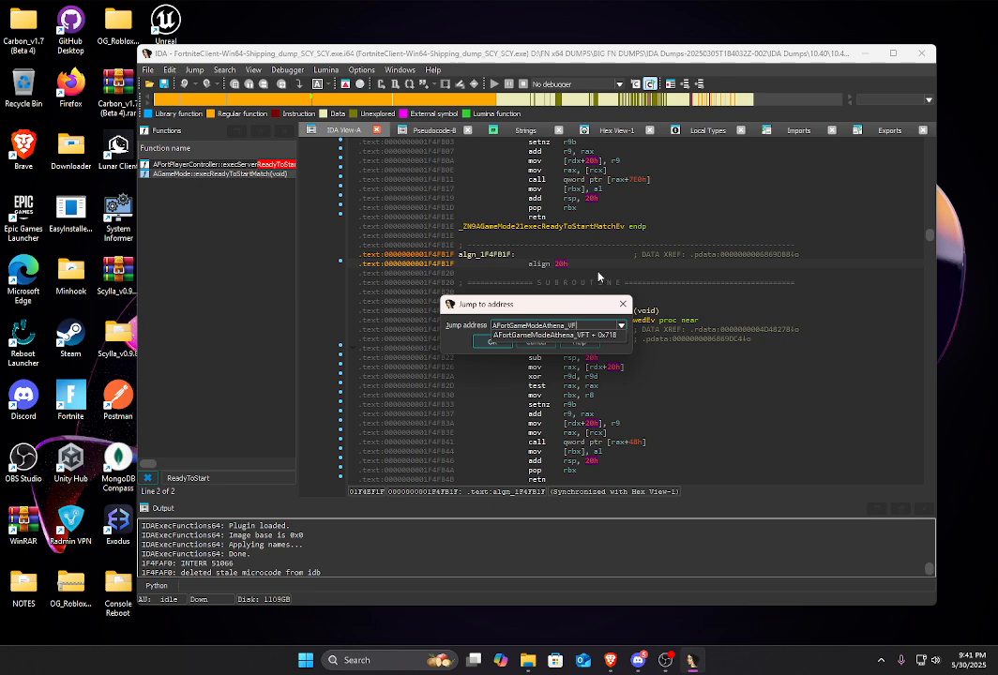
pyautogui.write('AFort')
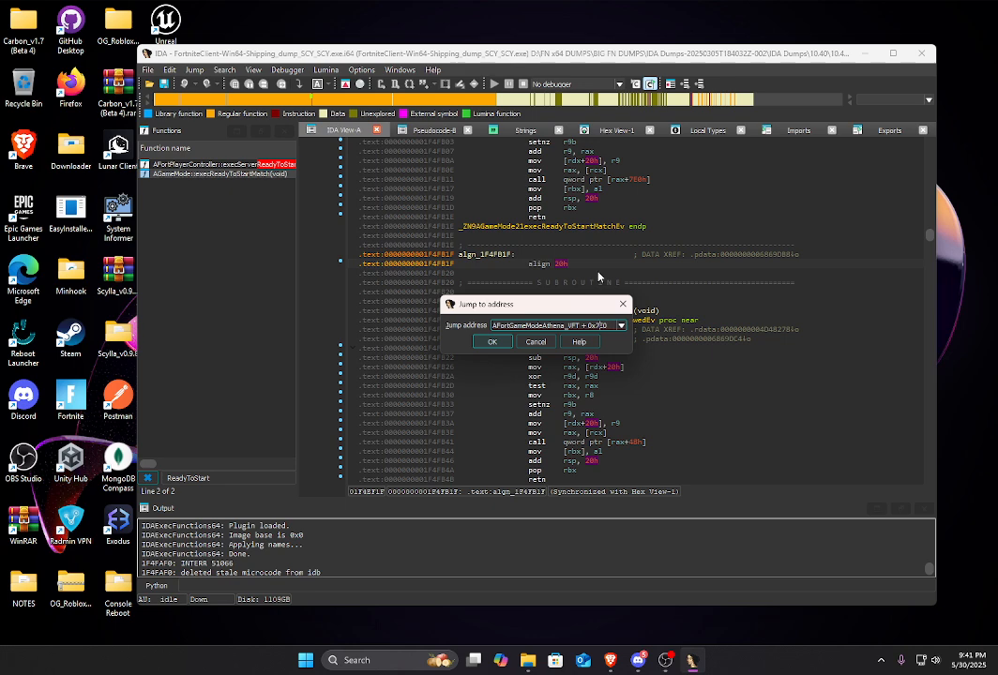
pyautogui.click(492, 342)
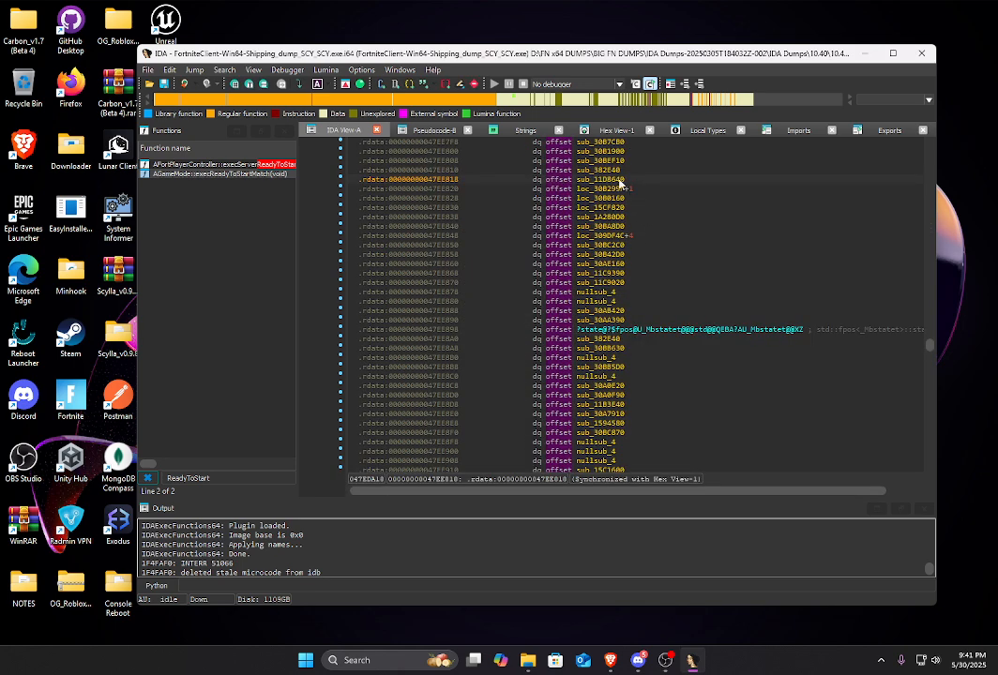
pyautogui.moveTo(604, 180)
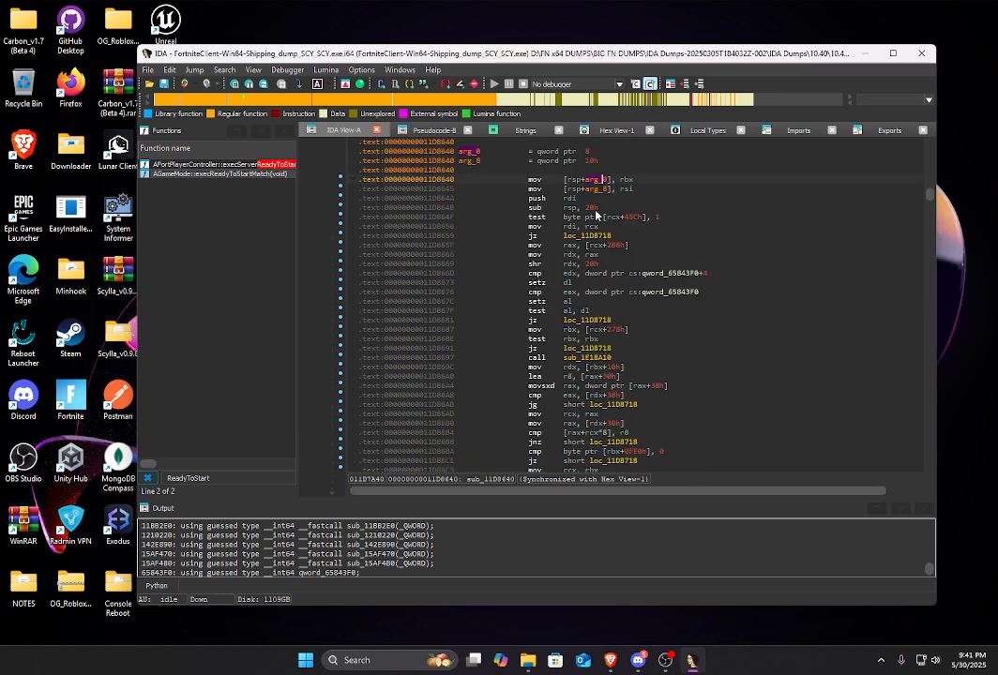
# - Review ReadyToStartMatch in pseudocode and disassembly, then move to the Strings window filtered to one STAT_ entry
pyautogui.click(432, 130)
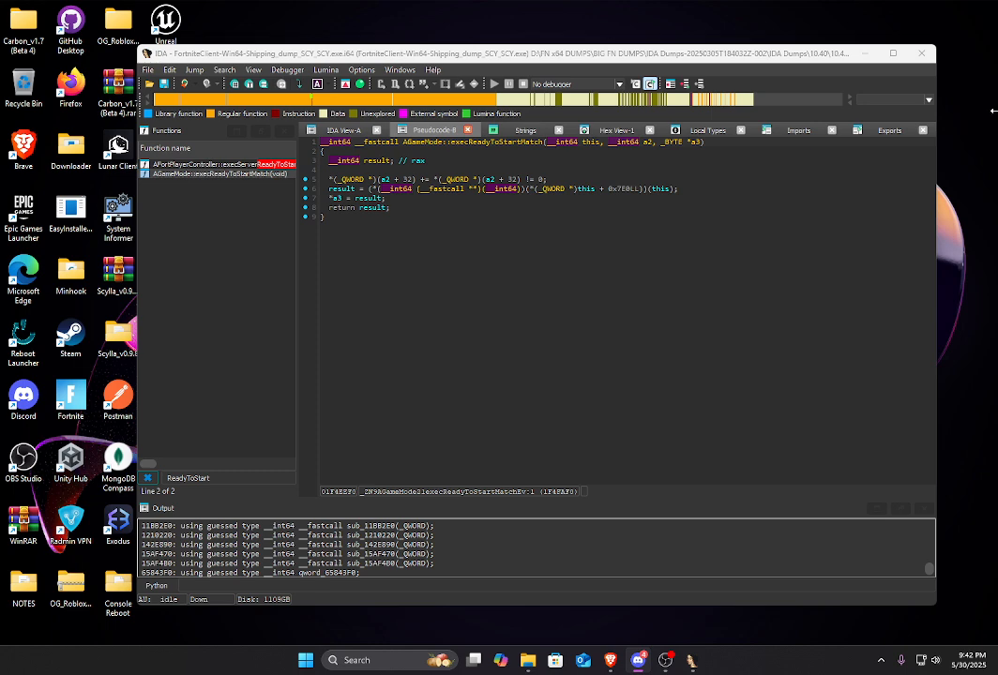
pyautogui.moveTo(574, 236)
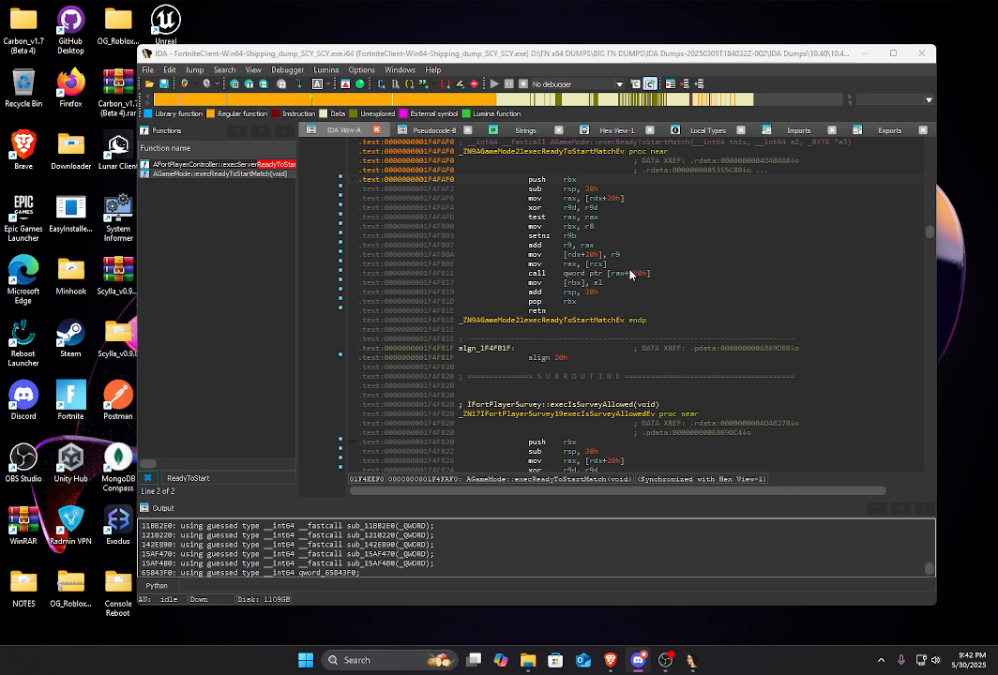
pyautogui.click(432, 129)
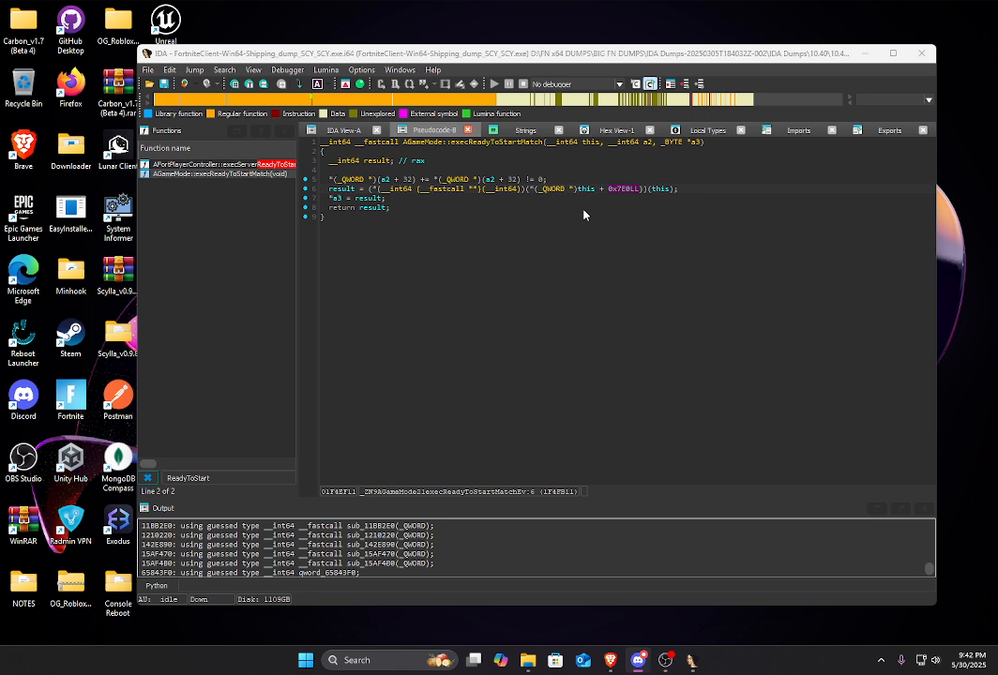
pyautogui.moveTo(623, 238)
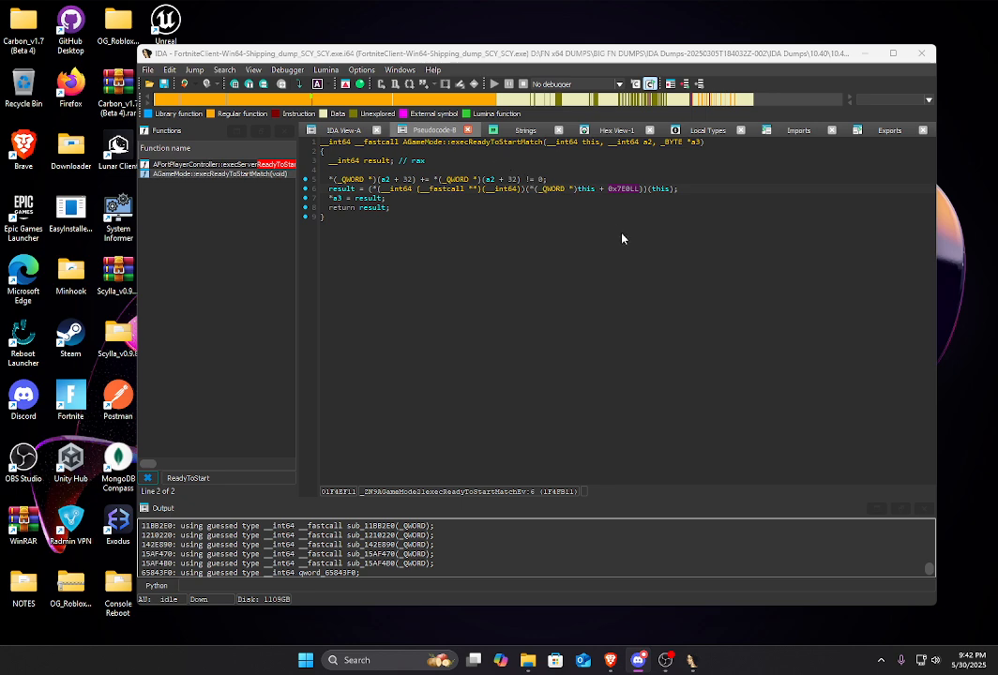
pyautogui.click(347, 129)
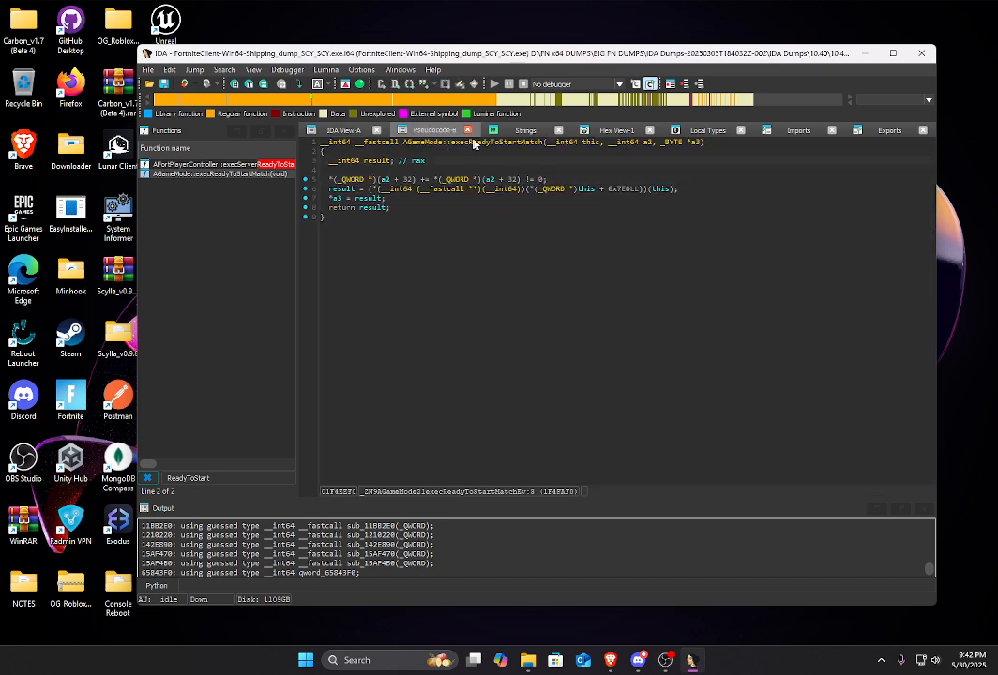
pyautogui.click(525, 130)
pyautogui.write('STAT_Tickf')
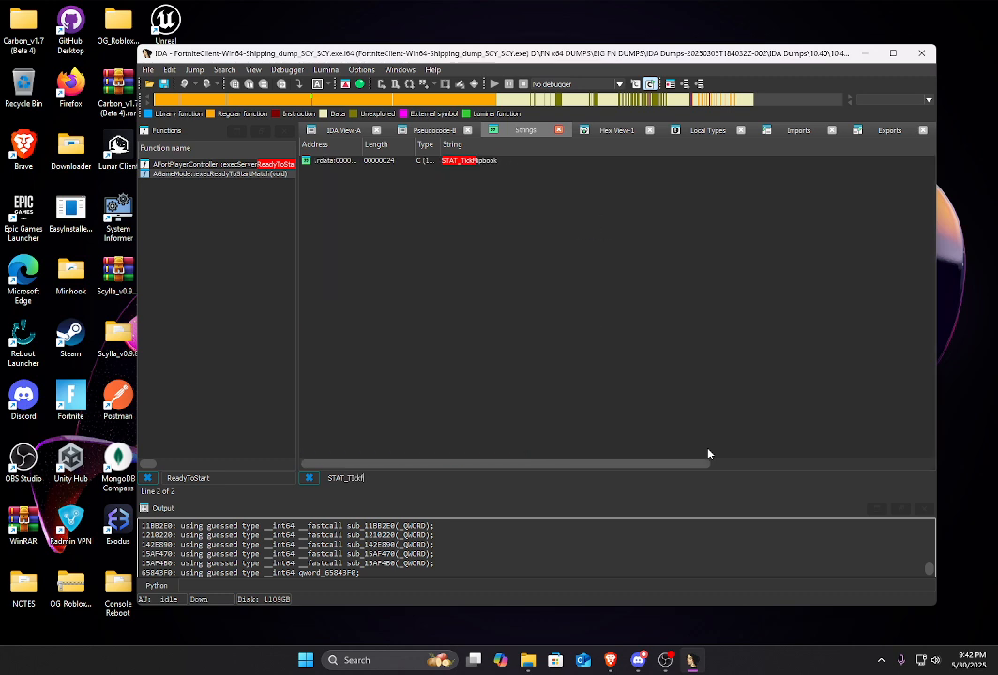
# - Follow the STAT_TickGameplayTasks string's xref and decompile the referencing function
pyautogui.press('Backspace')
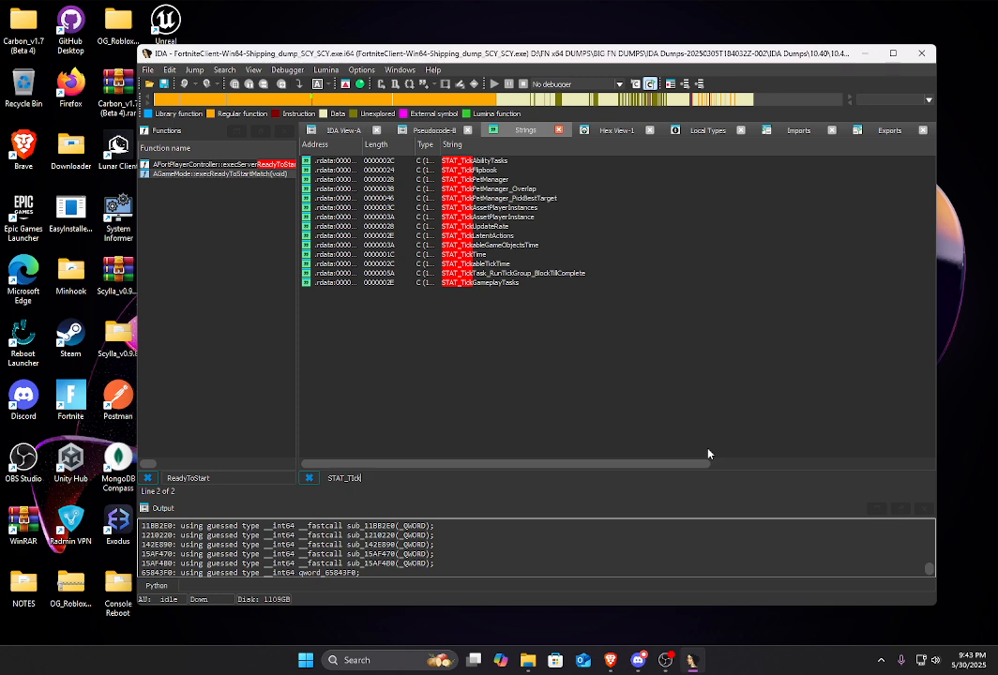
pyautogui.moveTo(711, 416)
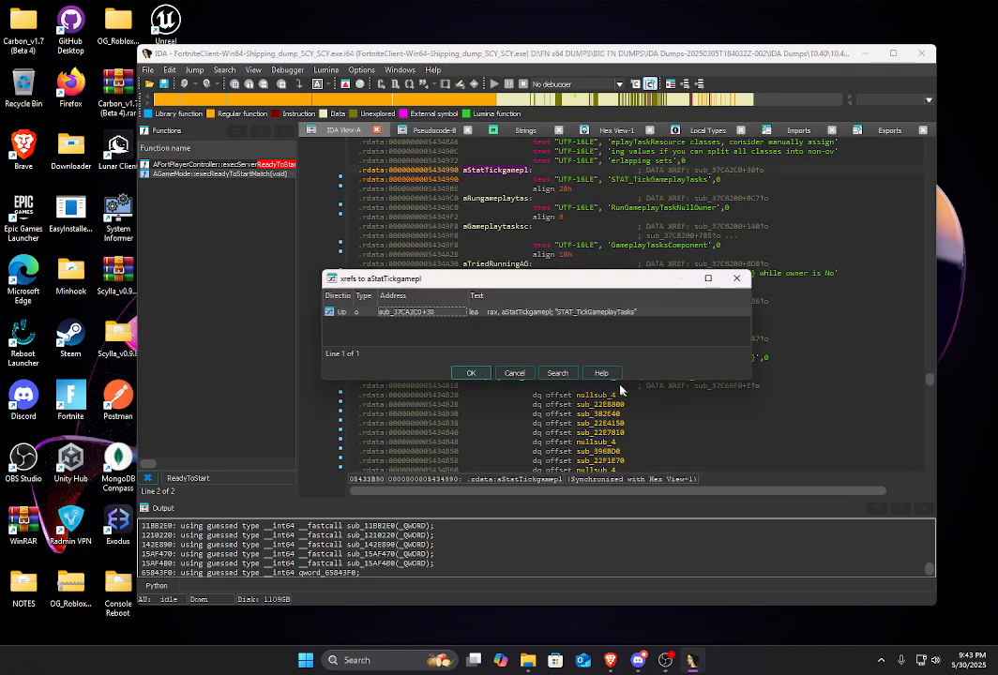
pyautogui.click(469, 372)
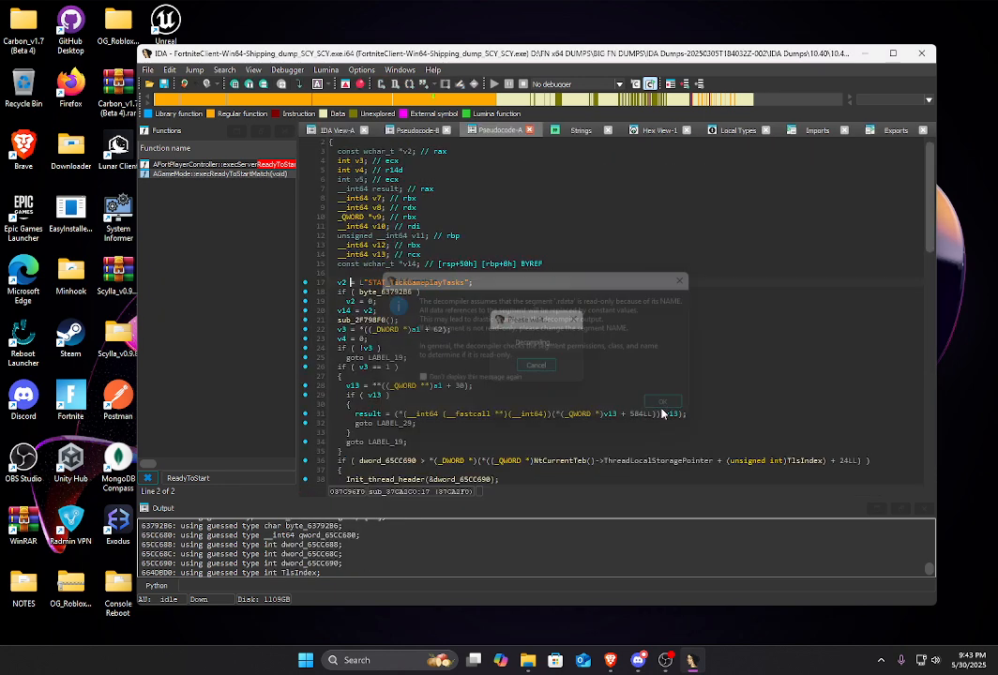
pyautogui.click(662, 402)
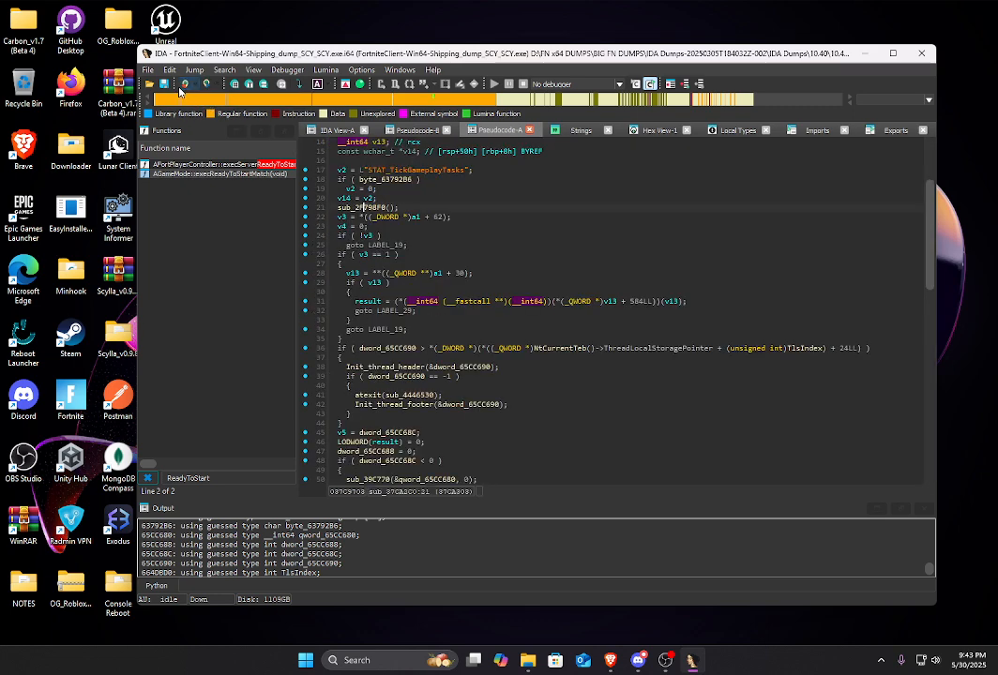
pyautogui.click(582, 129)
pyautogui.write('g')
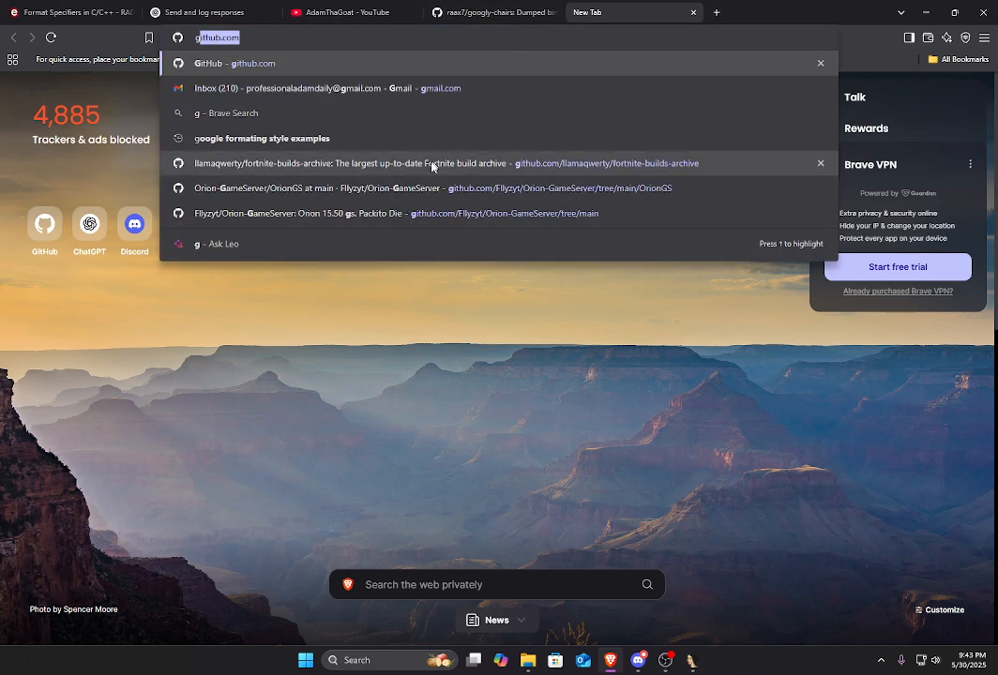
# - Navigate GitHub to the EpicGames organization's repositories and enter the UnrealEngine repository
pyautogui.click(216, 64)
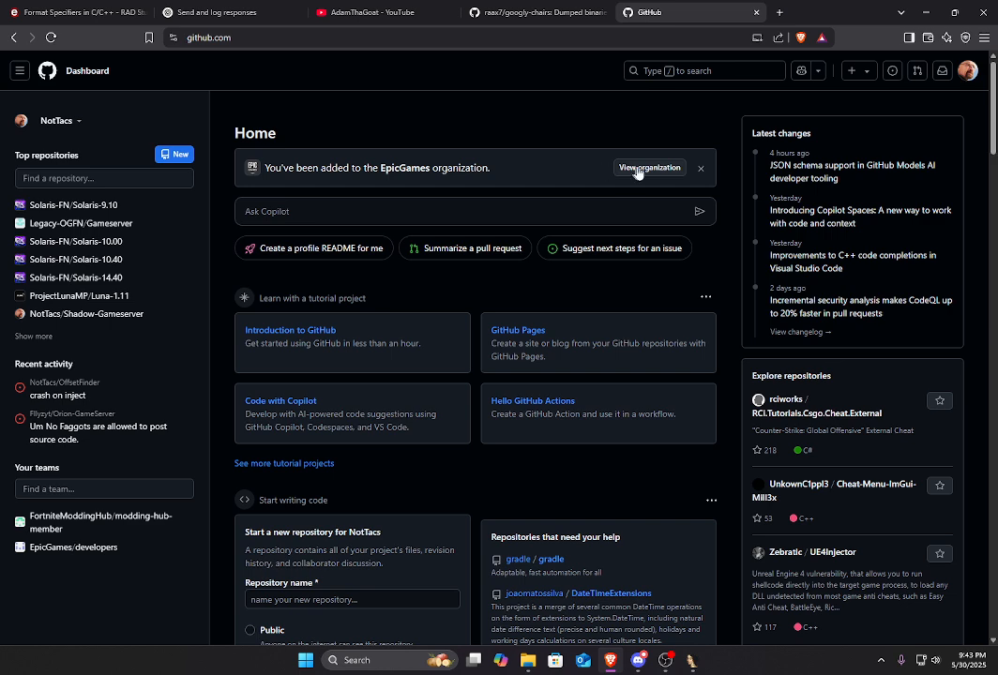
pyautogui.click(649, 169)
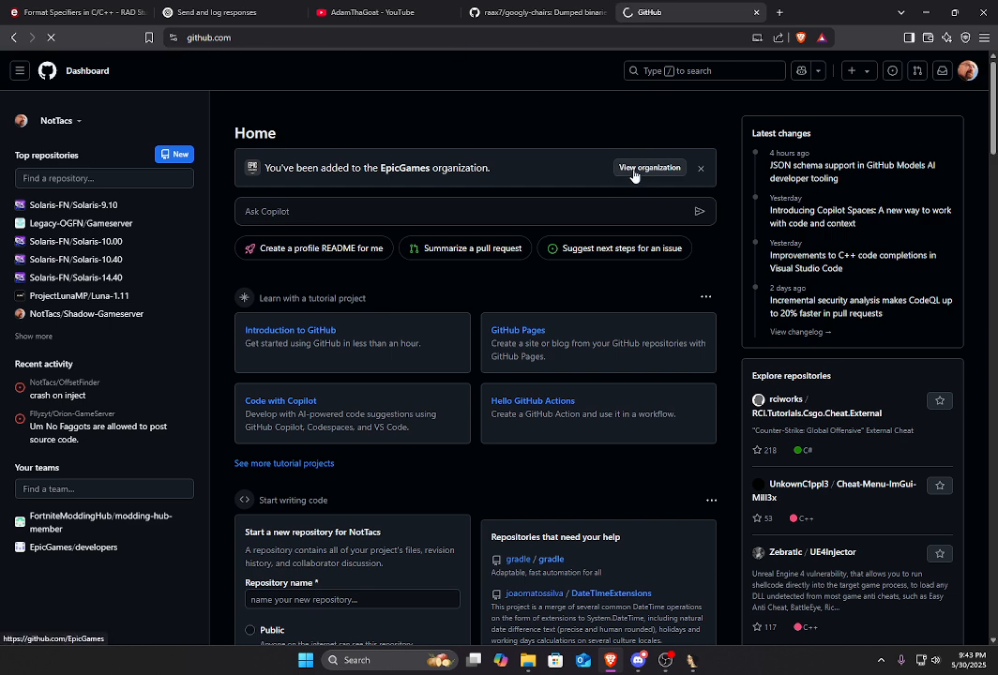
pyautogui.click(649, 167)
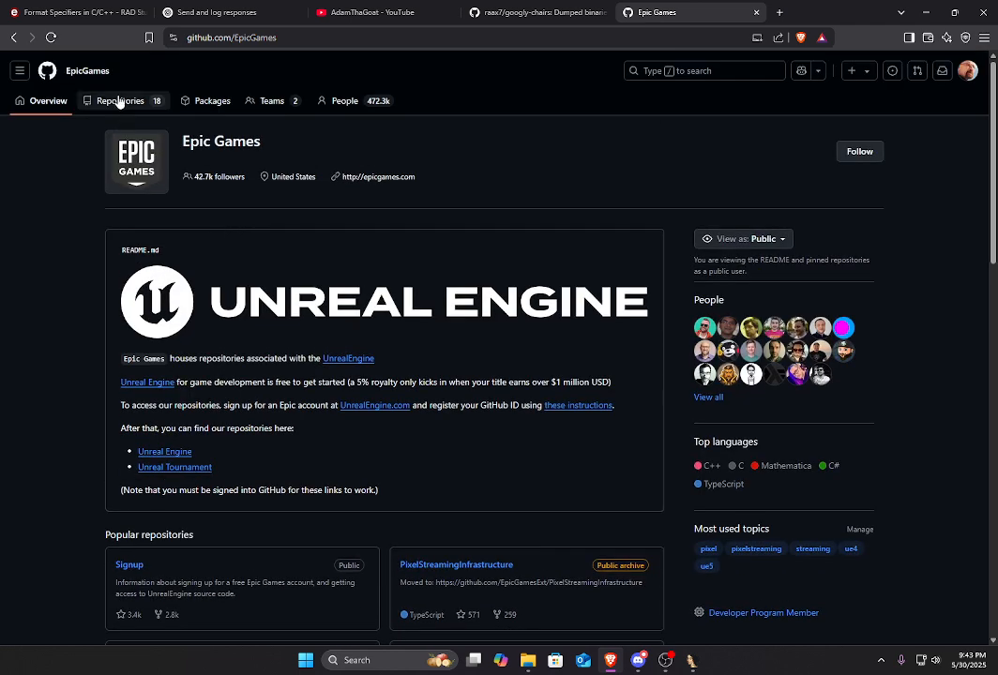
pyautogui.click(120, 102)
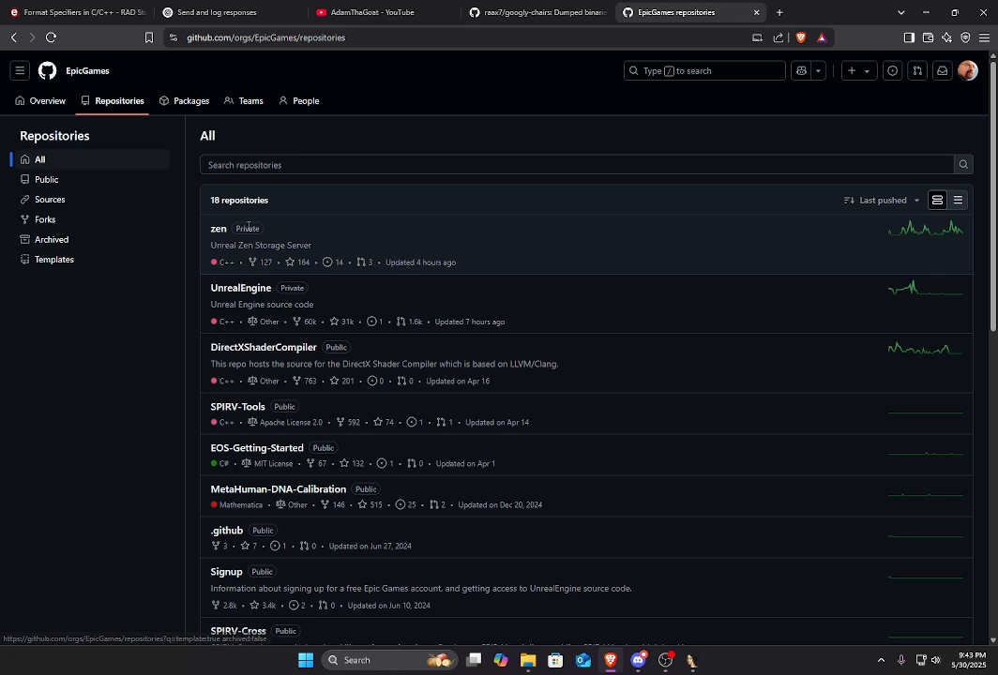
pyautogui.click(240, 289)
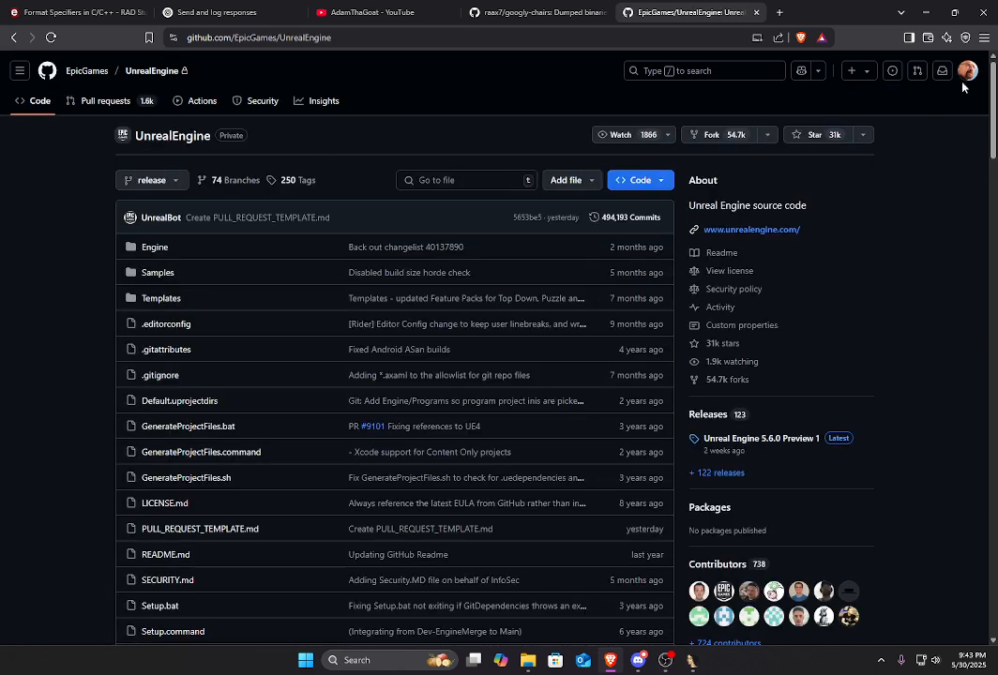
pyautogui.moveTo(507, 116)
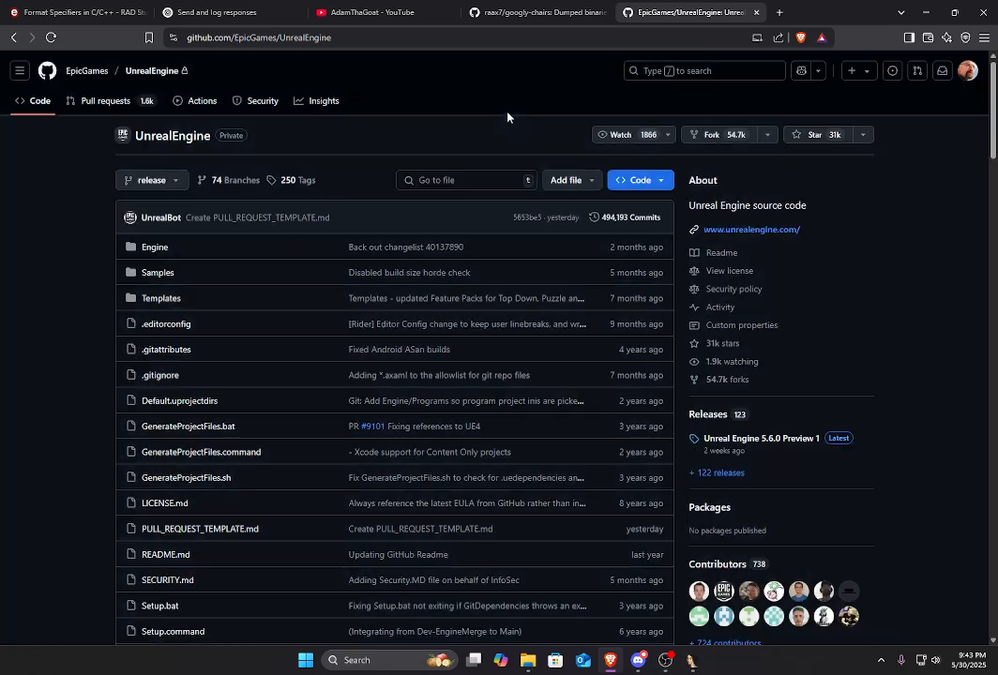
pyautogui.scroll(-3)
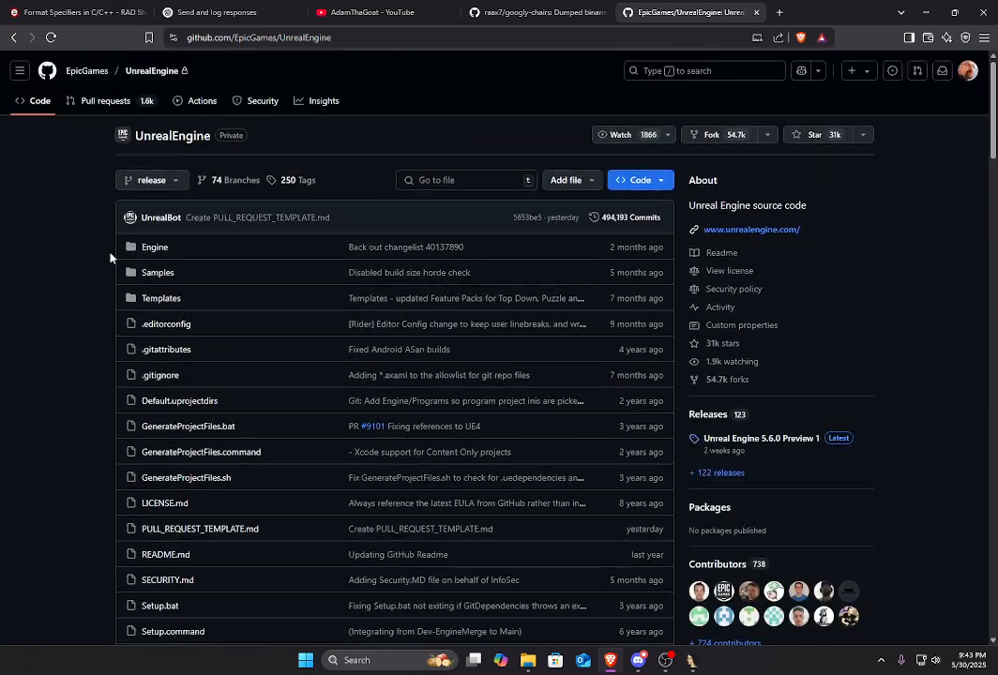
pyautogui.scroll(-3)
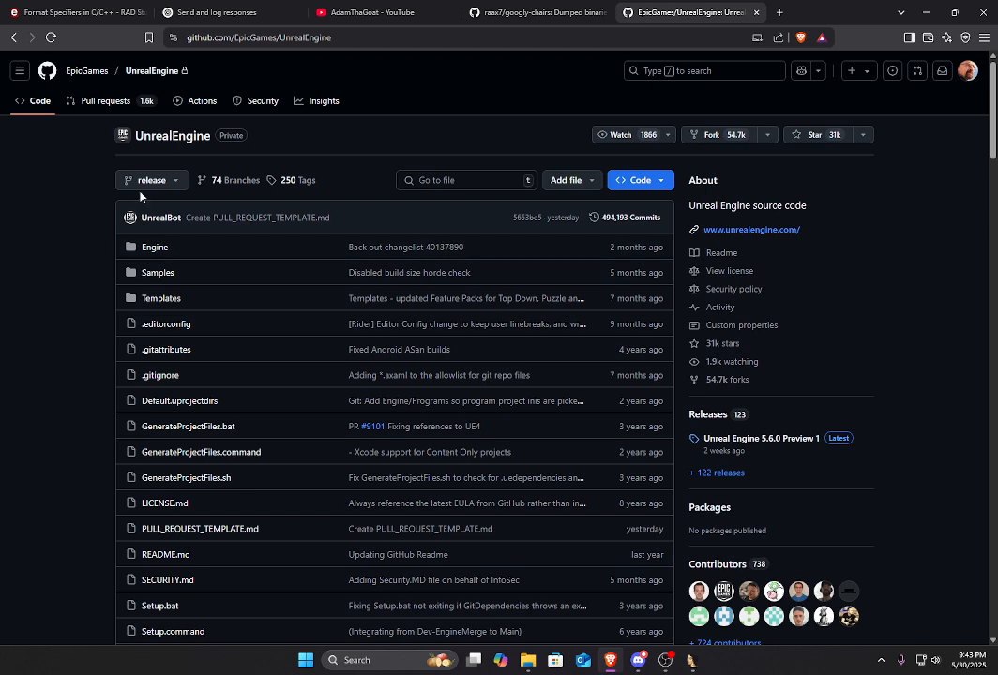
pyautogui.moveTo(446, 158)
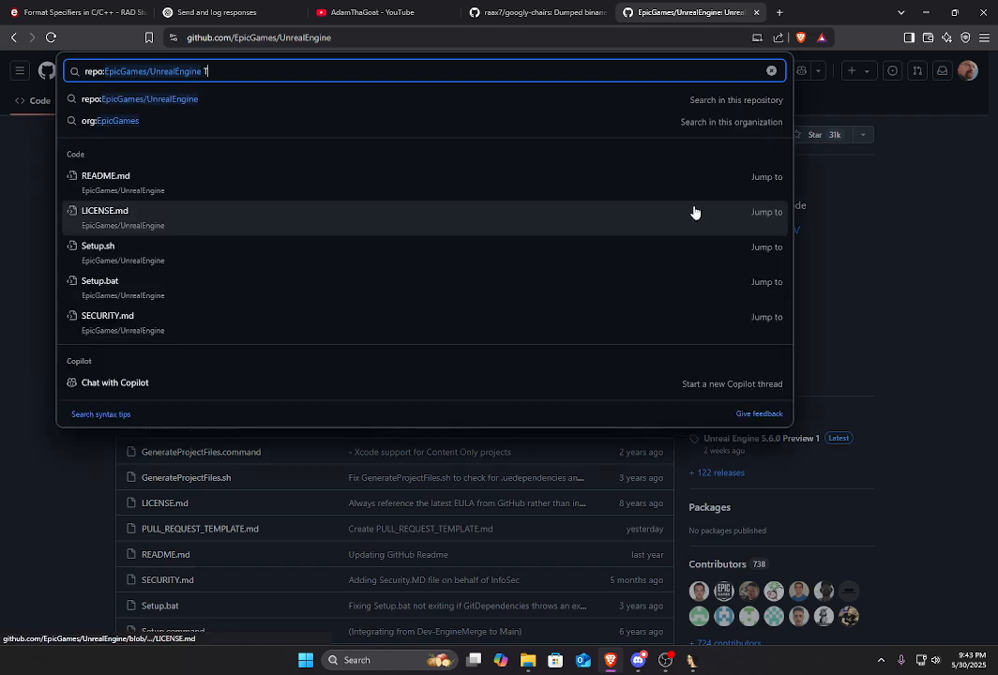
# - Search the repository for TickFlush and view the UNetDriver::TickFlush definition in NetDriver.cpp
pyautogui.write('TickFlush')
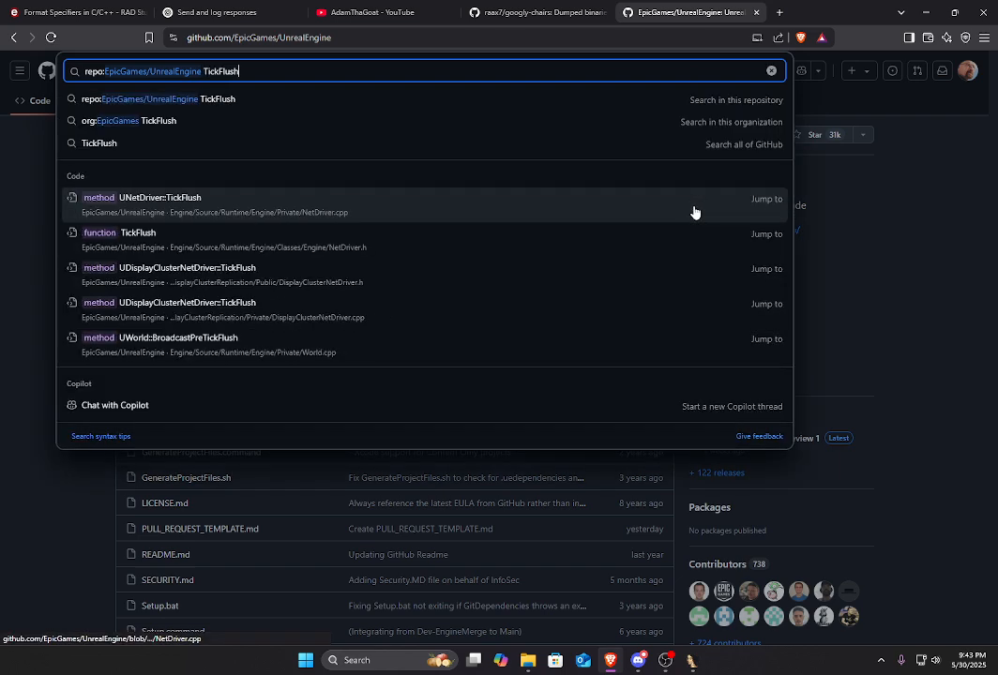
pyautogui.click(143, 197)
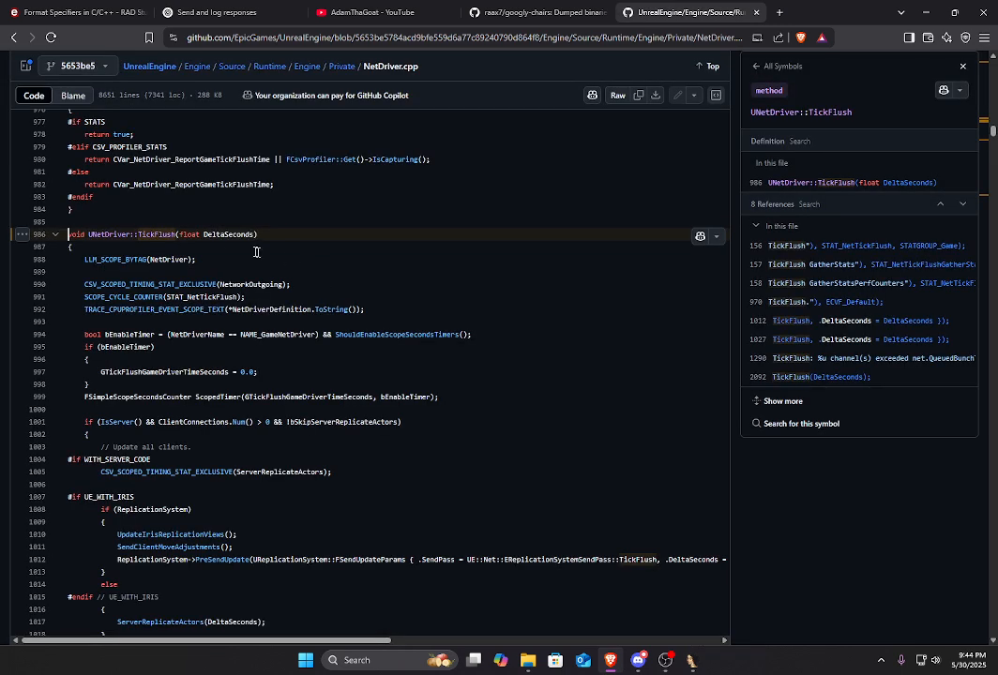
pyautogui.scroll(-3)
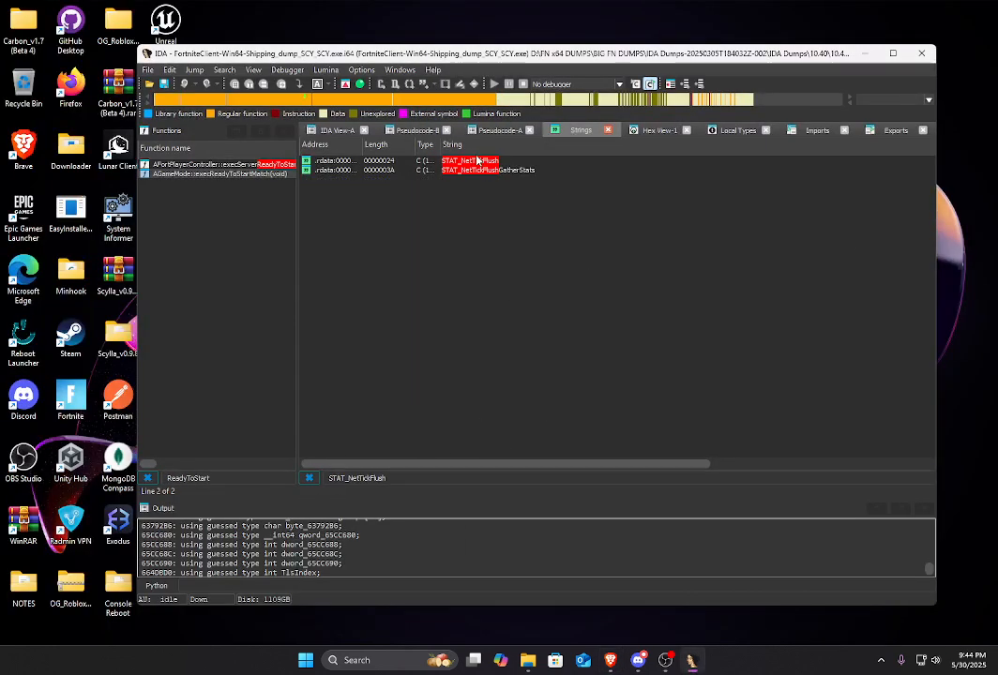
# - Jump to the STAT_NetTickFlush string in IDA's data to reach its referencing function
pyautogui.doubleClick(488, 169)
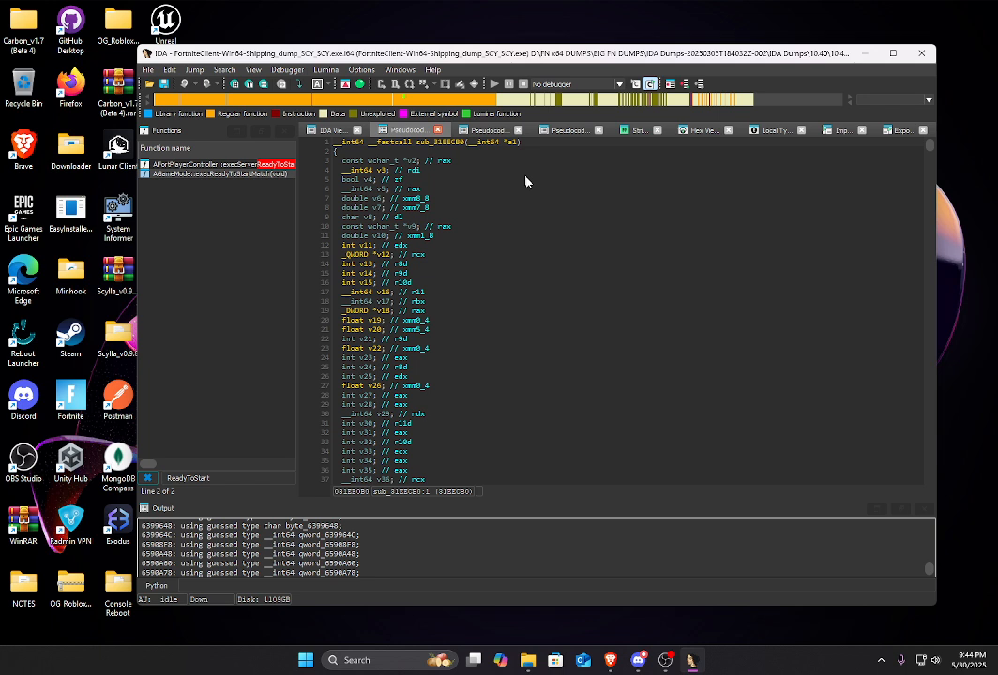
pyautogui.moveTo(589, 237)
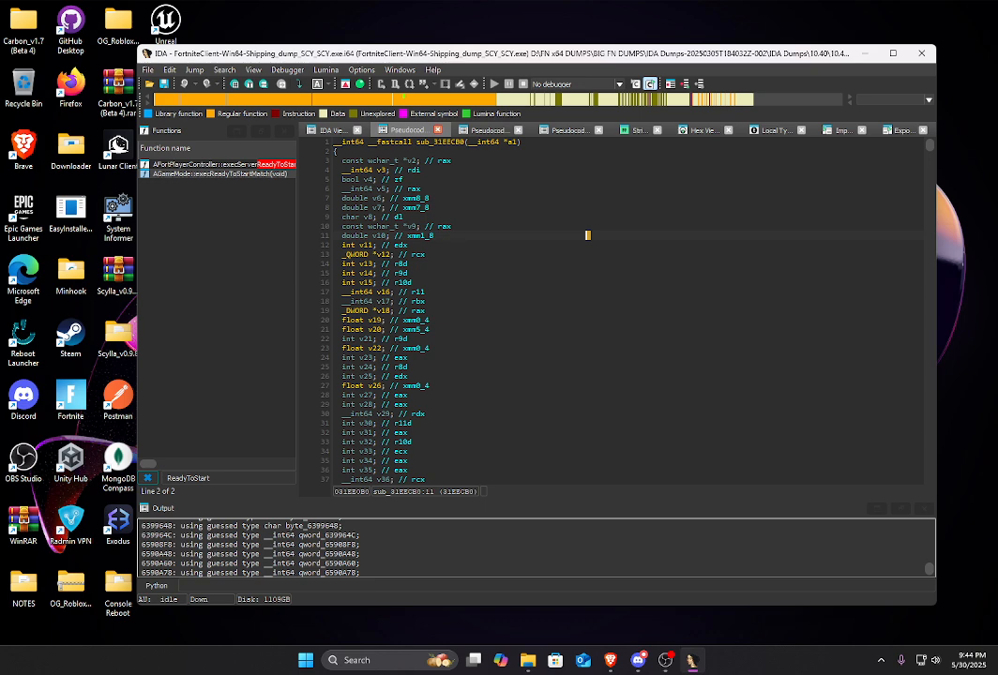
pyautogui.moveTo(533, 233)
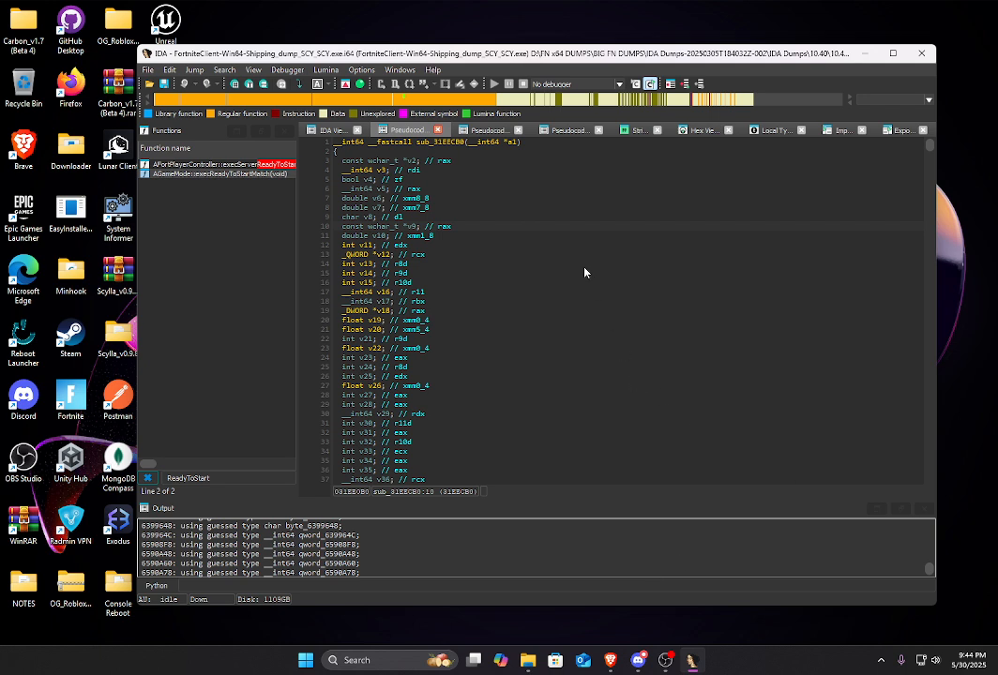
pyautogui.moveTo(567, 240)
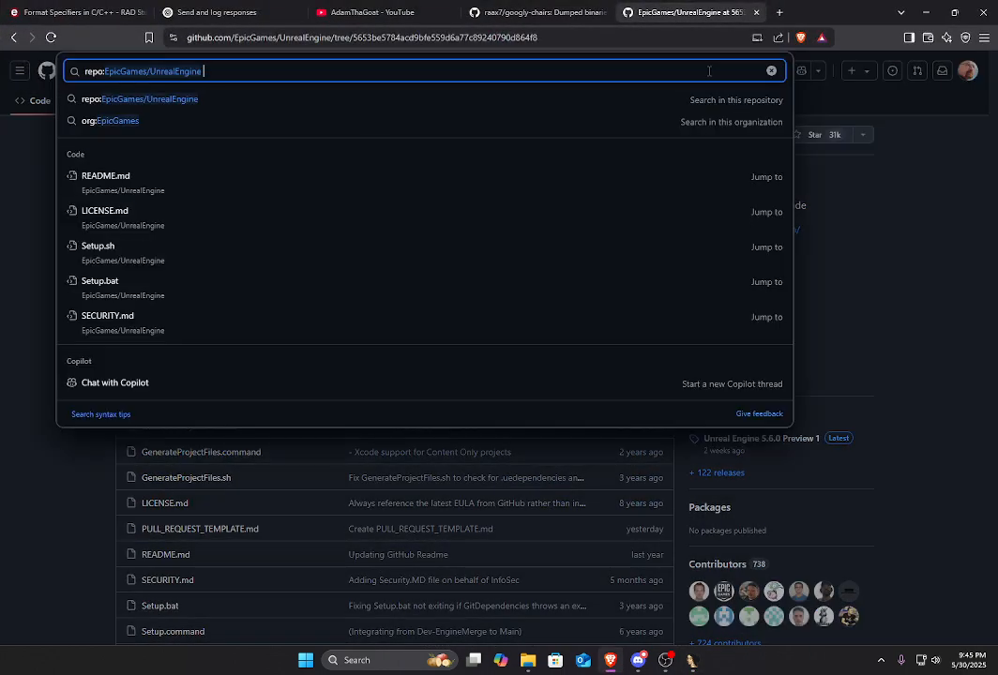
# - Run a GitHub code search for SetWorld in UnrealEngine and browse the results down to UNetDriver::SetWorld
pyautogui.write('SetWorld')
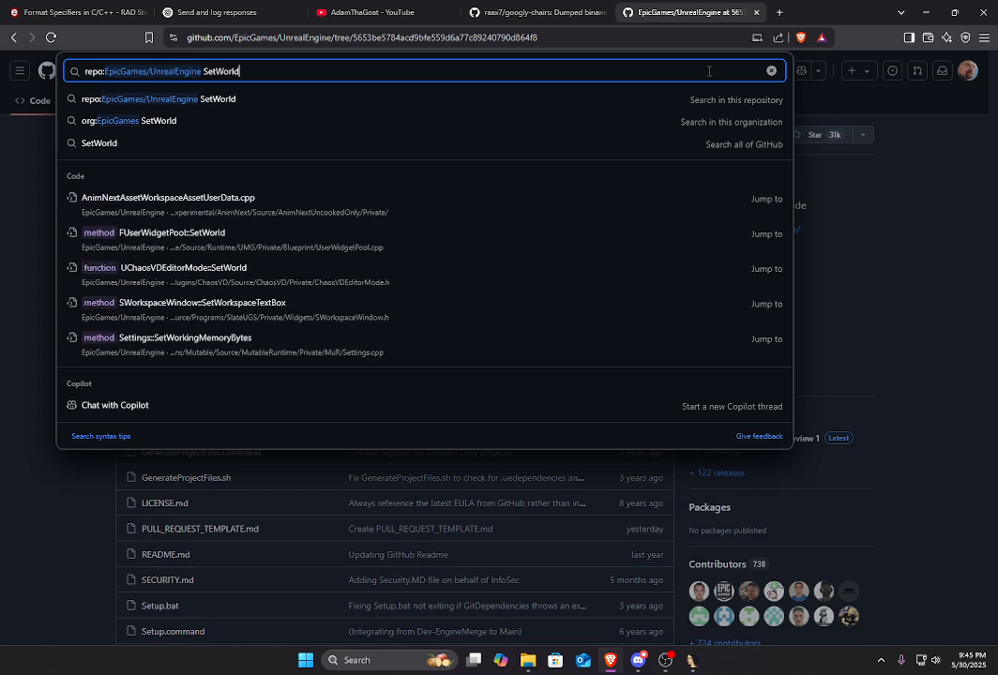
pyautogui.press('Enter')
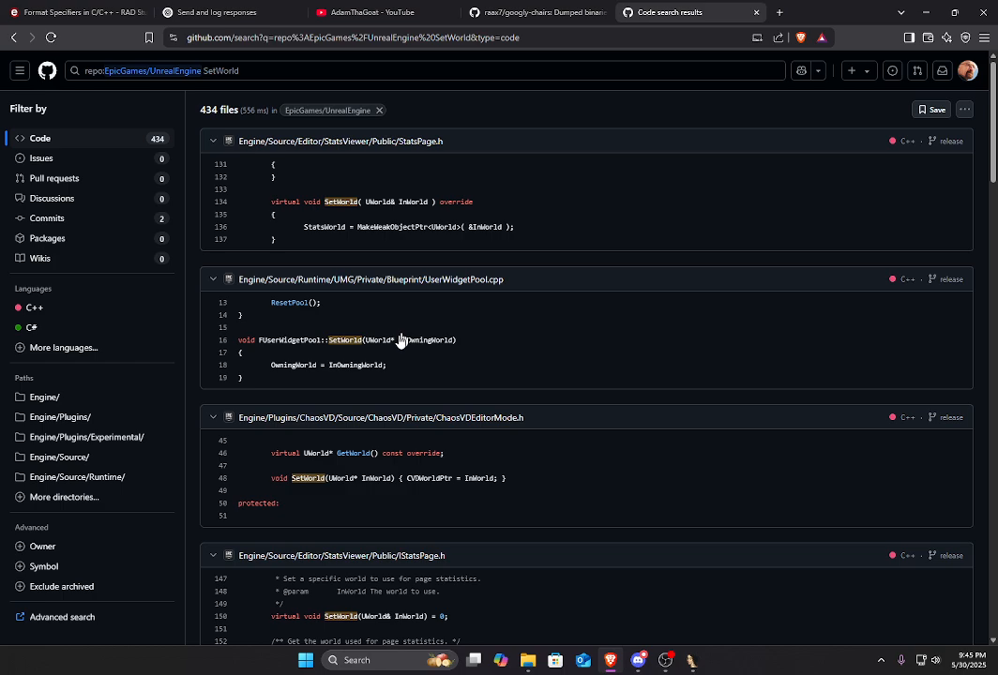
pyautogui.scroll(-3)
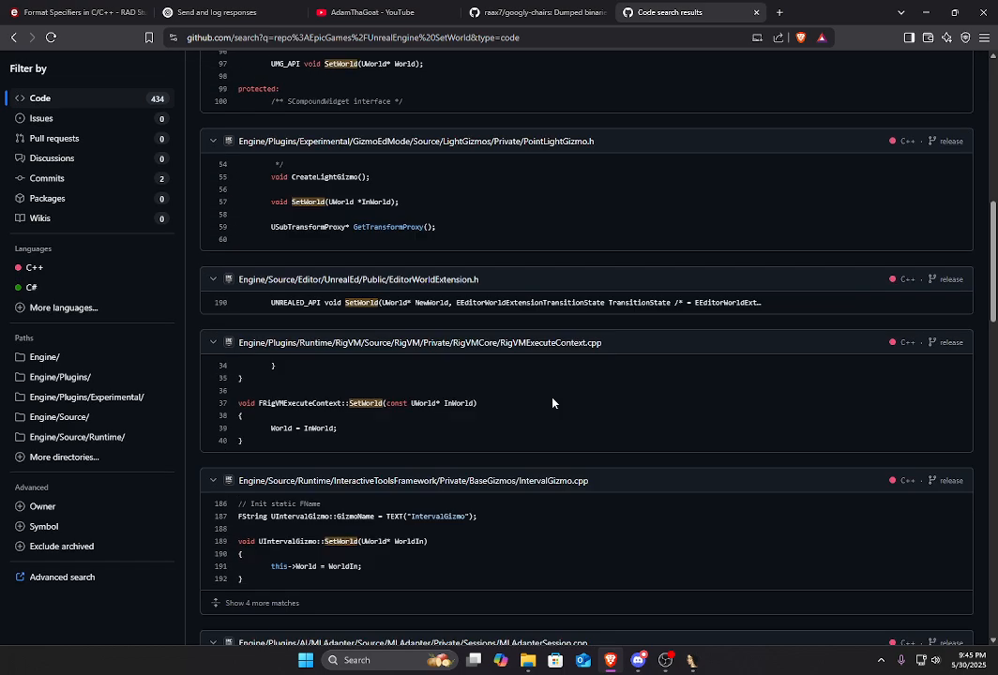
pyautogui.scroll(-3)
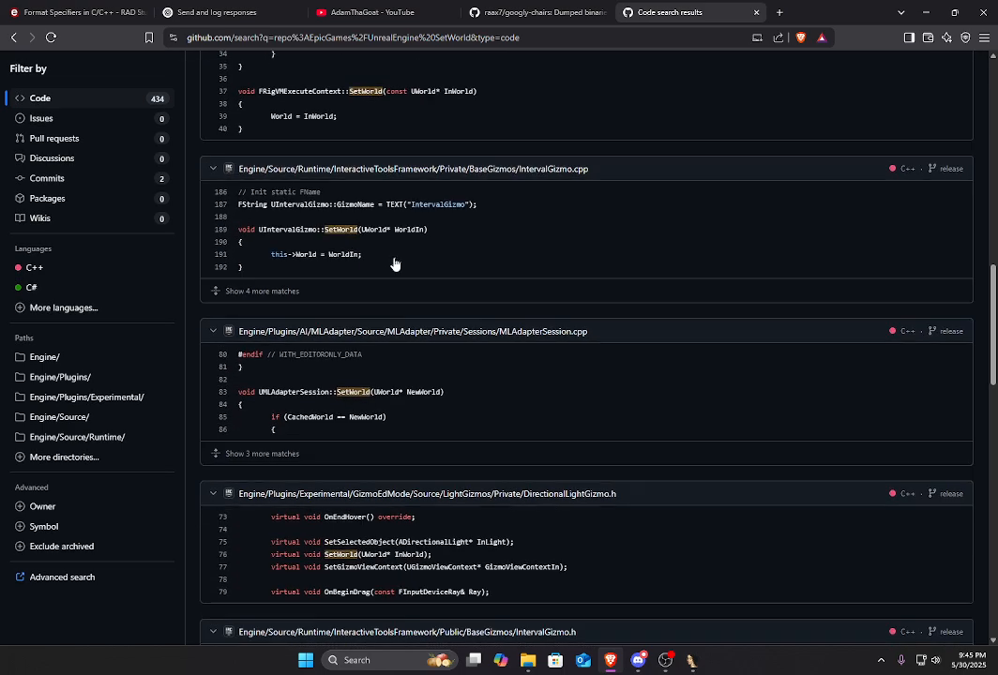
pyautogui.scroll(-3)
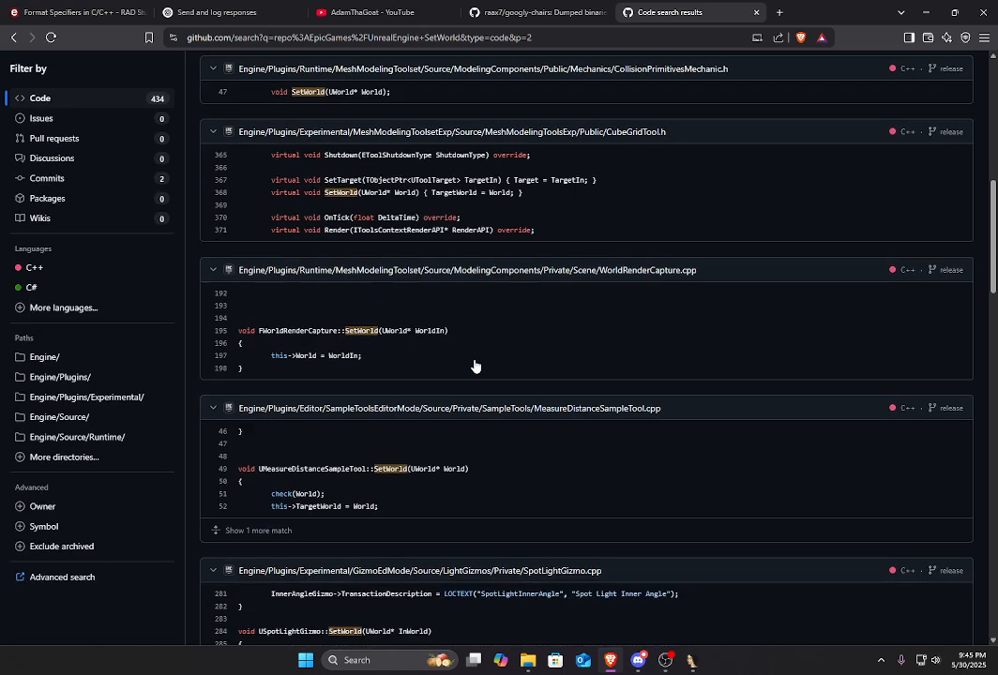
pyautogui.scroll(-3)
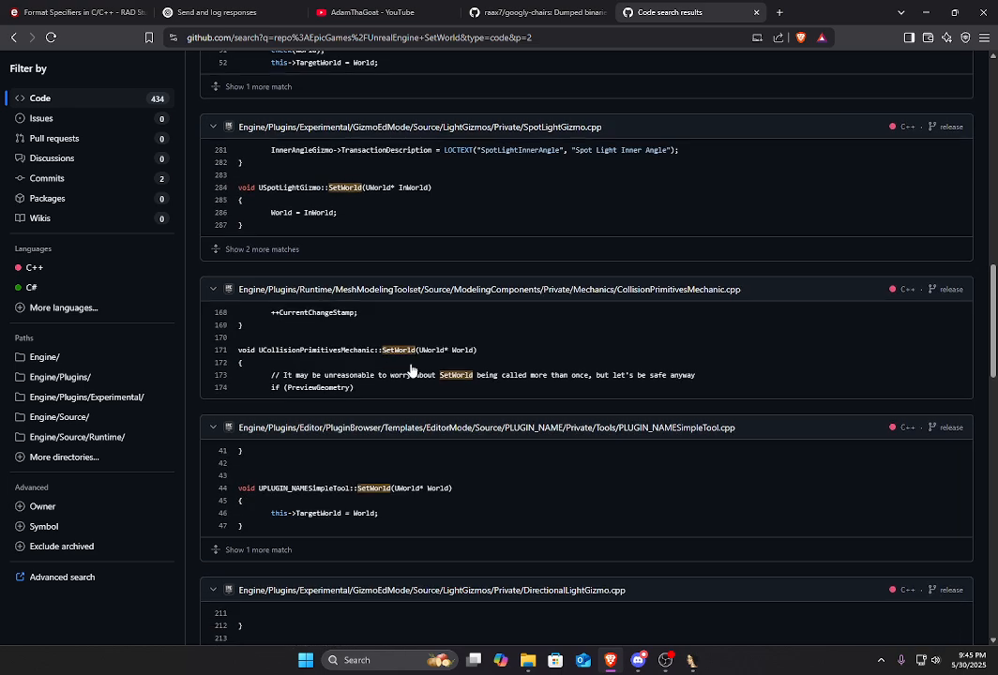
pyautogui.scroll(-3)
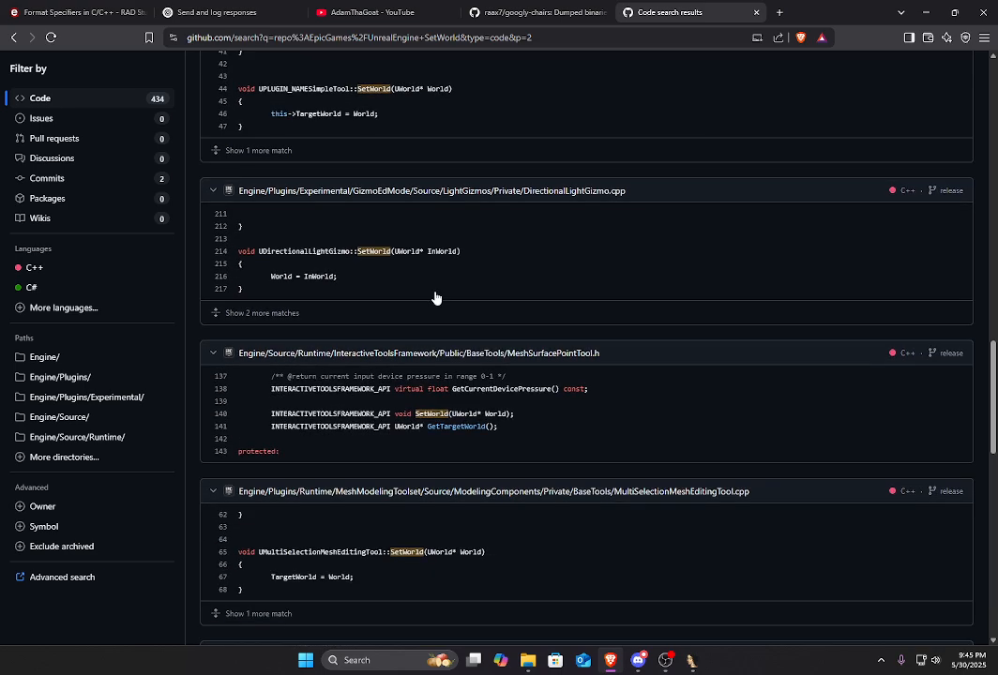
pyautogui.scroll(-3)
pyautogui.write('repo:EpicGames/UnrealEngine UNetDriver::SetWorld')
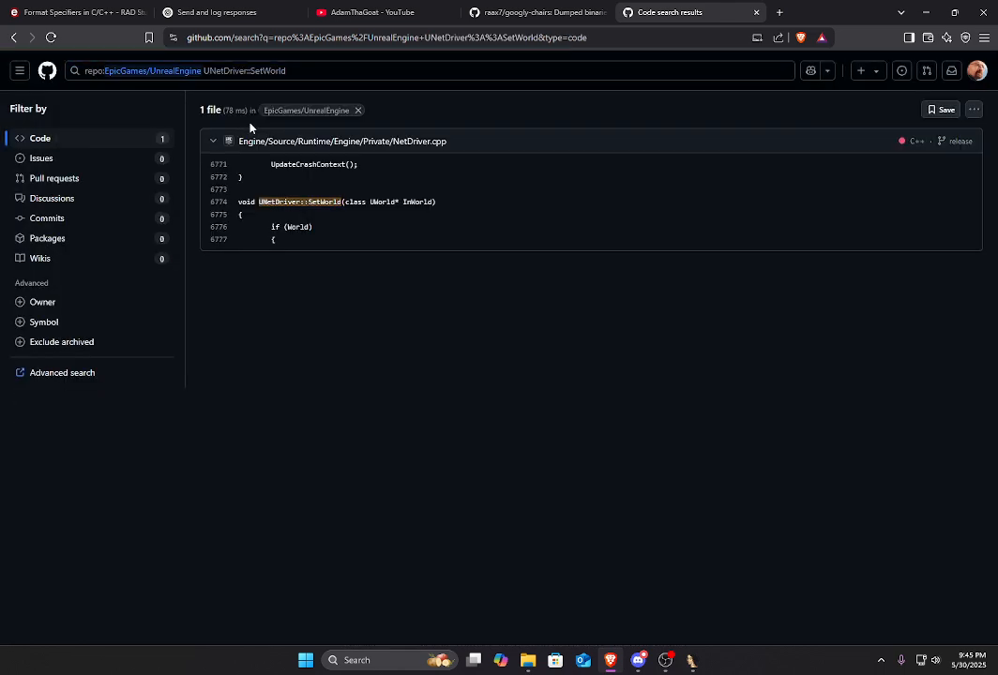
pyautogui.moveTo(319, 203)
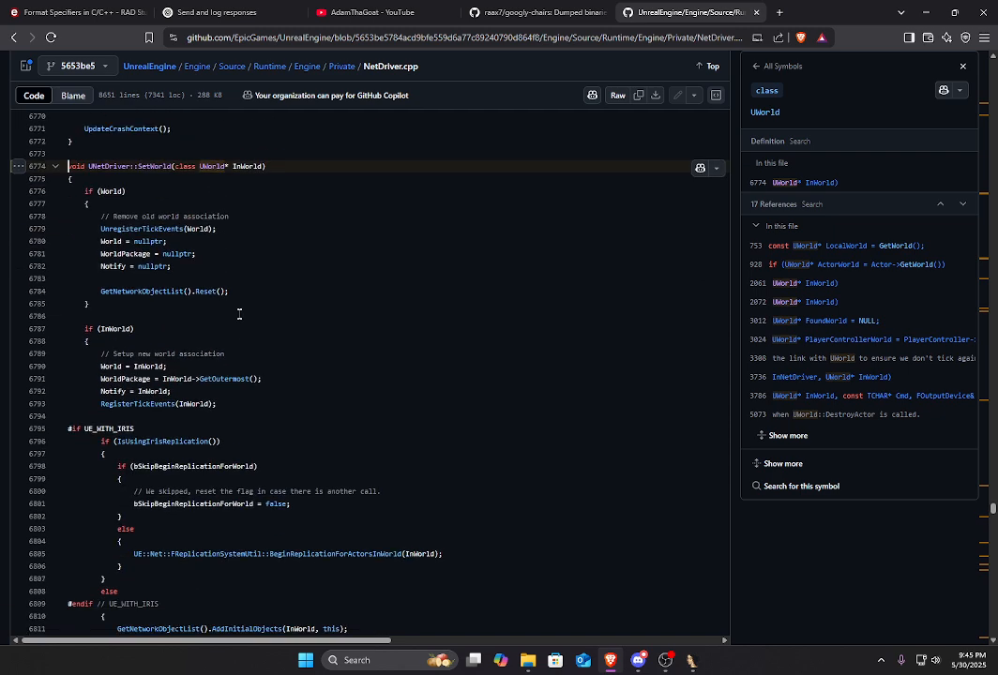
# - Read UNetDriver::SetWorld's source, search the repository for that symbol, then start broadening the query
pyautogui.scroll(-3)
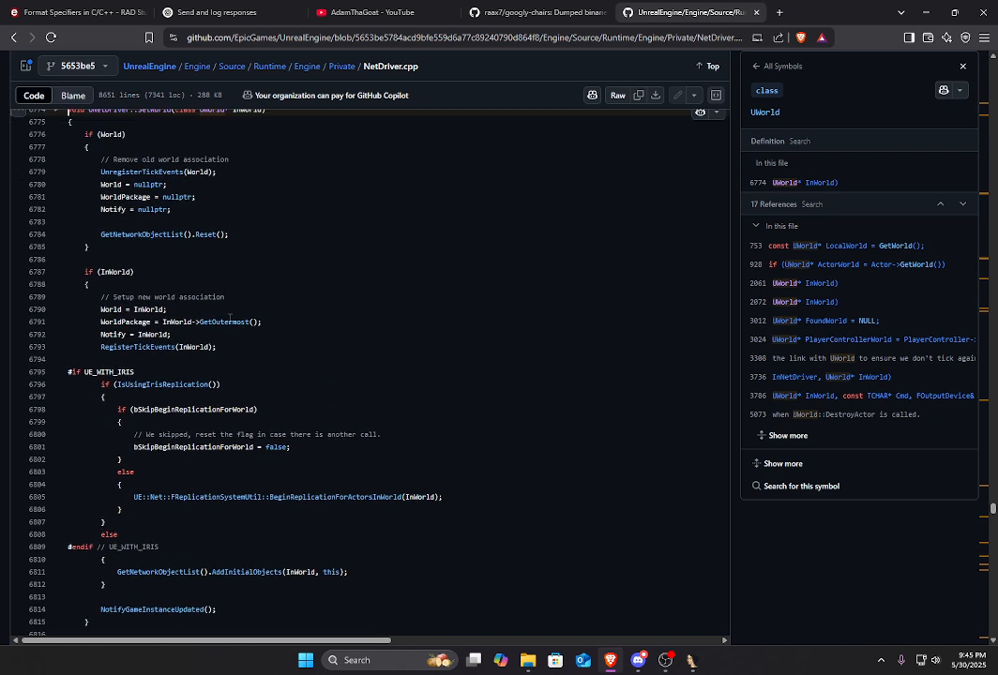
pyautogui.scroll(-3)
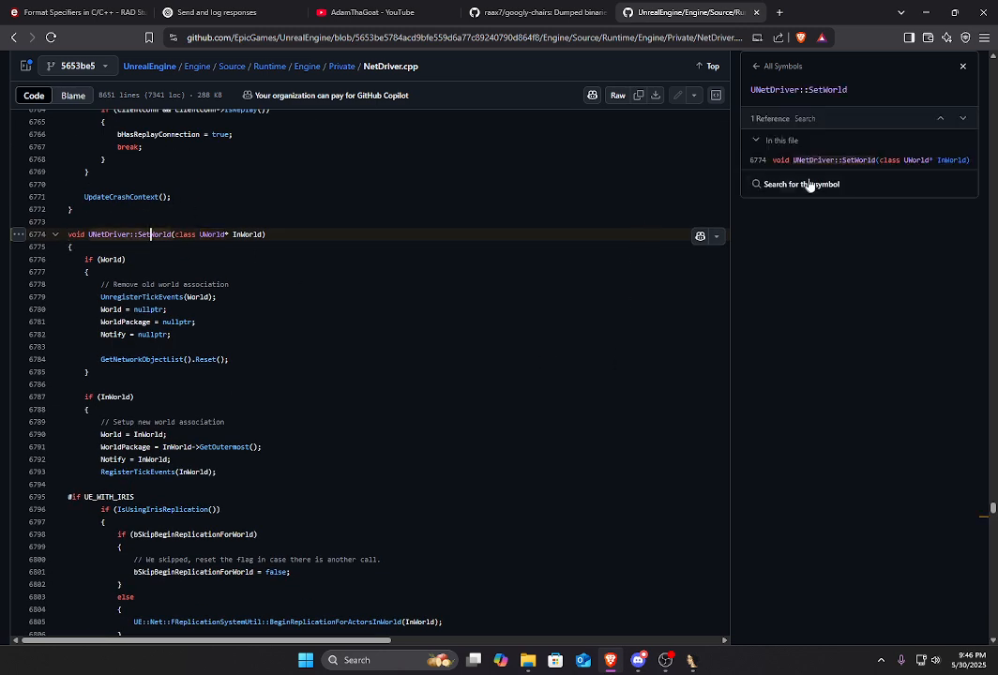
pyautogui.click(803, 184)
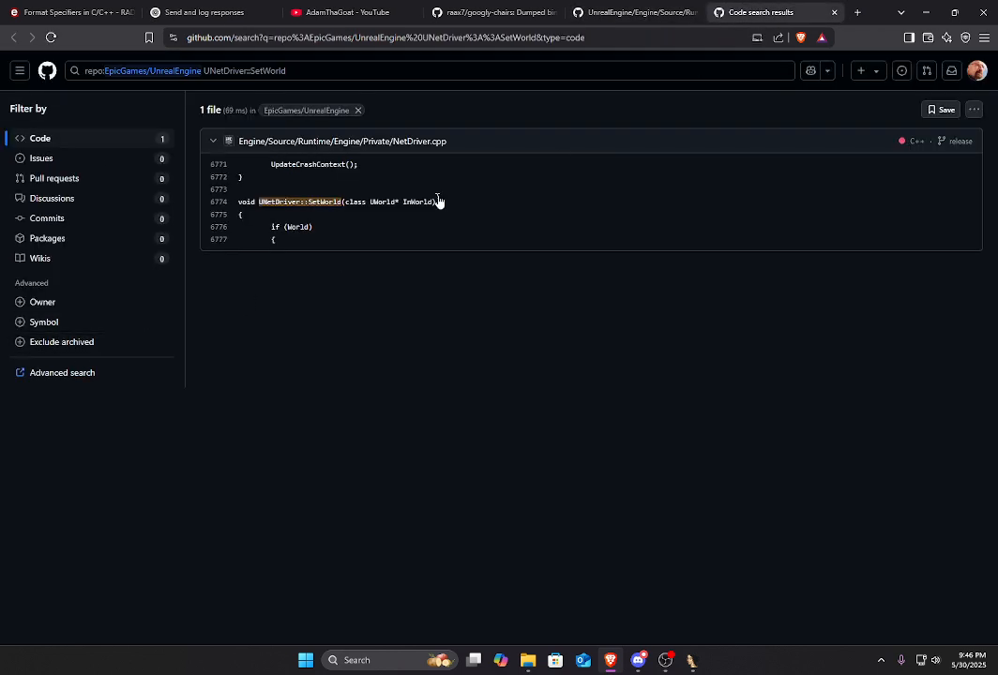
pyautogui.click(432, 71)
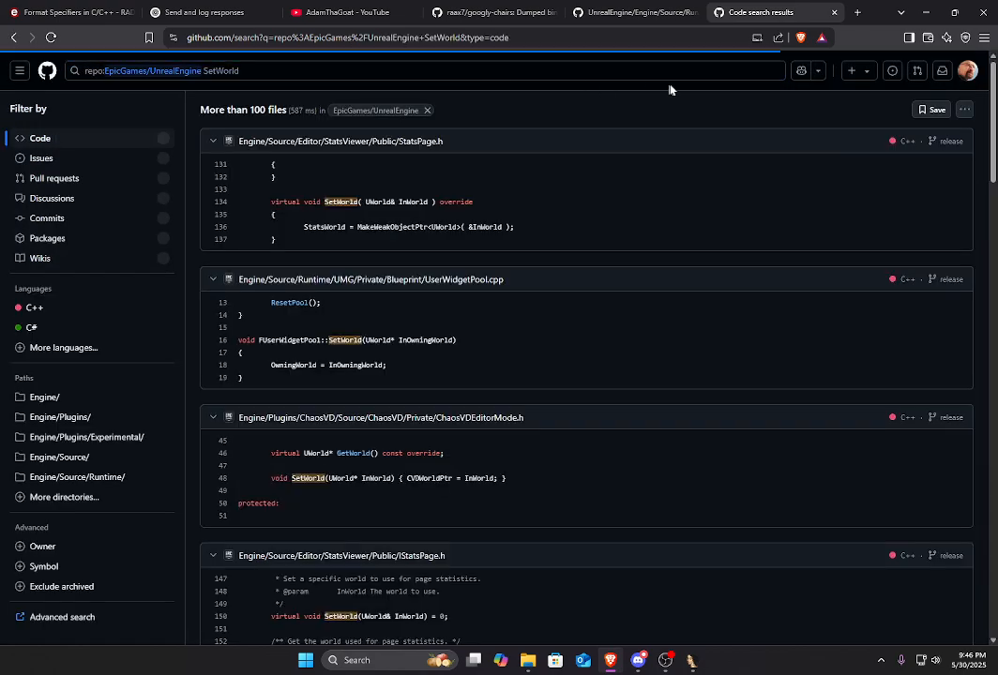
# - Page through the 434-file SetWorld search results to page 2 and then page 4
pyautogui.scroll(-3)
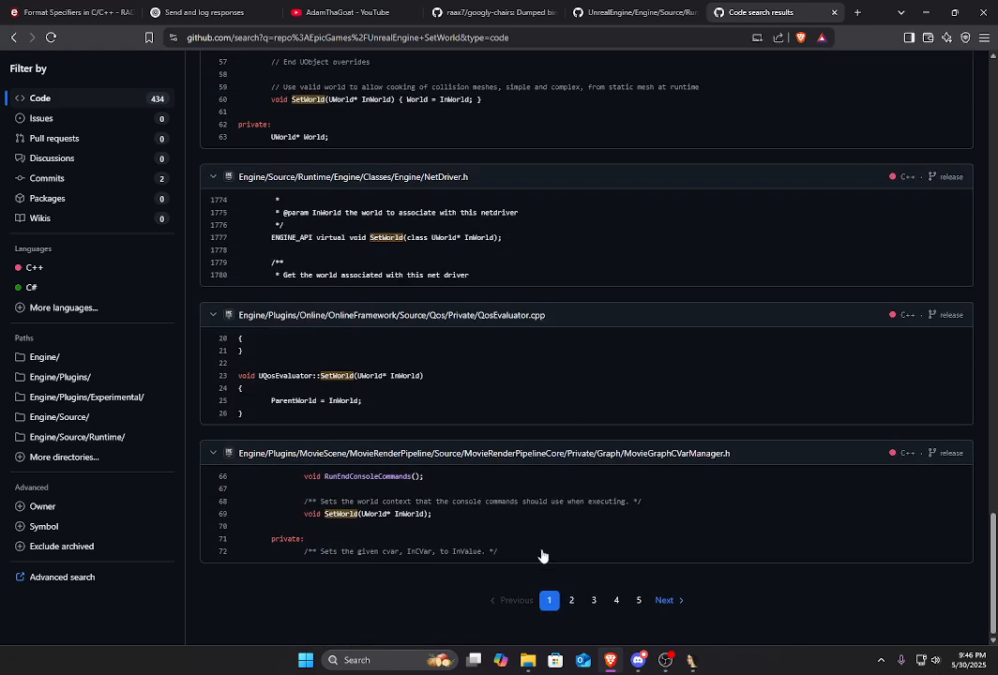
pyautogui.click(570, 600)
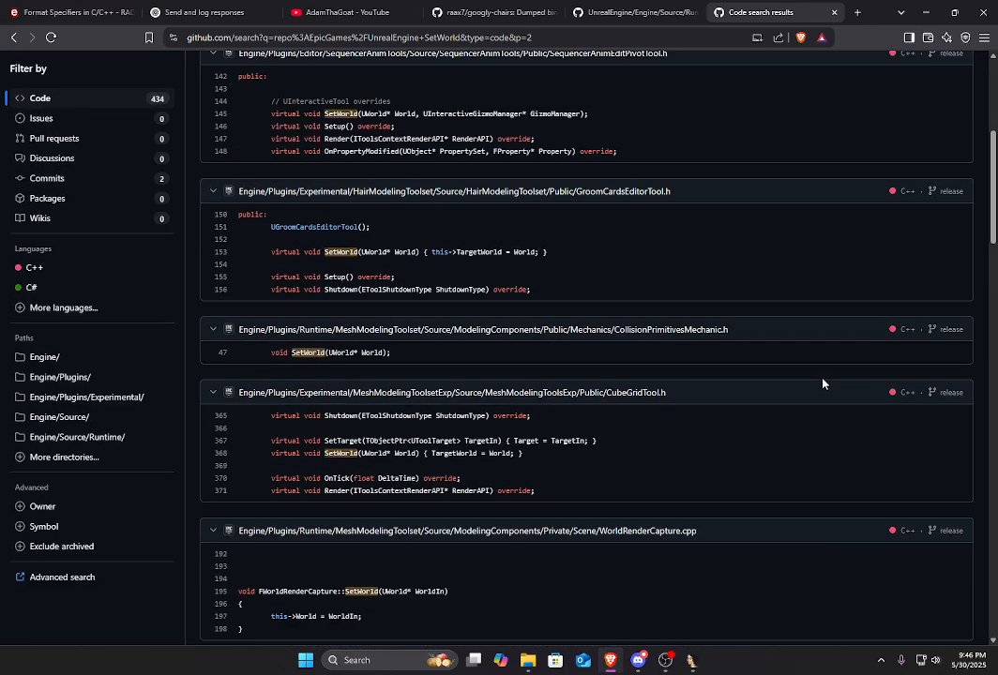
pyautogui.click(570, 601)
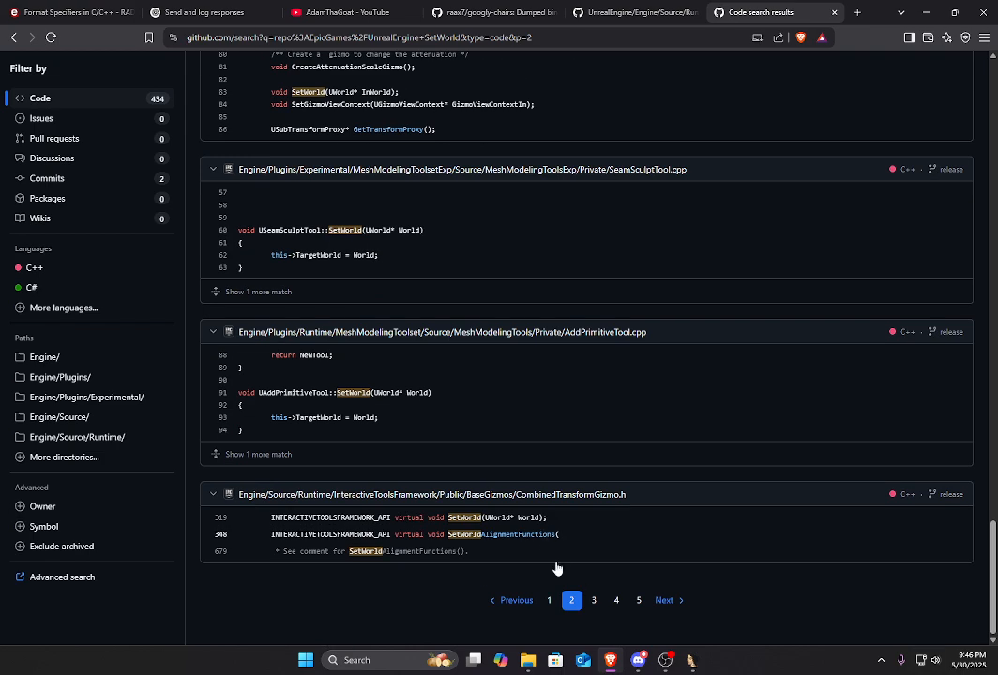
pyautogui.click(593, 601)
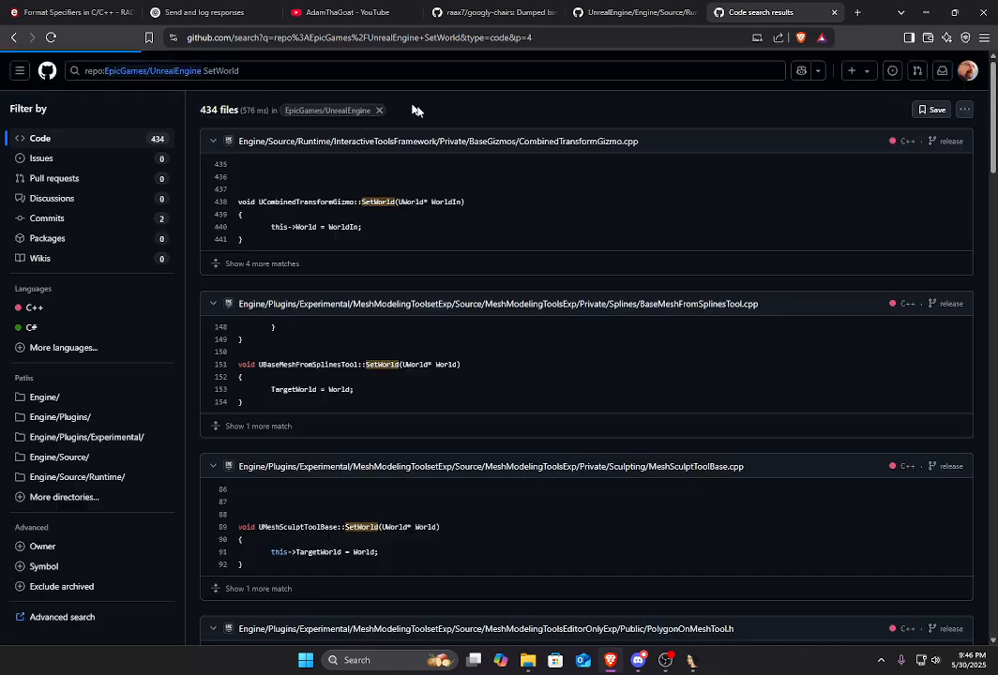
pyautogui.scroll(-3)
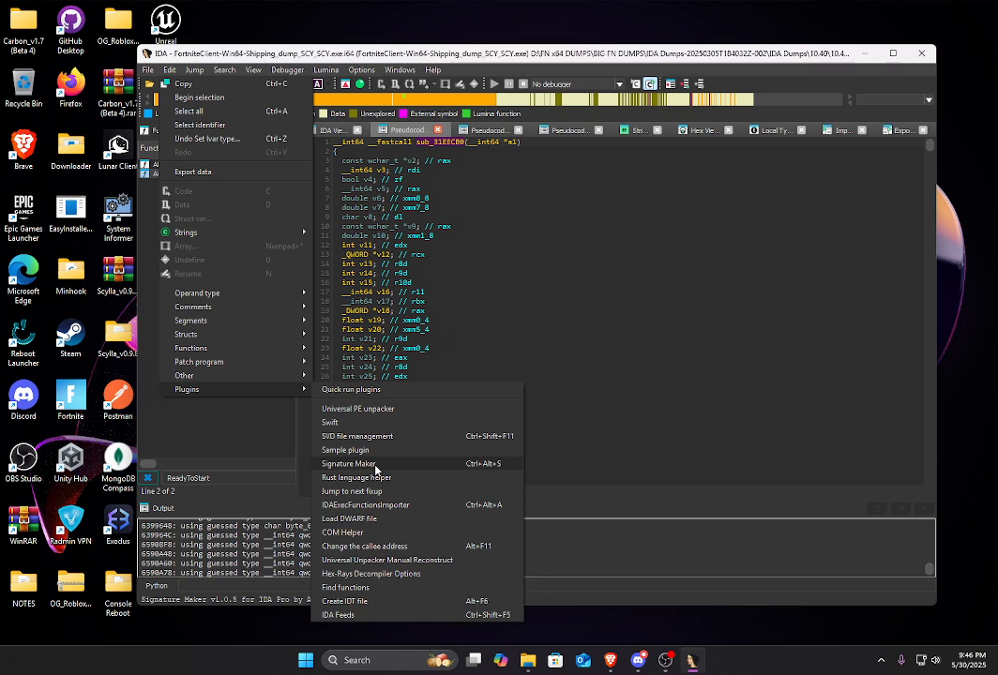
# - Launch the Signature Maker plugin from the pseudocode's Plugins submenu
pyautogui.click(349, 463)
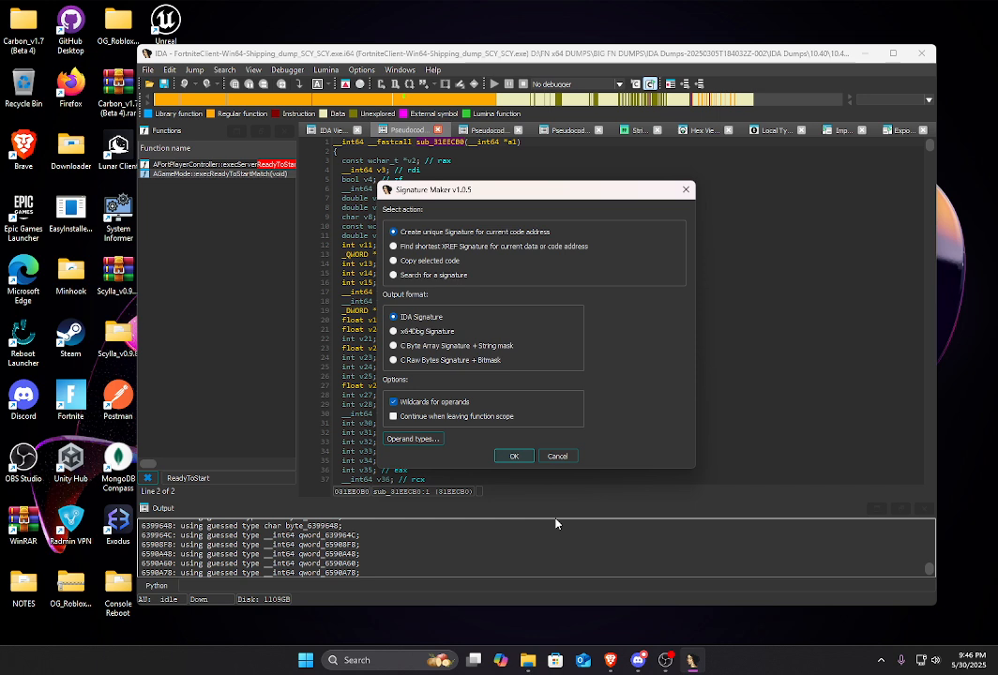
pyautogui.moveTo(536, 434)
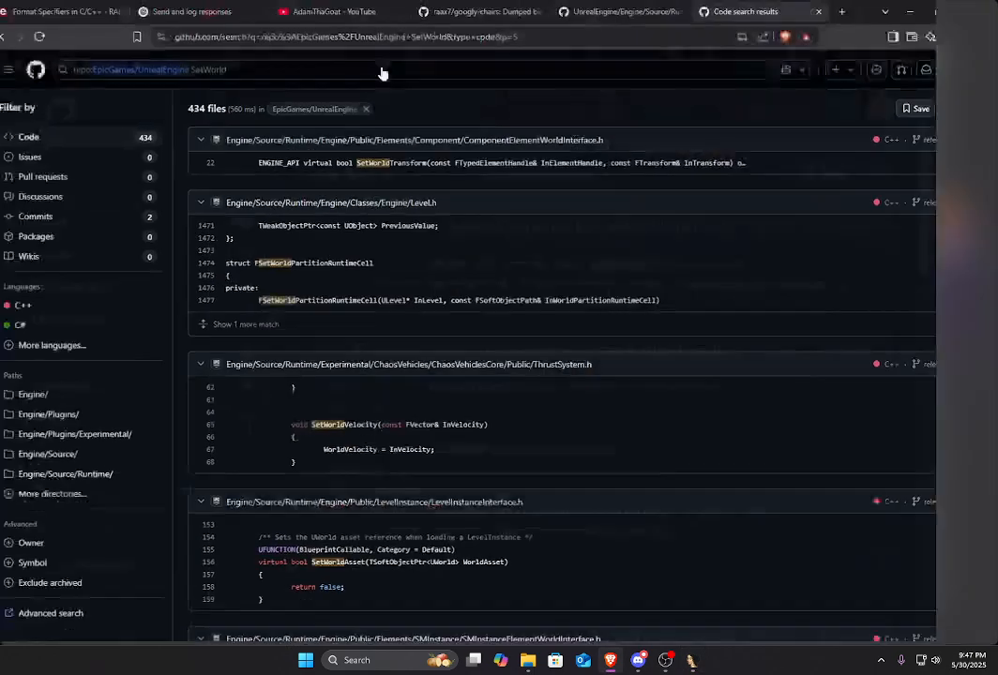
# - Scroll down through the SetWorld code search matches on results page 5
pyautogui.scroll(-3)
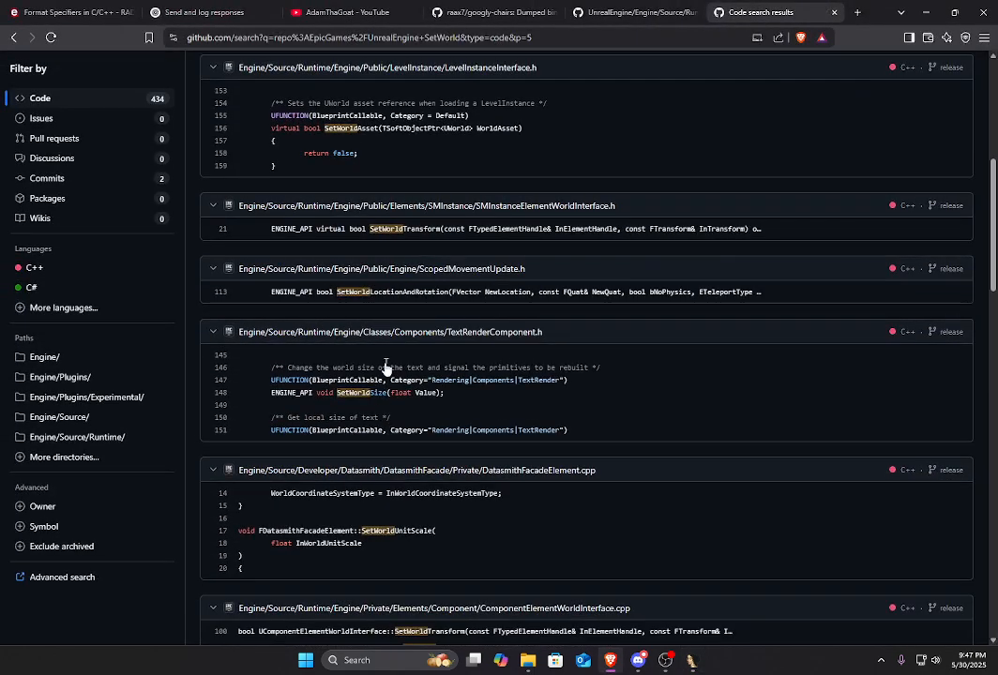
pyautogui.scroll(-3)
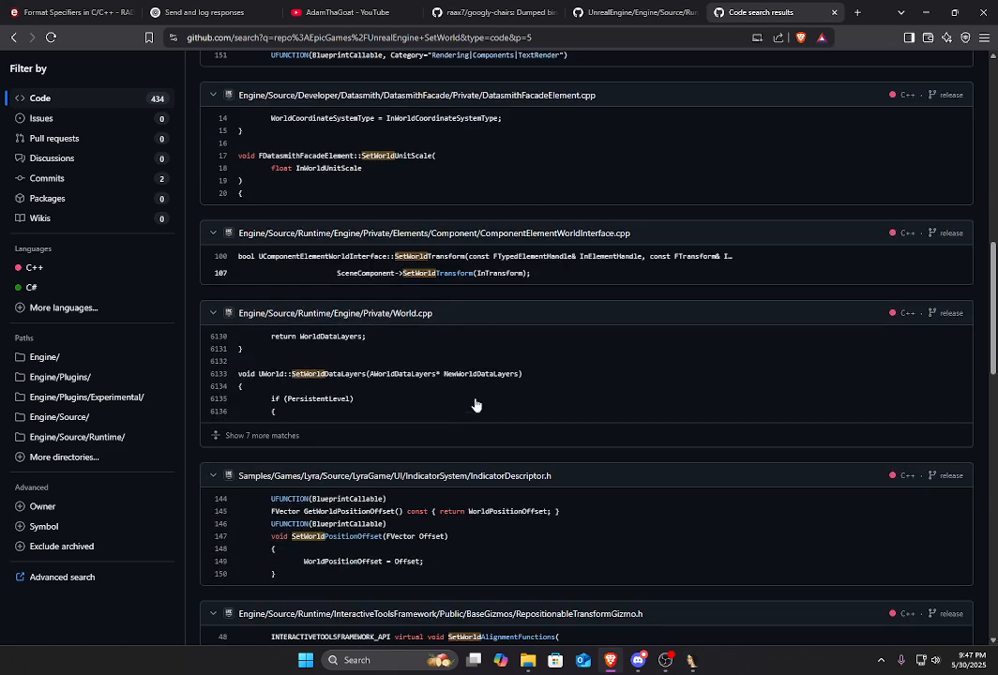
pyautogui.scroll(-3)
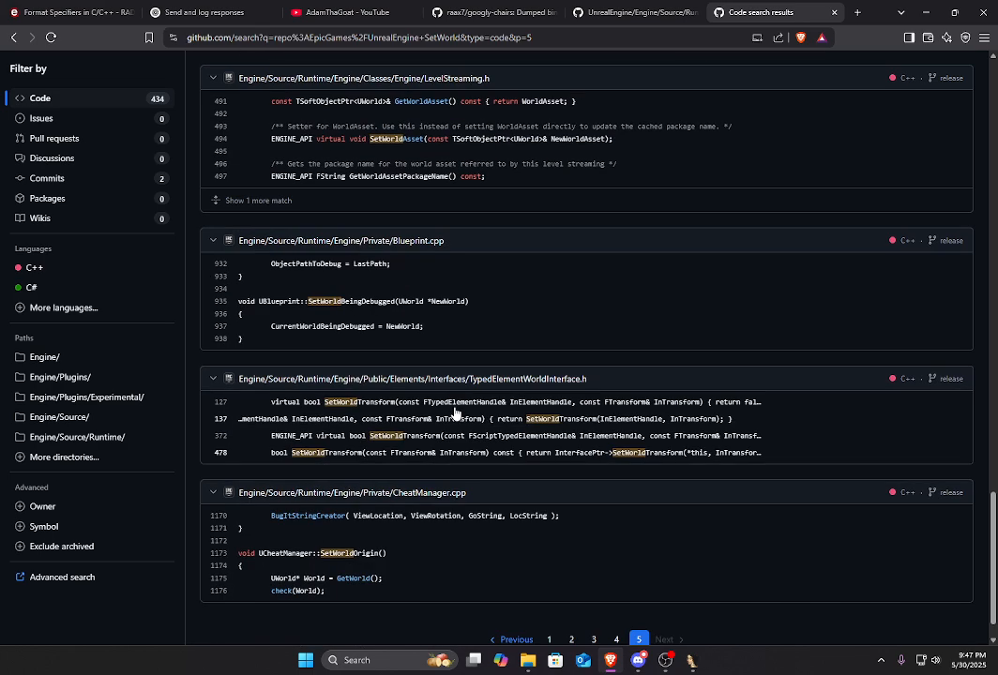
pyautogui.scroll(-3)
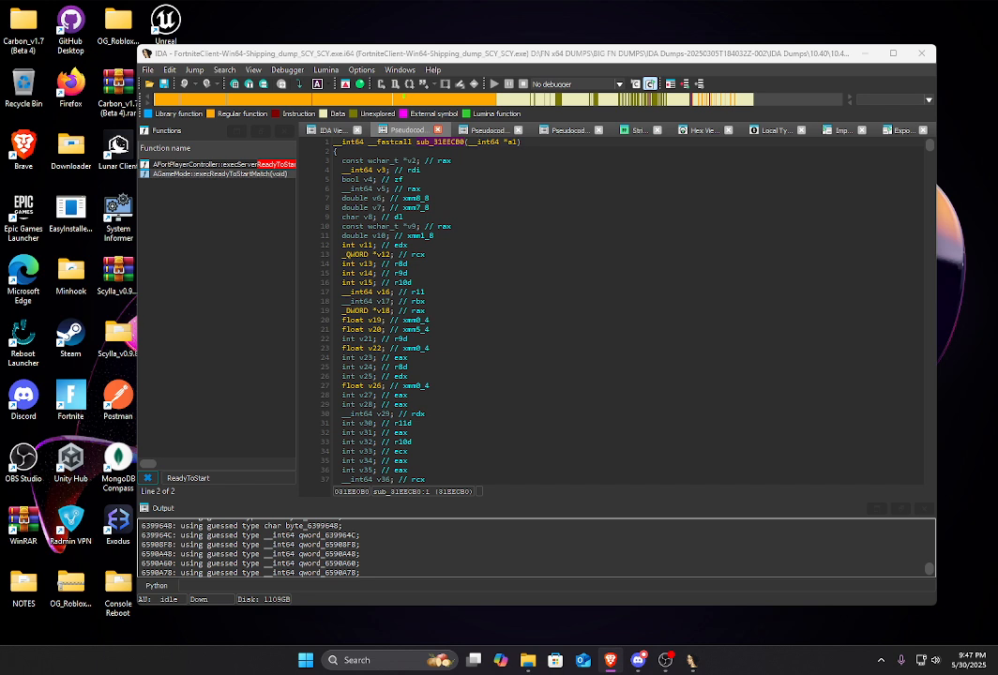
pyautogui.moveTo(529, 327)
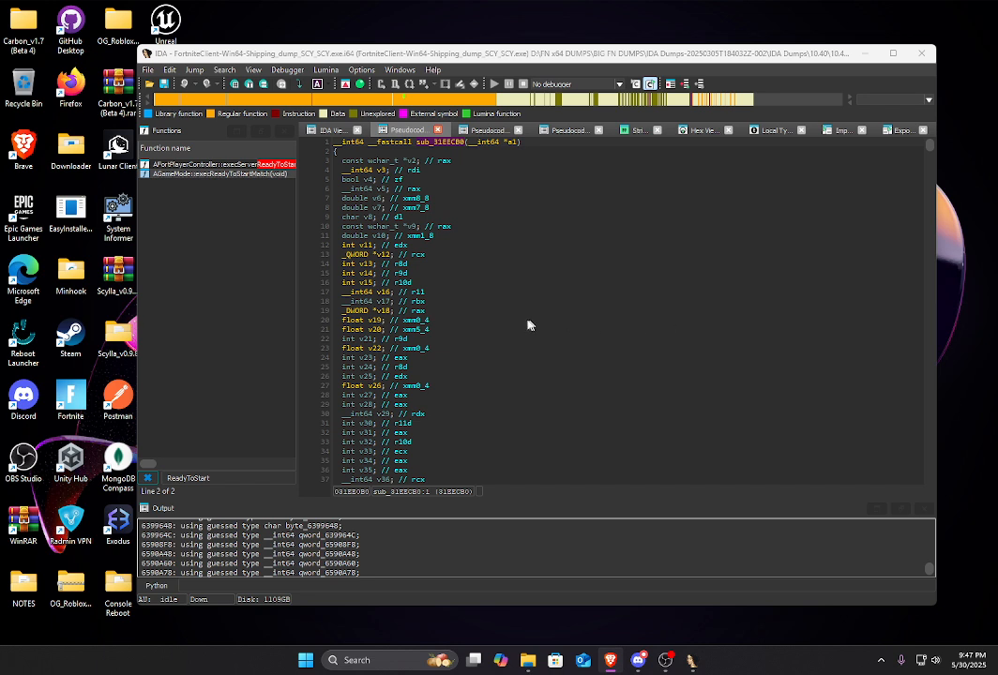
pyautogui.moveTo(567, 218)
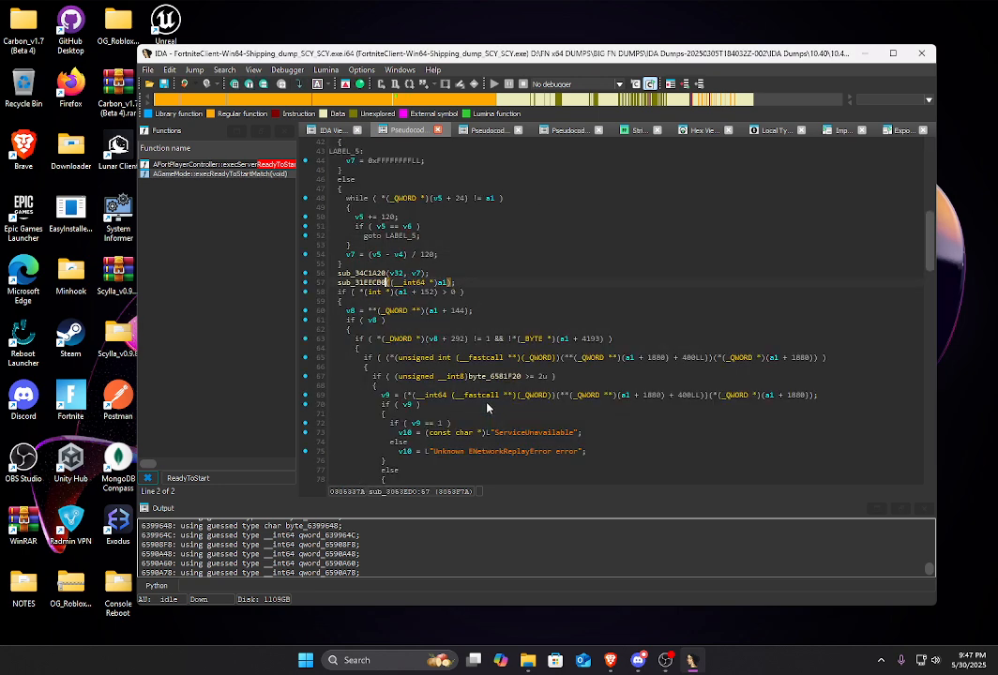
pyautogui.moveTo(473, 449)
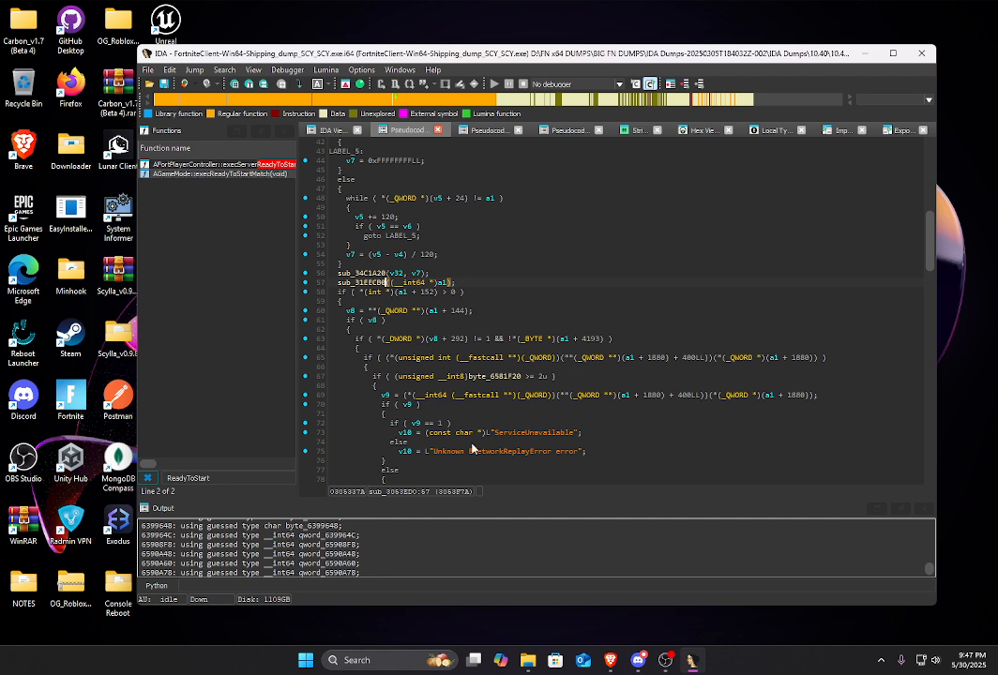
pyautogui.doubleClick(507, 450)
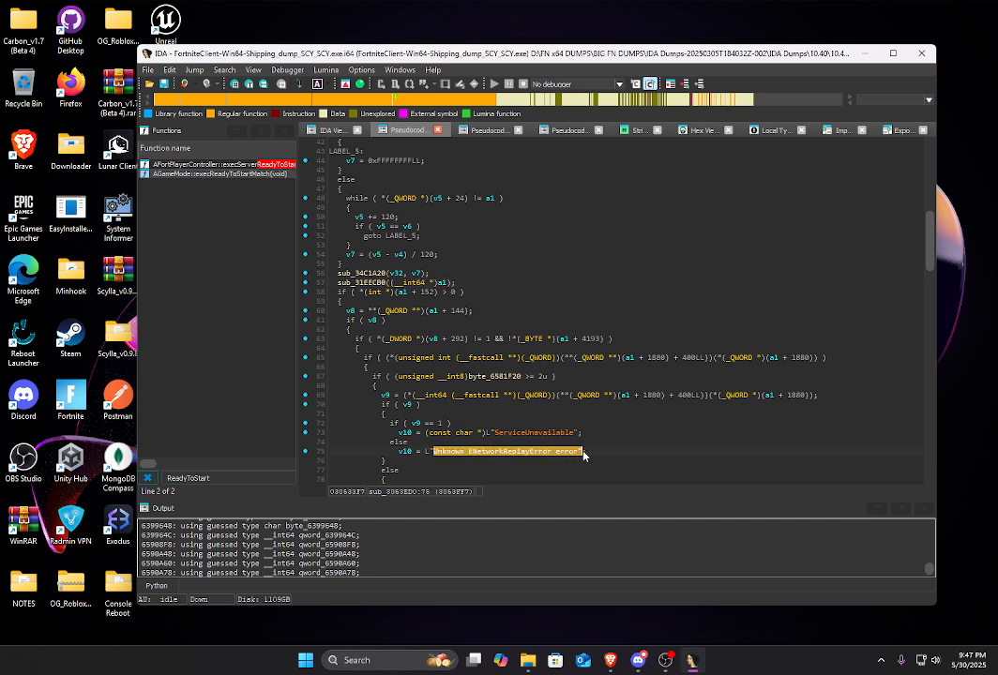
pyautogui.click(448, 450)
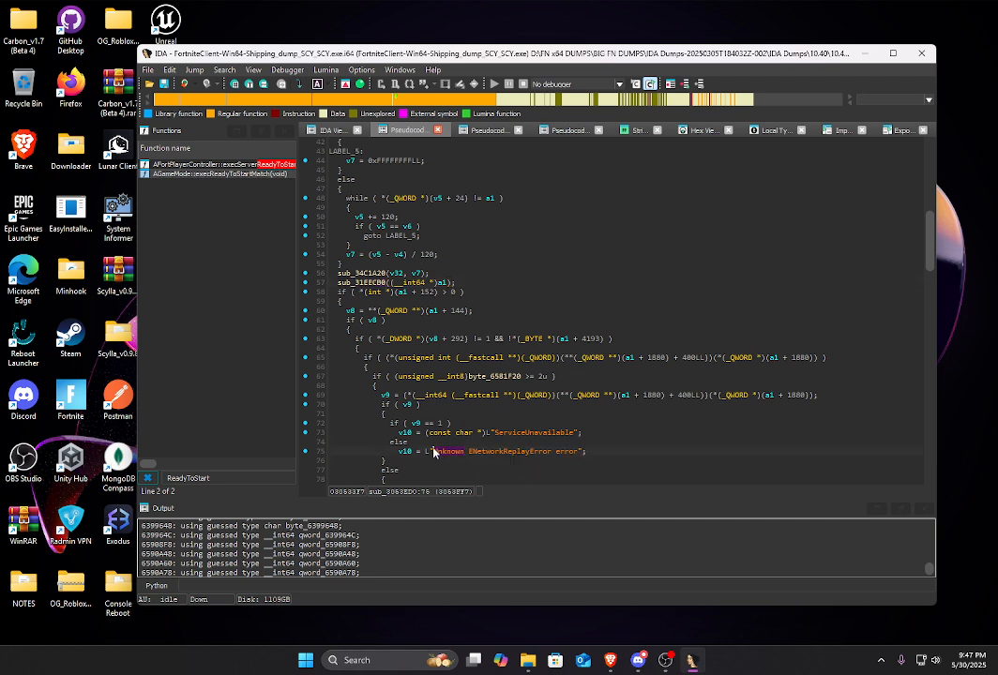
pyautogui.click(366, 281)
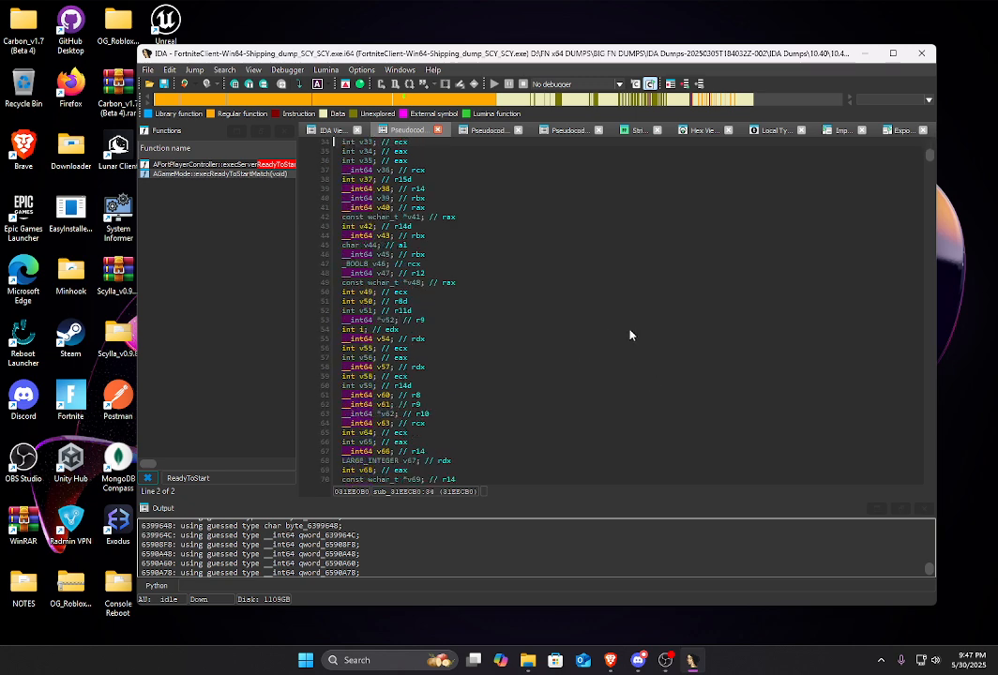
pyautogui.scroll(-3)
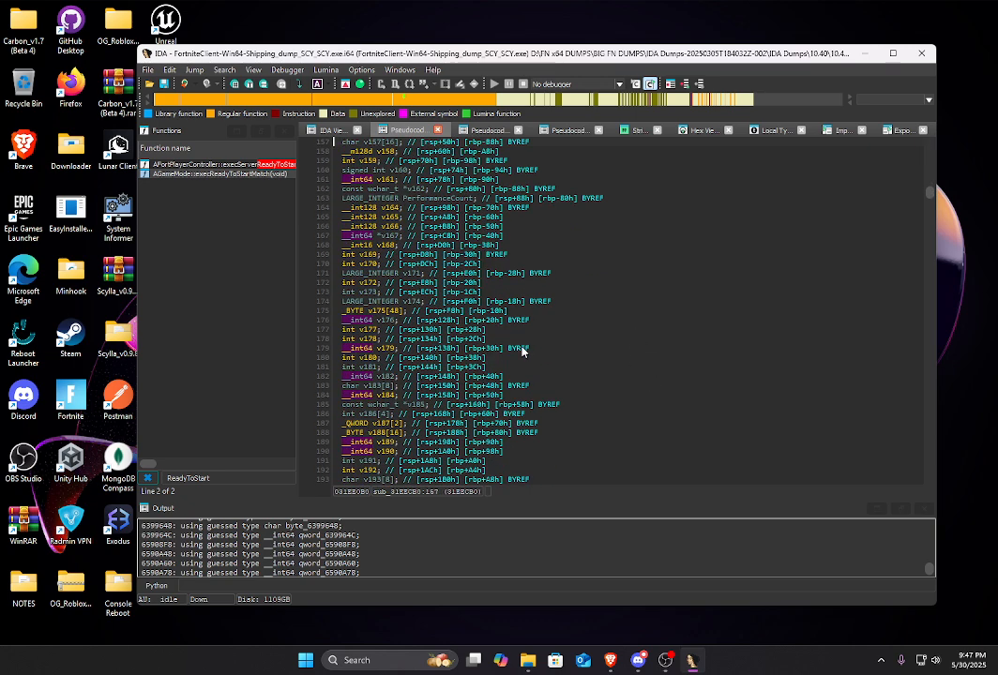
pyautogui.scroll(-3)
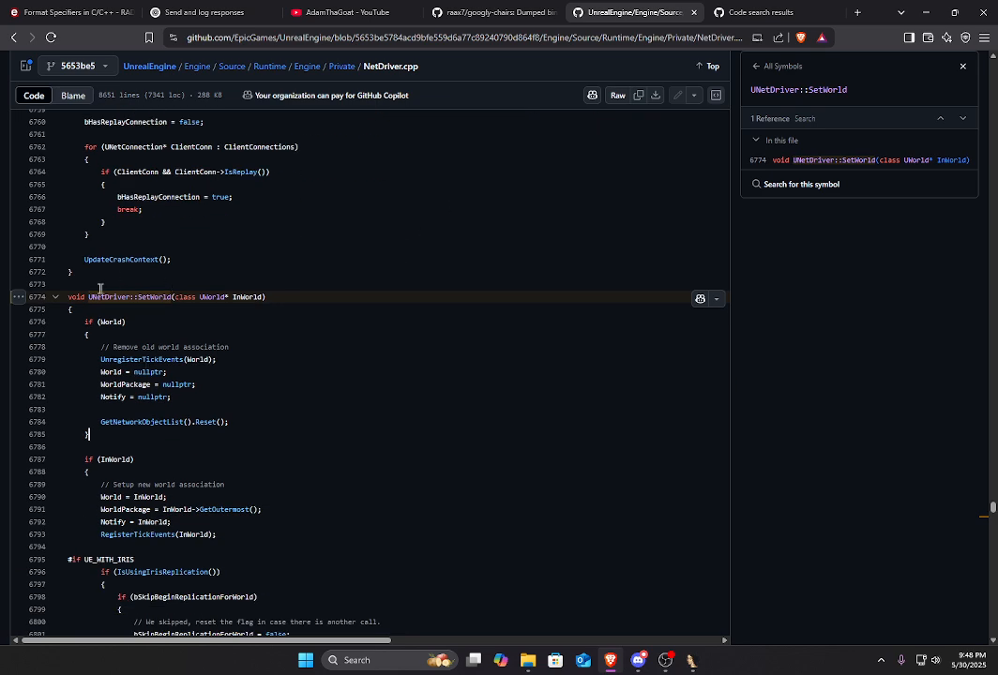
# - Scroll through the UNetDriver::SetWorld definition in NetDriver.cpp
pyautogui.scroll(-3)
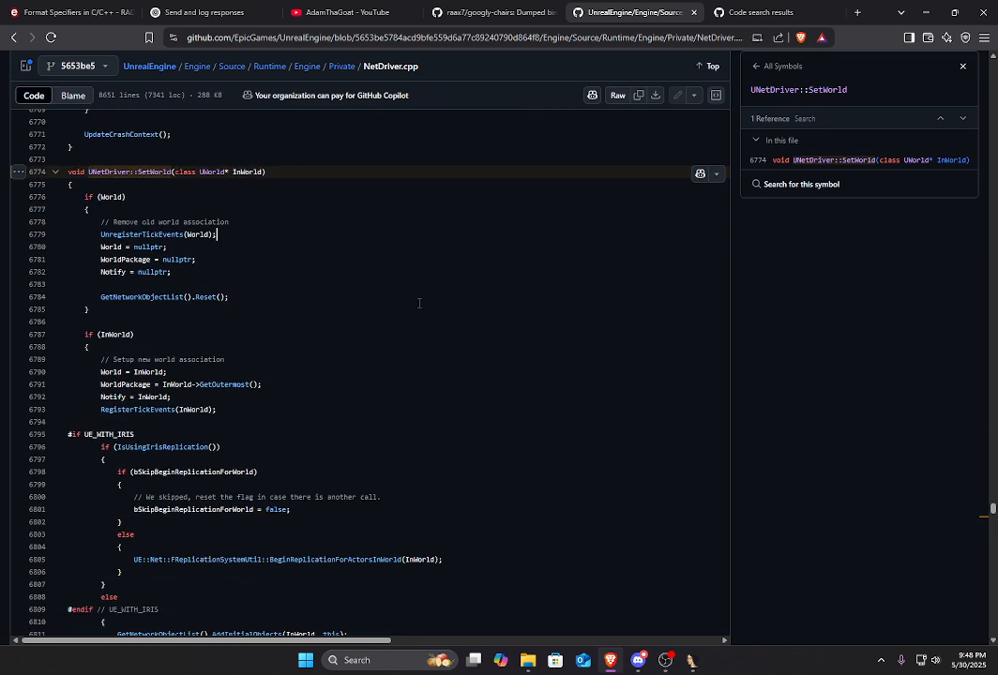
pyautogui.scroll(-3)
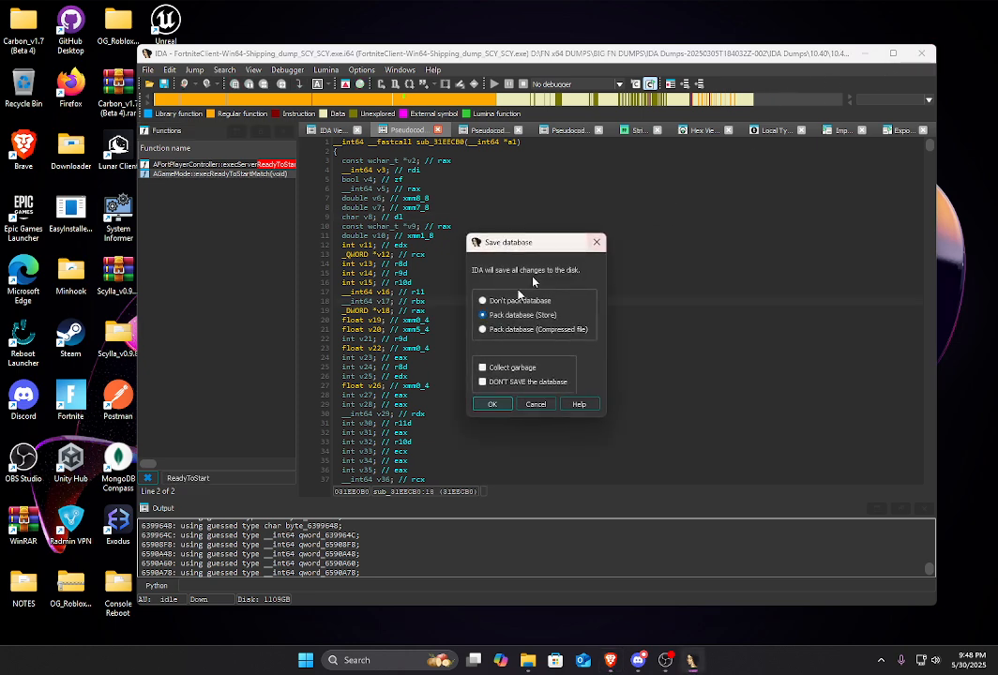
# - Confirm the Save database dialog so the IDA database is written to disk
pyautogui.click(492, 403)
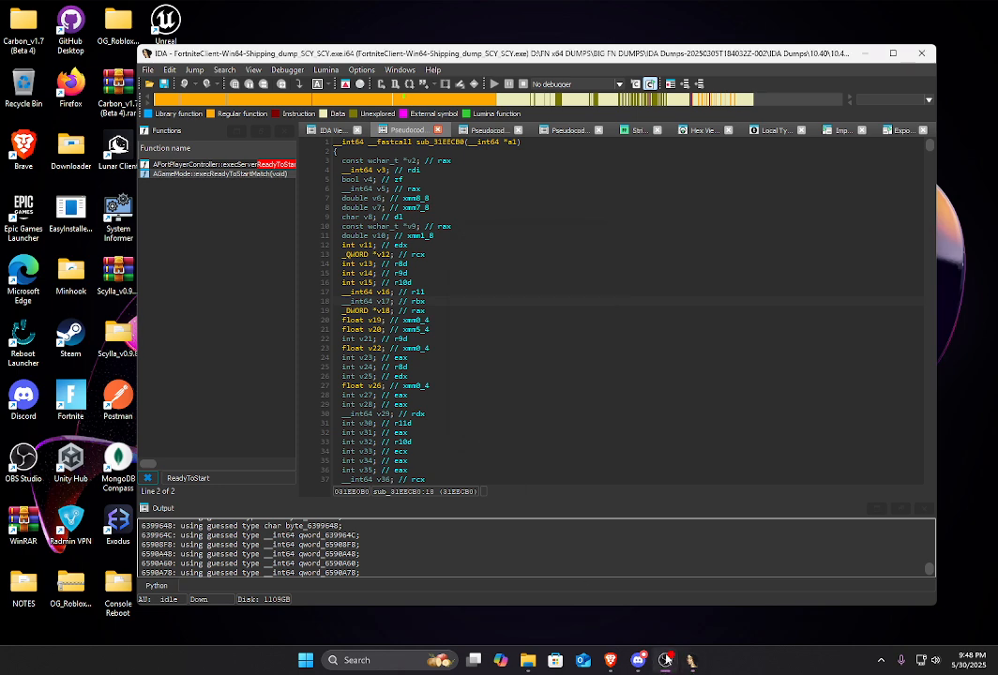